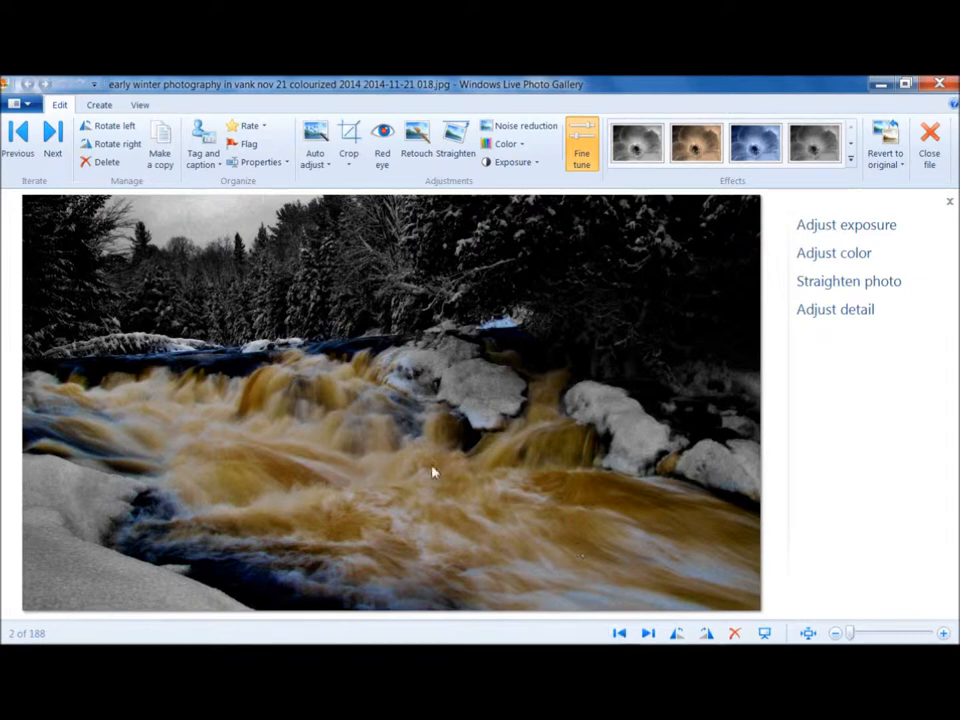
{"action": "mouse_move", "coordinate": [520, 502]}
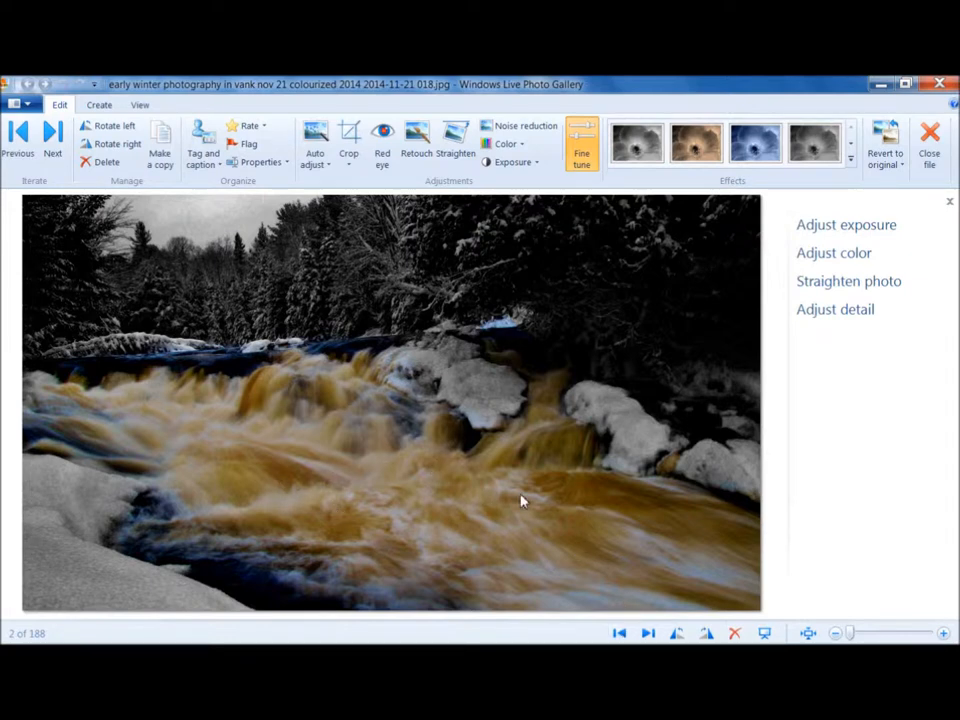
{"action": "mouse_move", "coordinate": [562, 538]}
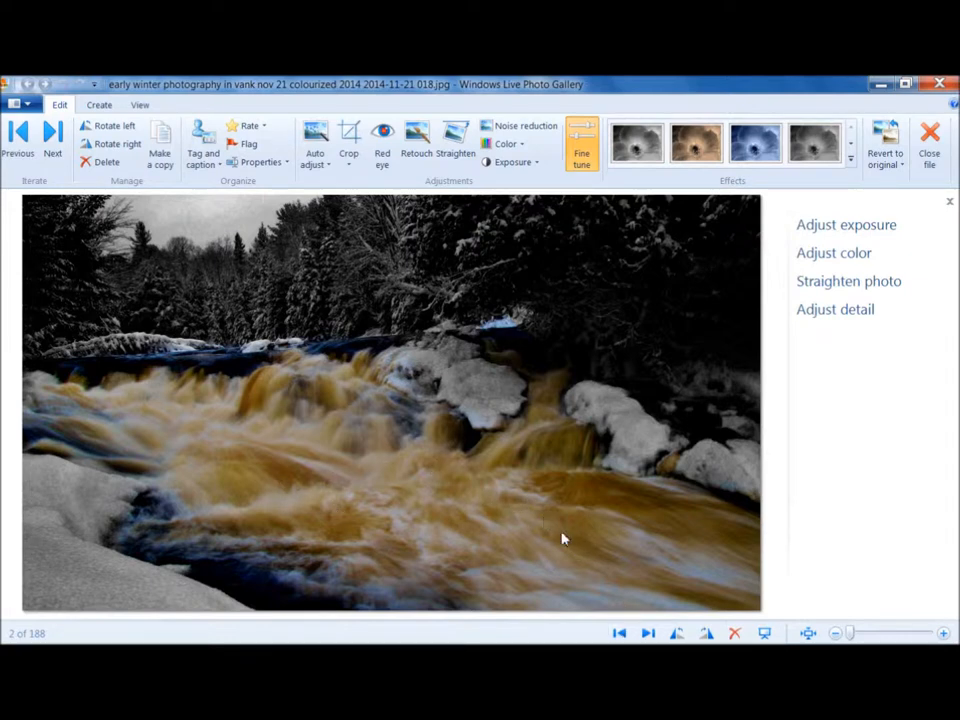
{"action": "mouse_move", "coordinate": [258, 252]}
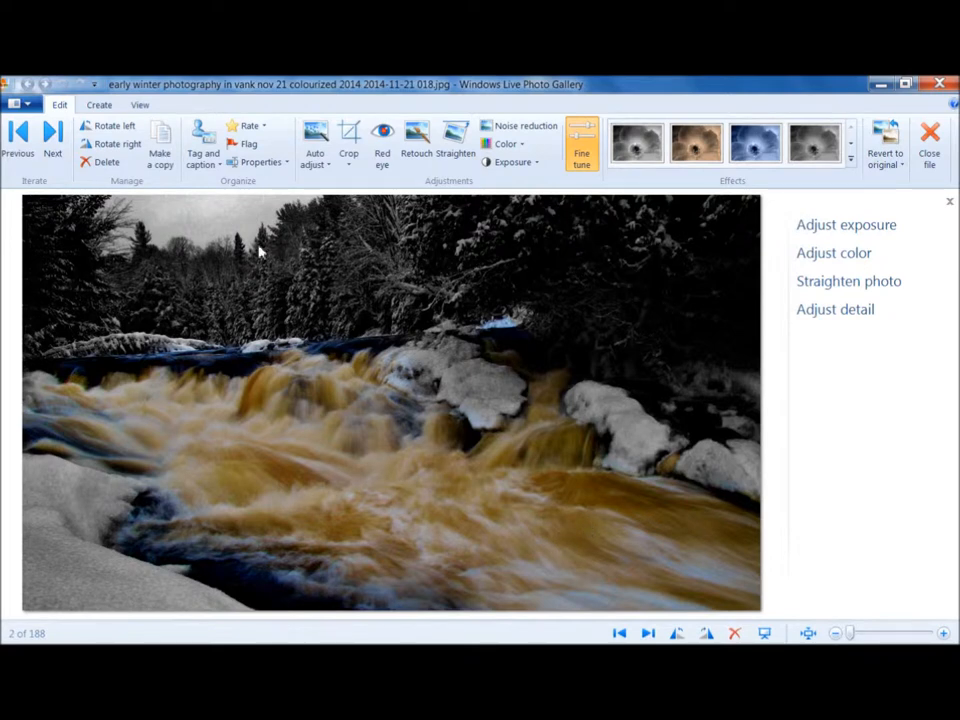
{"action": "mouse_move", "coordinate": [110, 307]}
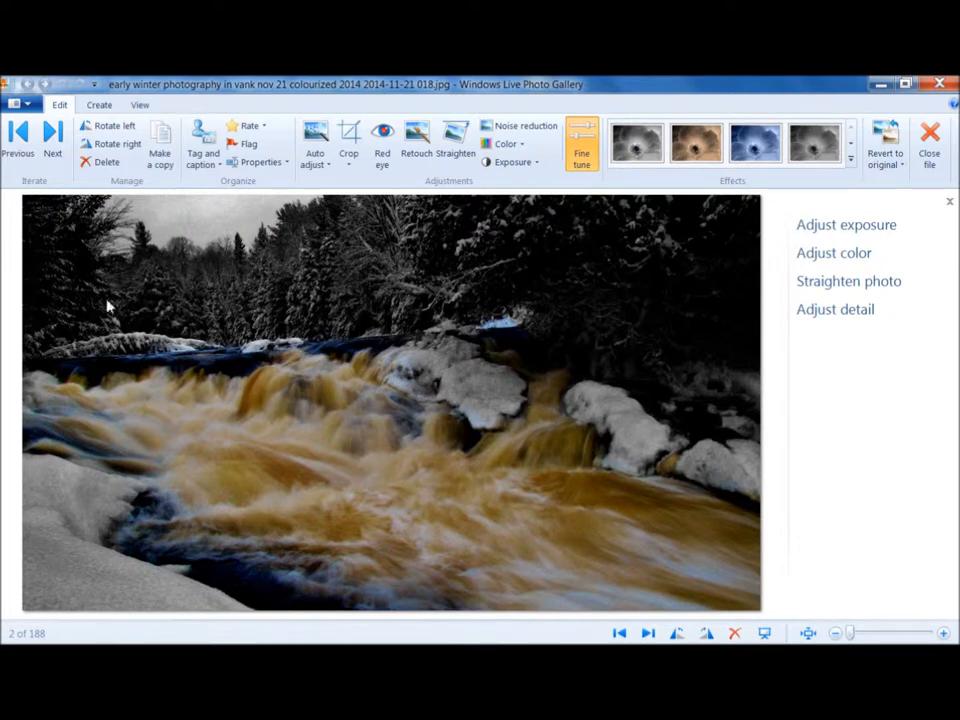
{"action": "mouse_move", "coordinate": [252, 511]}
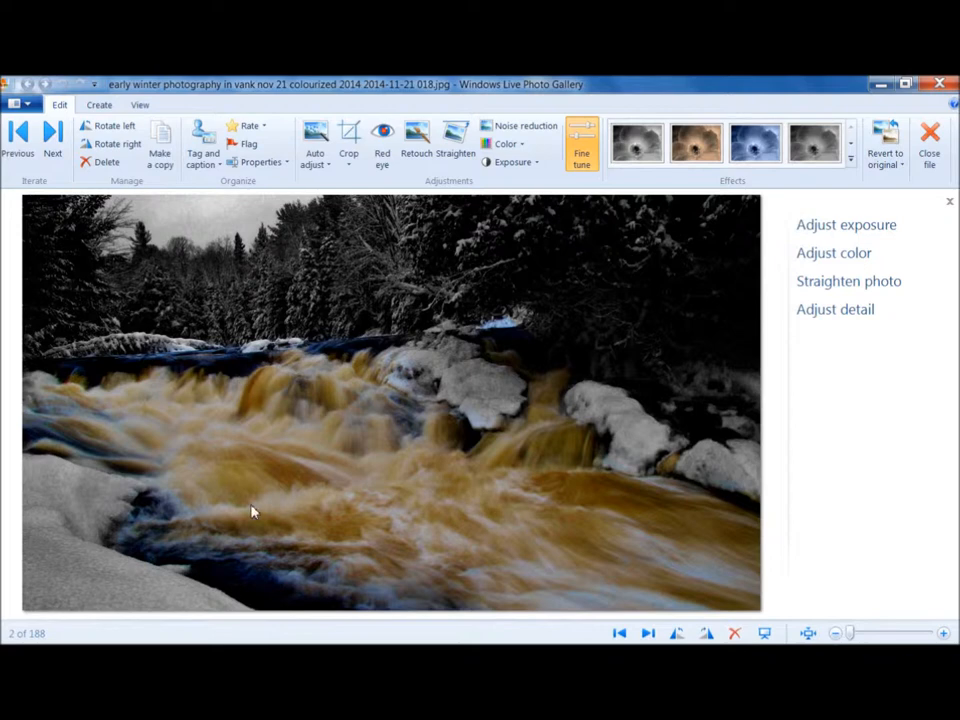
{"action": "mouse_move", "coordinate": [203, 420]}
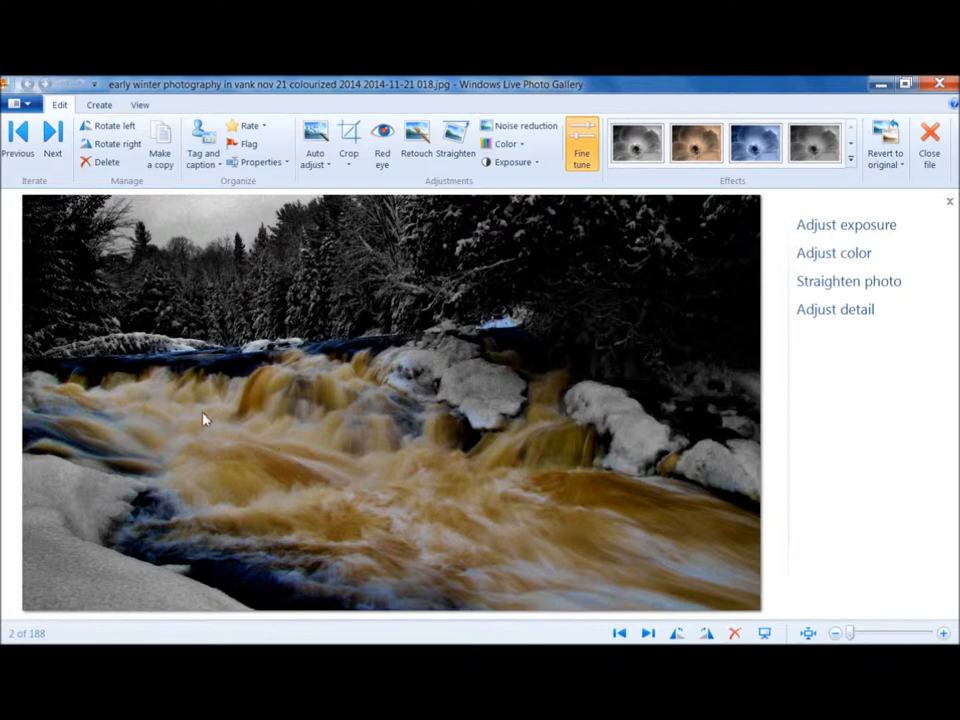
{"action": "mouse_move", "coordinate": [712, 449]}
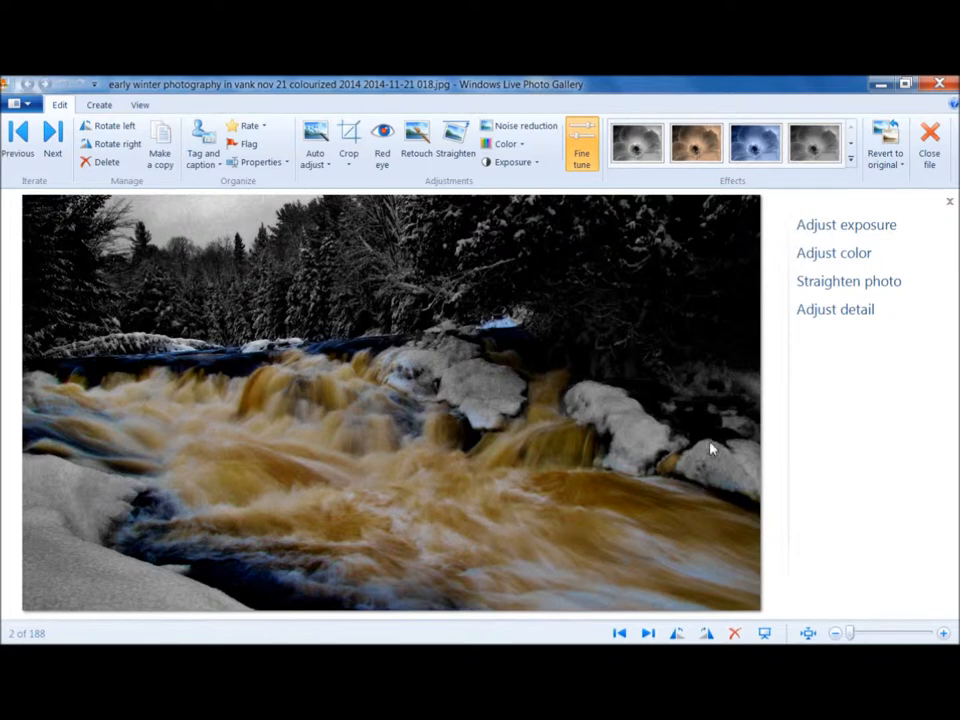
{"action": "mouse_move", "coordinate": [700, 460]}
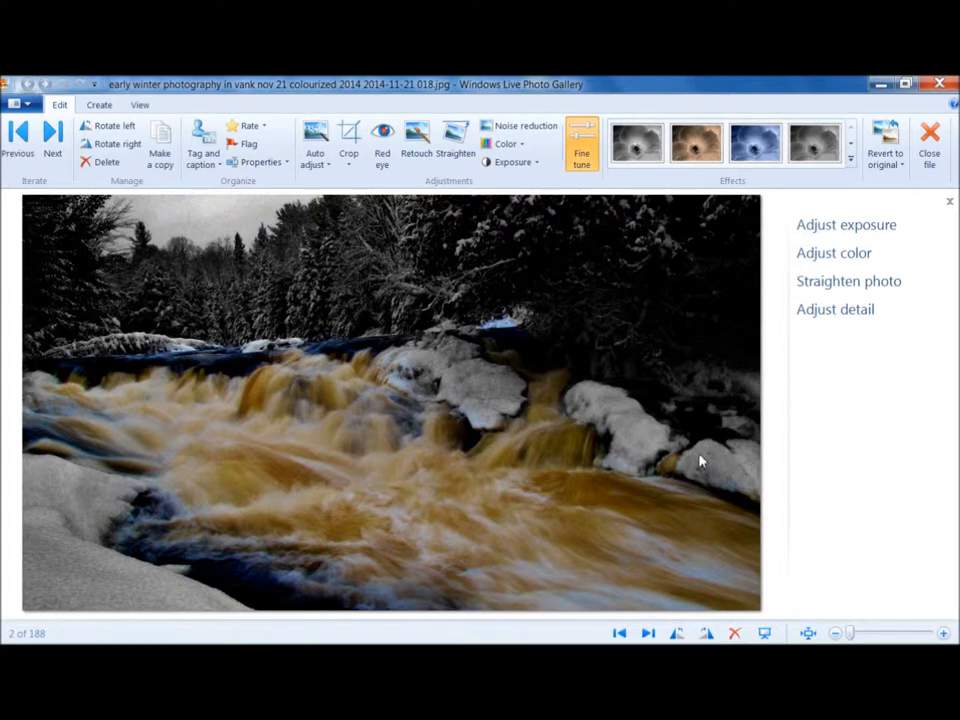
{"action": "mouse_move", "coordinate": [685, 428]}
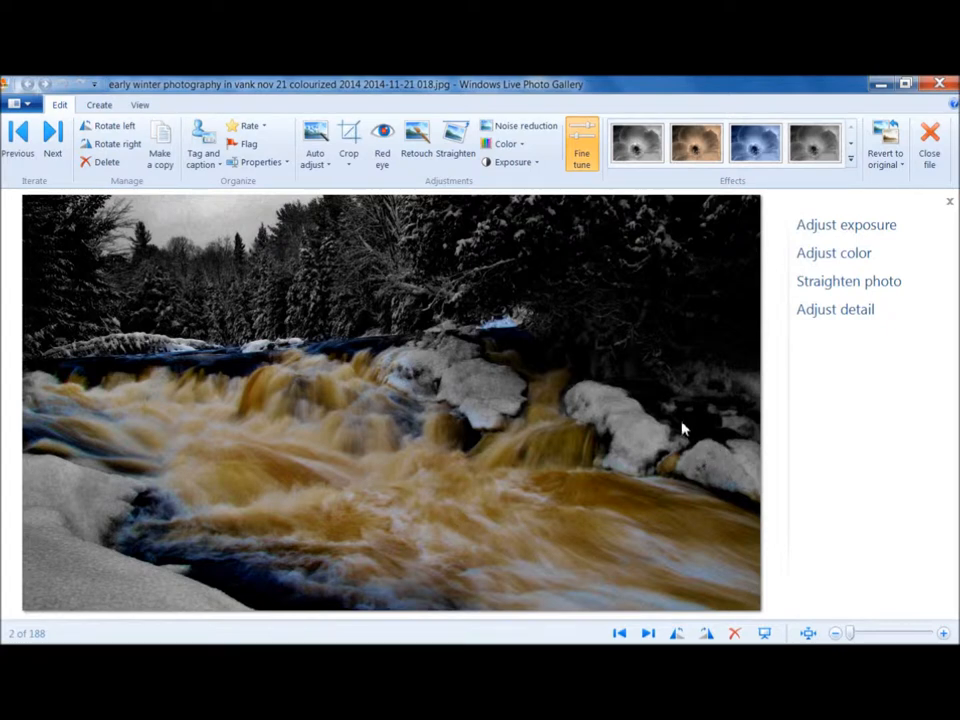
{"action": "mouse_move", "coordinate": [650, 428]}
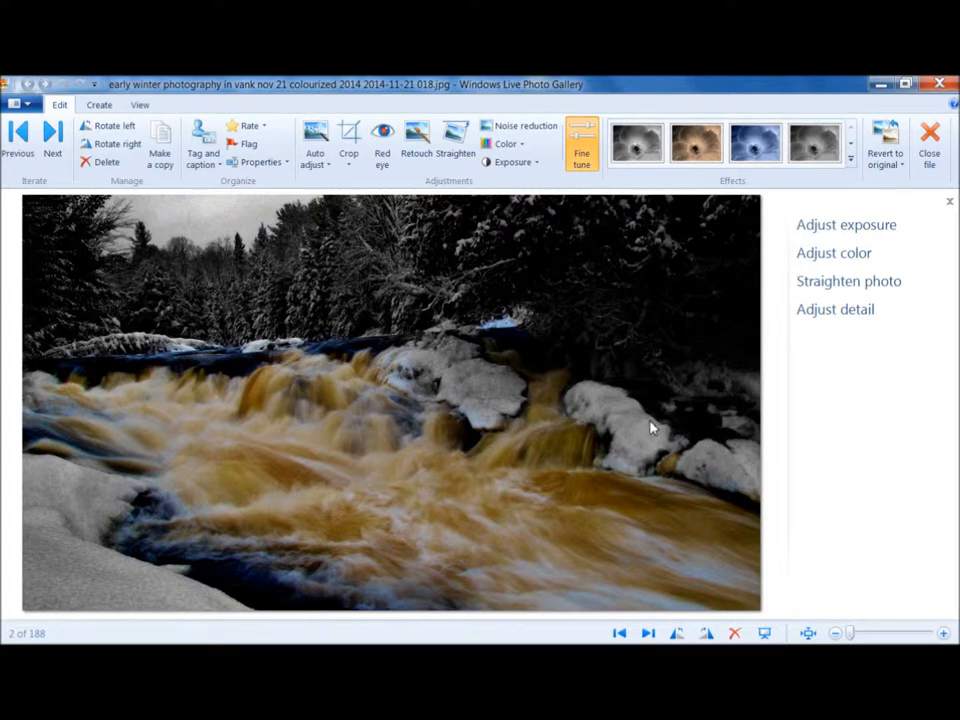
Step back with Previous to the original, uncolourised winter waterfall photo.
{"action": "left_click", "coordinate": [618, 632]}
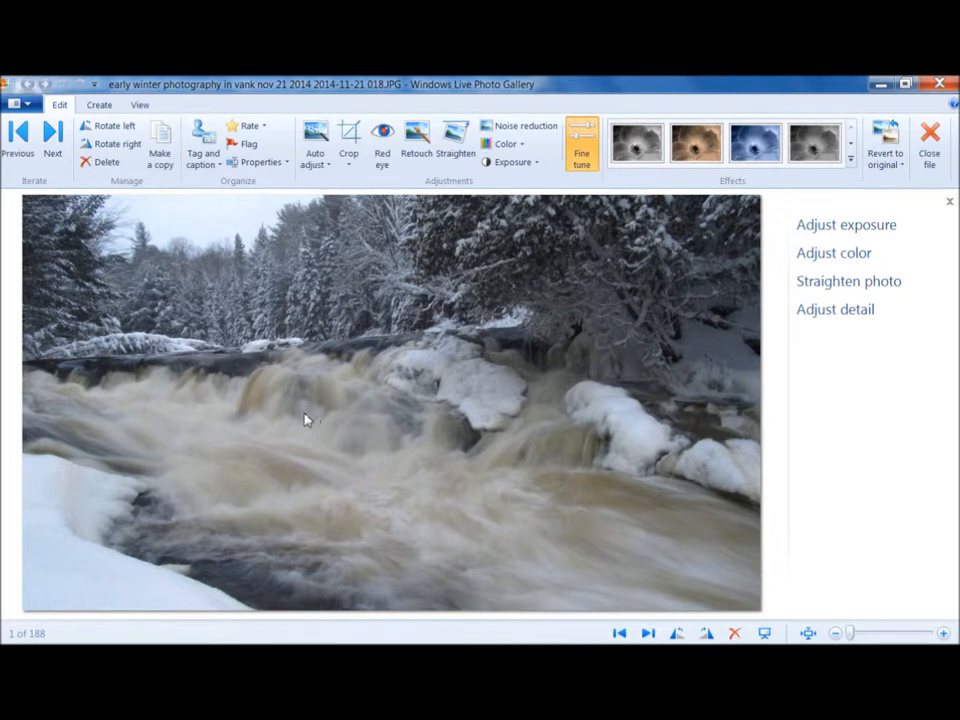
{"action": "mouse_move", "coordinate": [258, 427]}
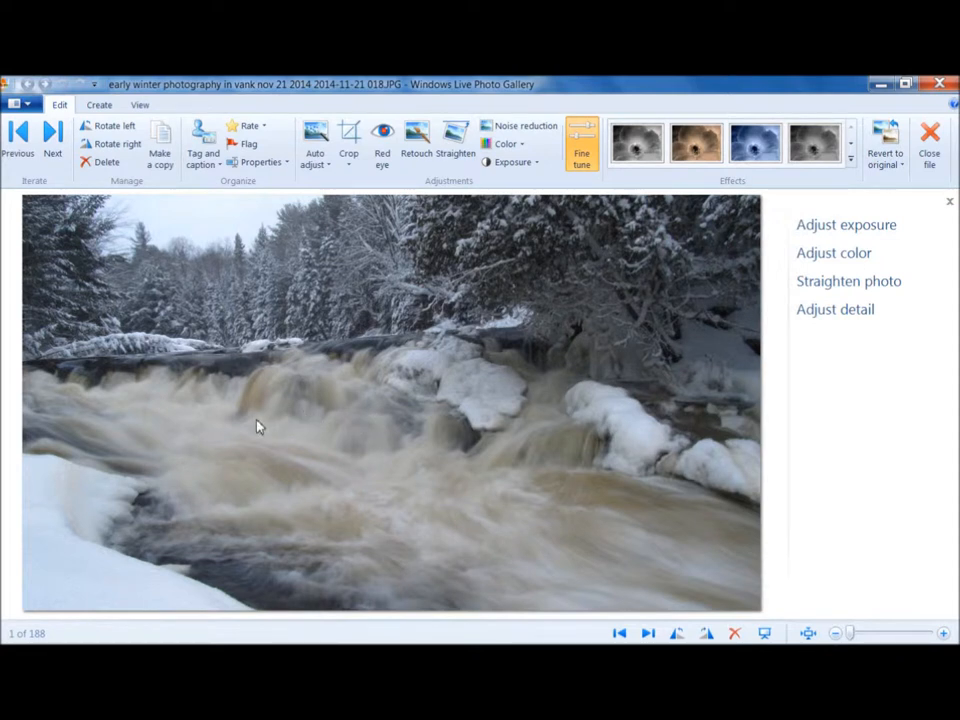
{"action": "mouse_move", "coordinate": [438, 407]}
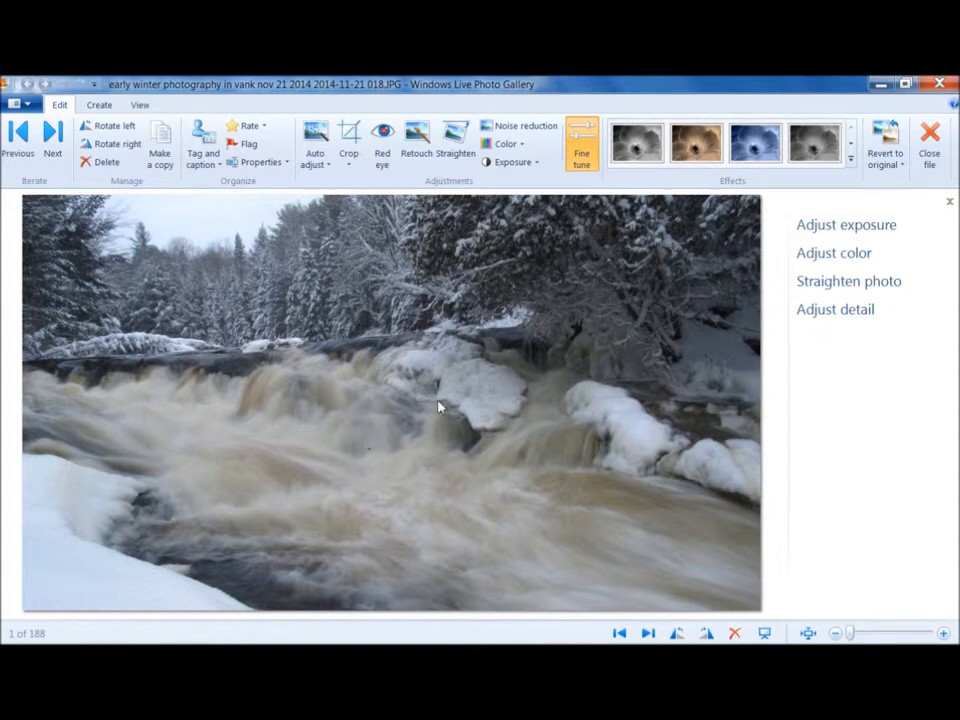
{"action": "mouse_move", "coordinate": [410, 511]}
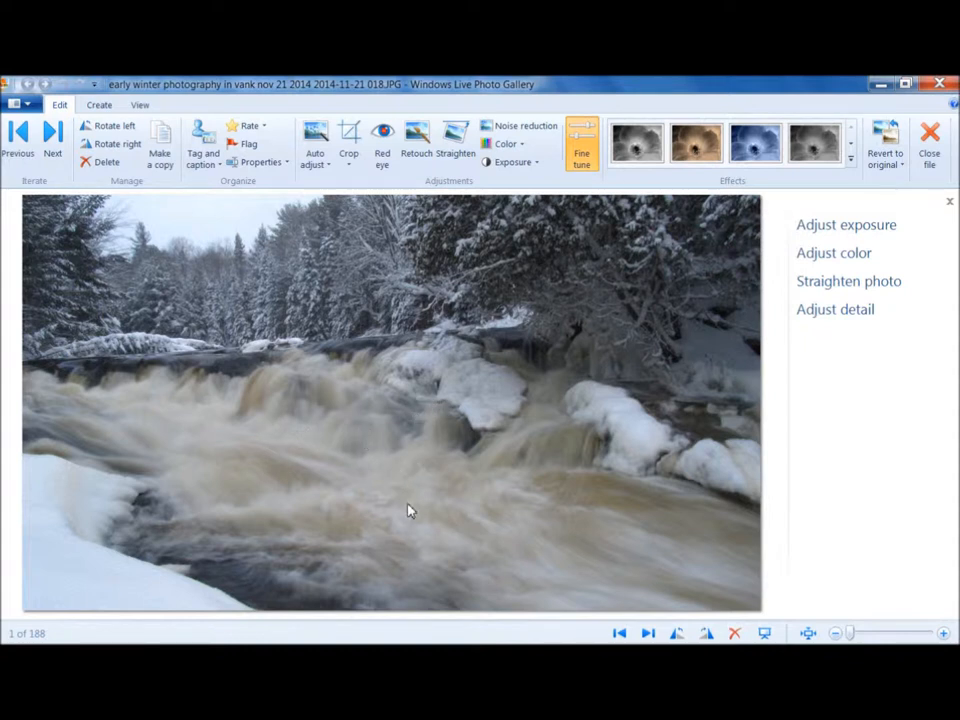
{"action": "mouse_move", "coordinate": [640, 632]}
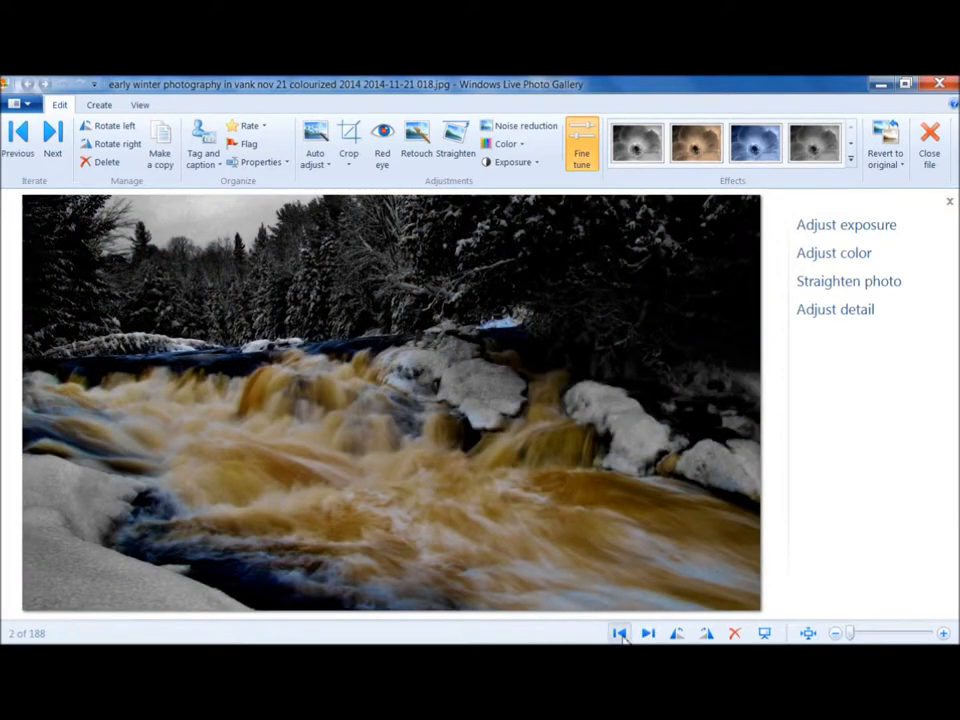
{"action": "left_click", "coordinate": [618, 632]}
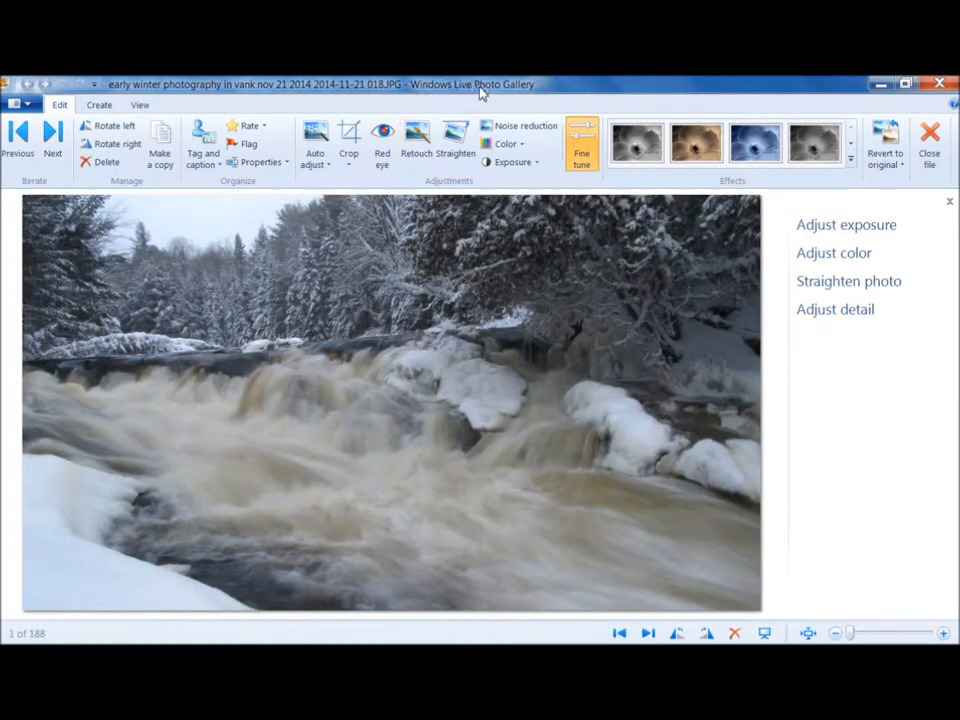
{"action": "mouse_move", "coordinate": [448, 365]}
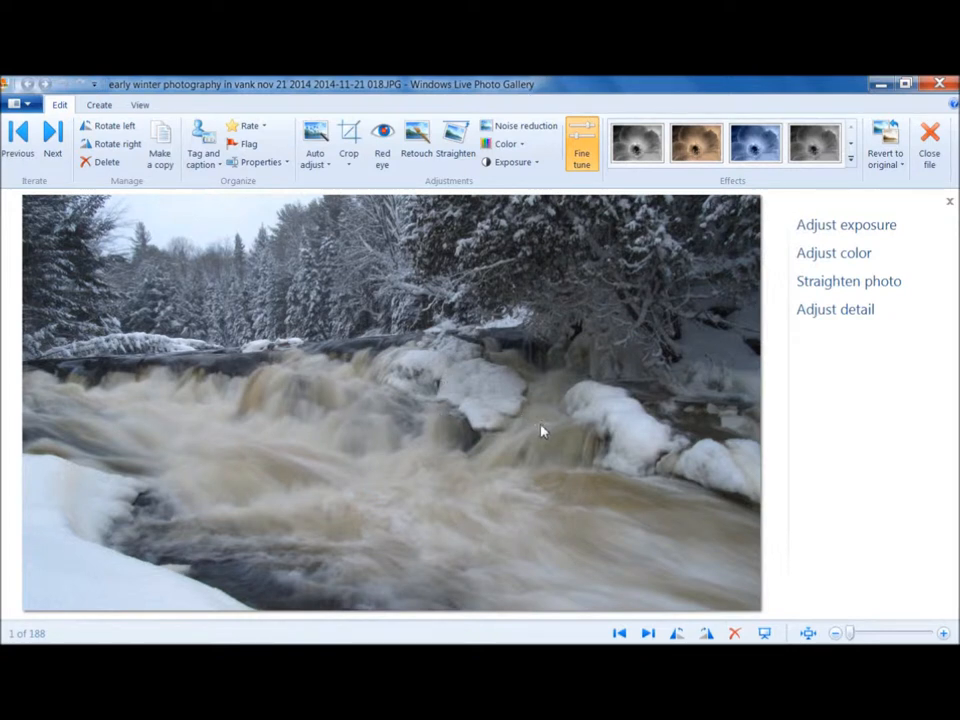
{"action": "mouse_move", "coordinate": [536, 431]}
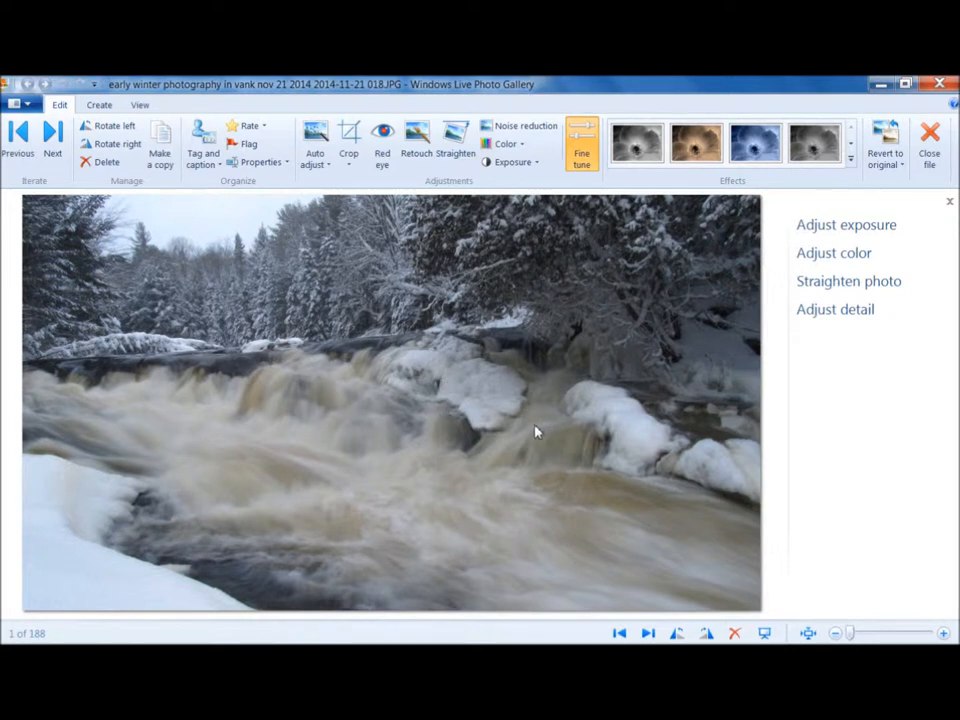
{"action": "mouse_move", "coordinate": [525, 433]}
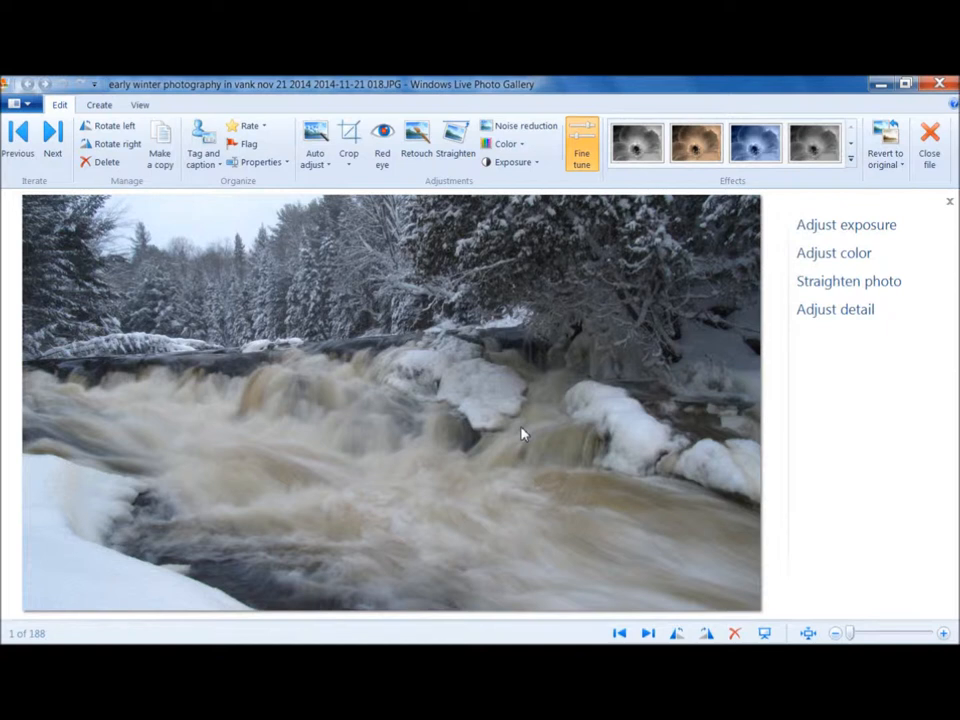
{"action": "mouse_move", "coordinate": [315, 140]}
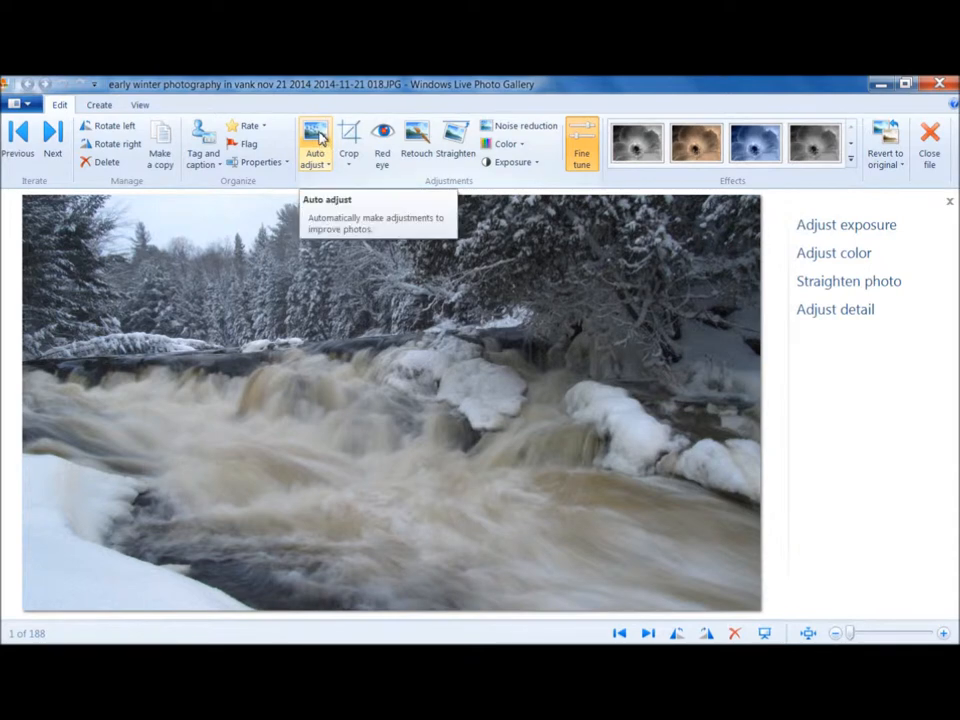
Apply Auto adjust so exposure and colour are corrected automatically.
{"action": "left_click", "coordinate": [314, 140]}
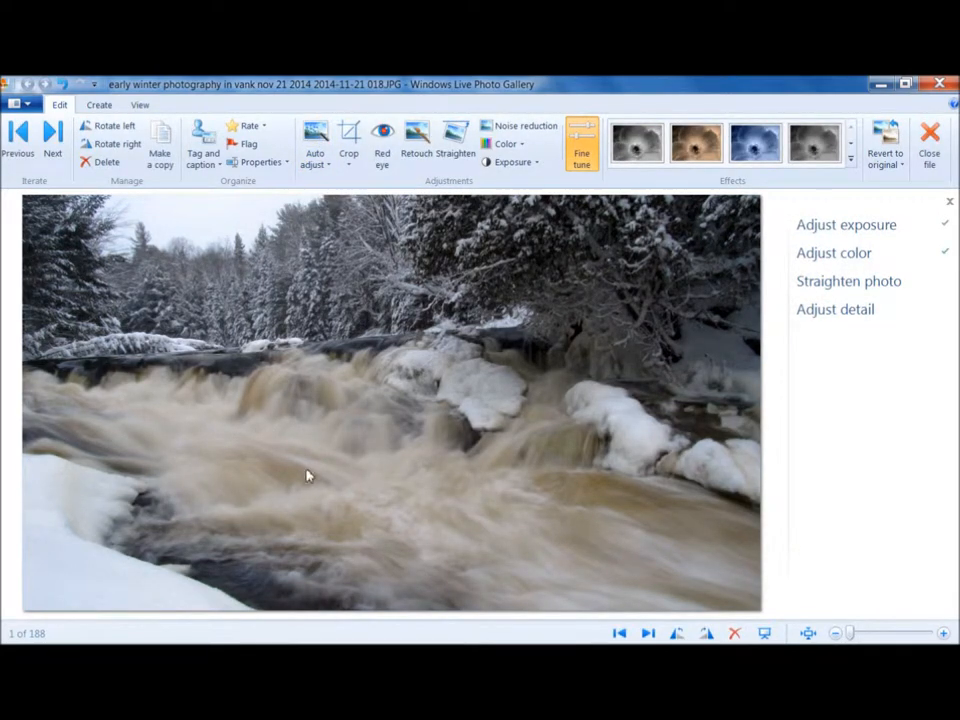
{"action": "mouse_move", "coordinate": [520, 410]}
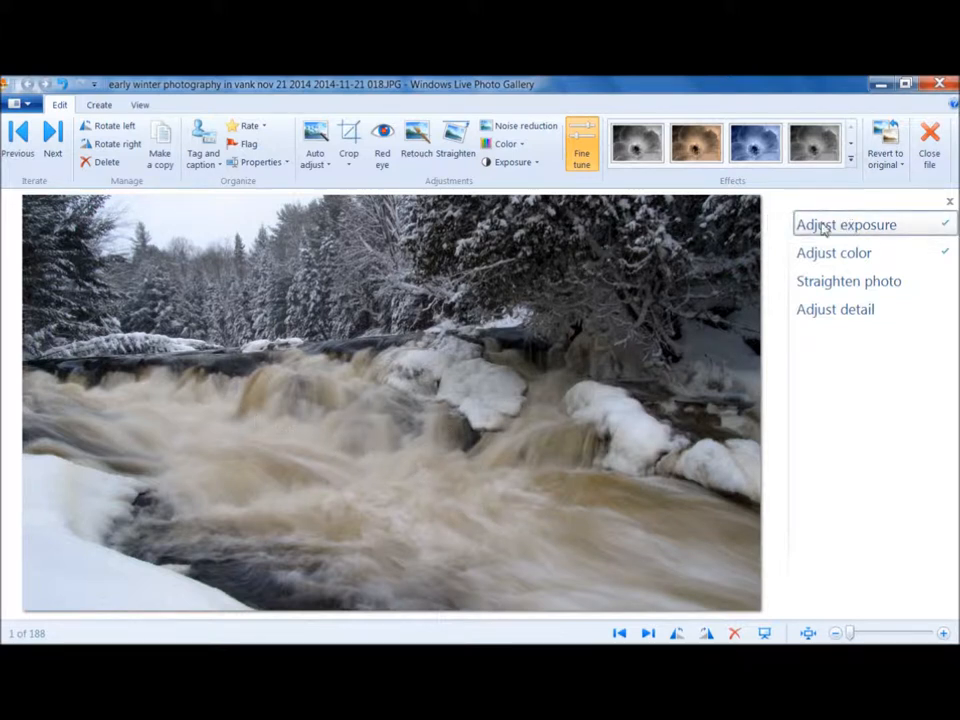
{"action": "mouse_move", "coordinate": [845, 224]}
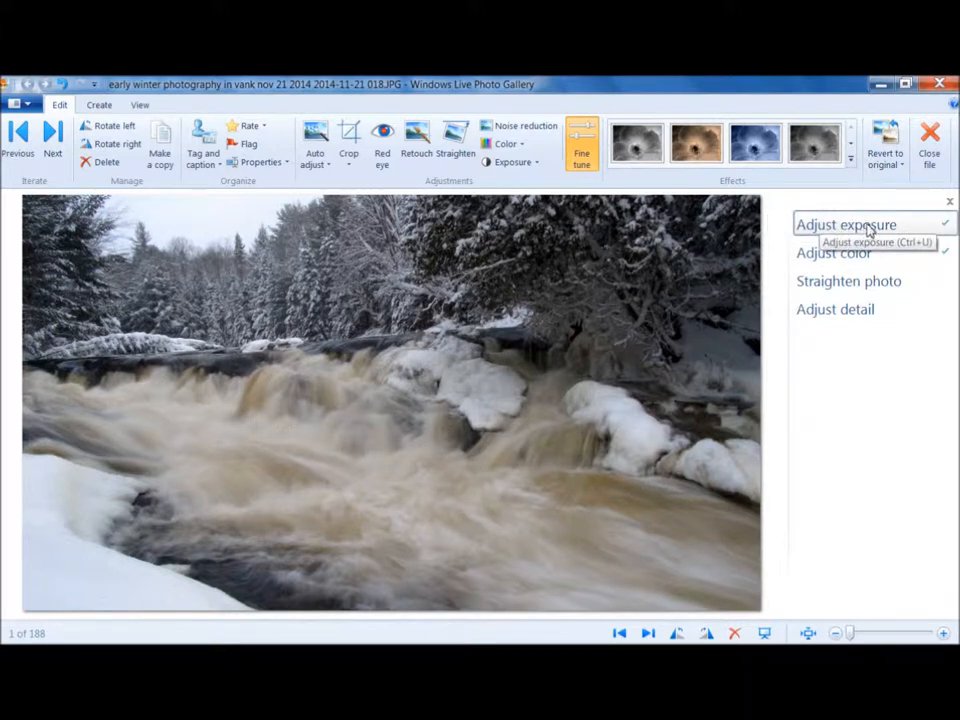
Slightly lower brightness, maximise contrast, raise shadows a little, and drop highlights to minimum.
{"action": "left_click", "coordinate": [845, 224]}
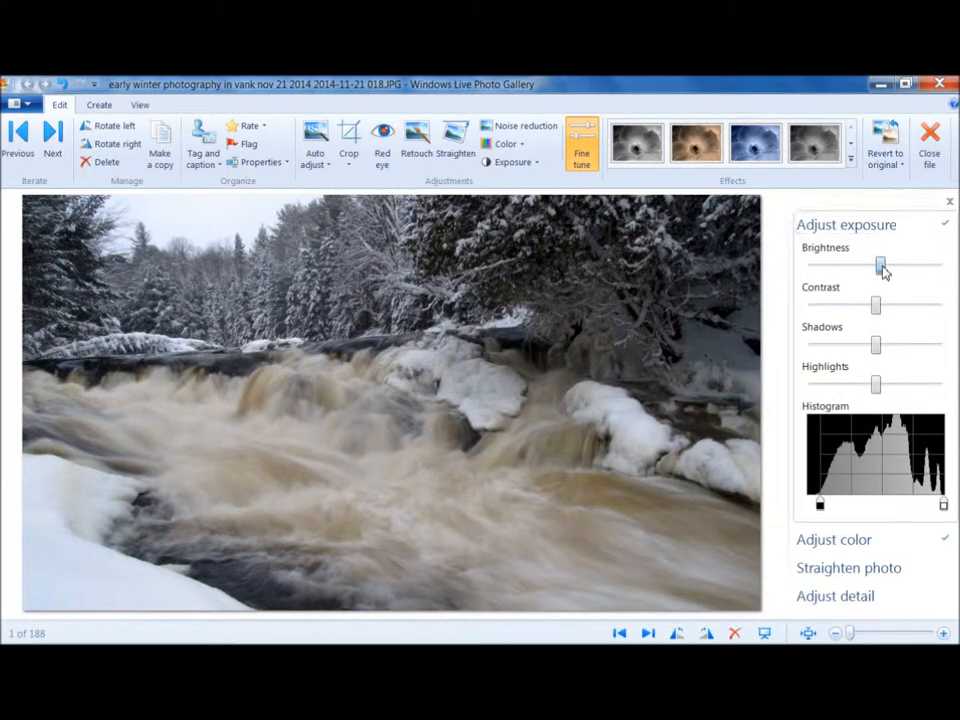
{"action": "left_click_drag", "start_coordinate": [883, 265], "coordinate": [870, 265]}
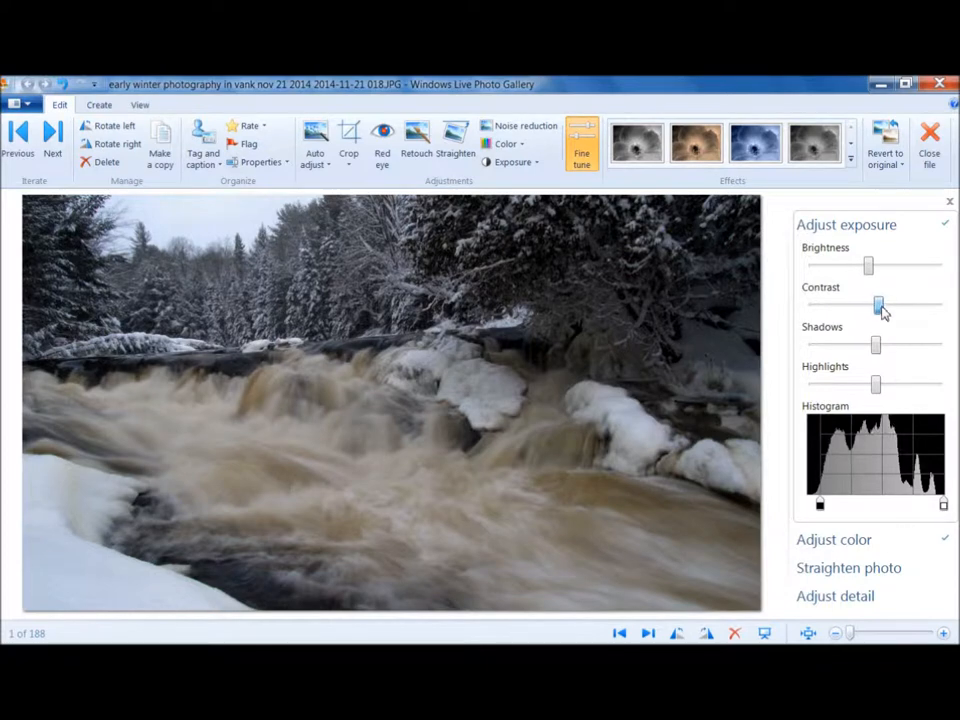
{"action": "left_click_drag", "start_coordinate": [877, 305], "coordinate": [937, 305]}
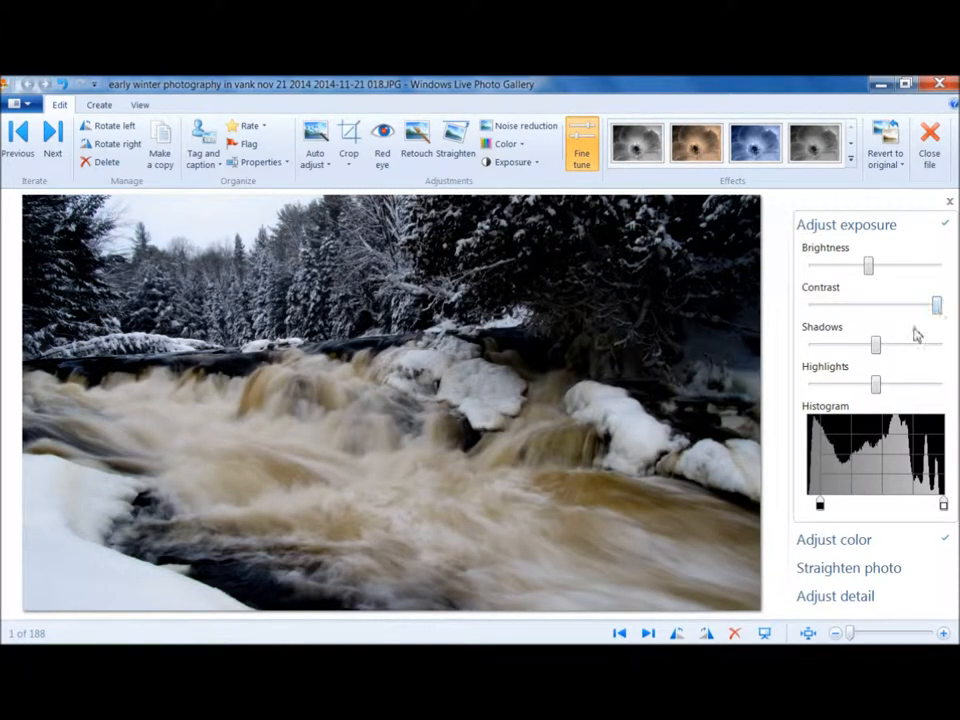
{"action": "left_click_drag", "start_coordinate": [877, 345], "coordinate": [870, 345]}
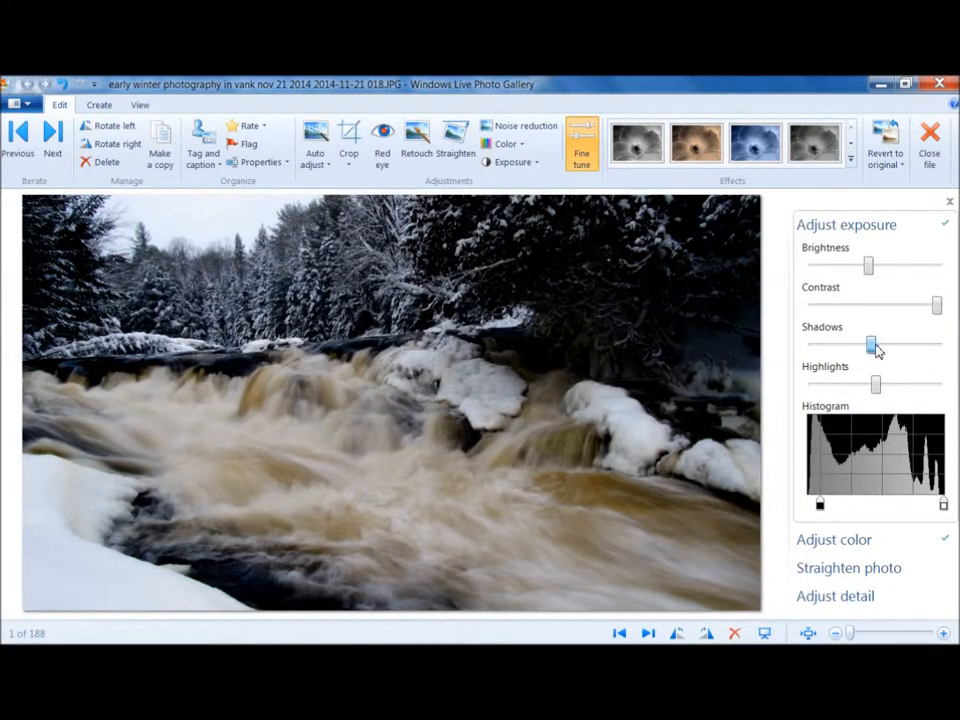
{"action": "left_click_drag", "start_coordinate": [870, 343], "coordinate": [876, 343]}
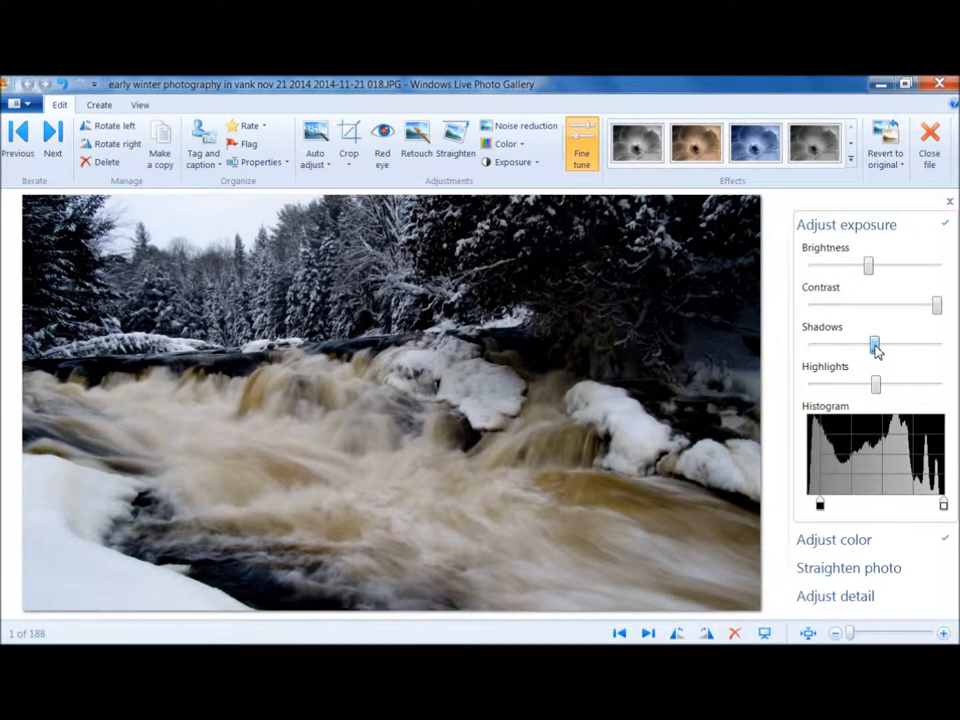
{"action": "left_click_drag", "start_coordinate": [872, 343], "coordinate": [880, 343]}
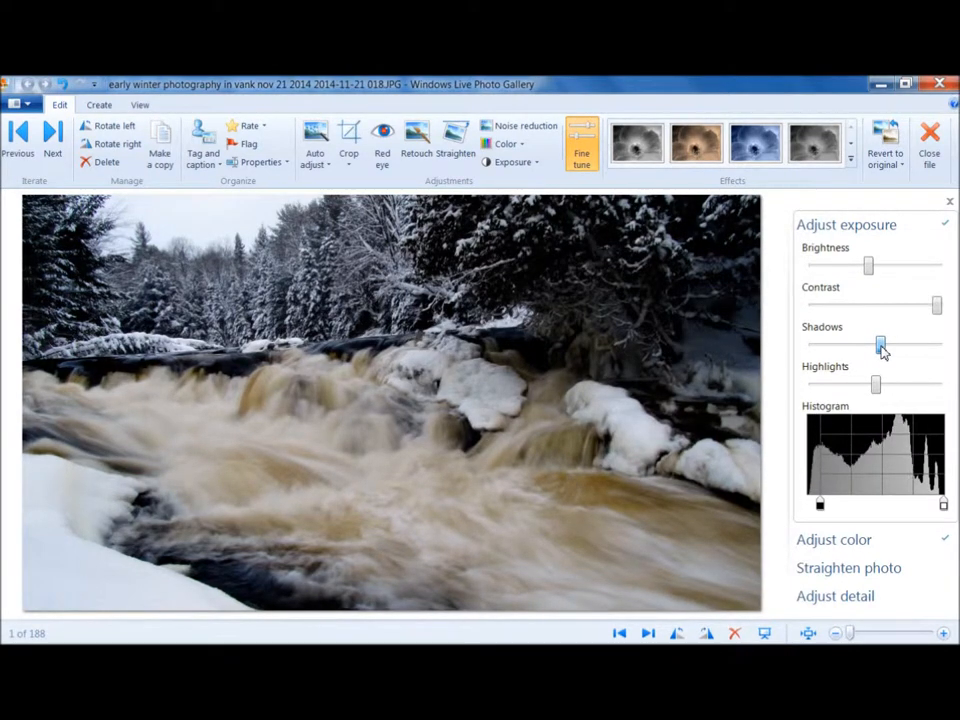
{"action": "left_click_drag", "start_coordinate": [875, 385], "coordinate": [822, 385]}
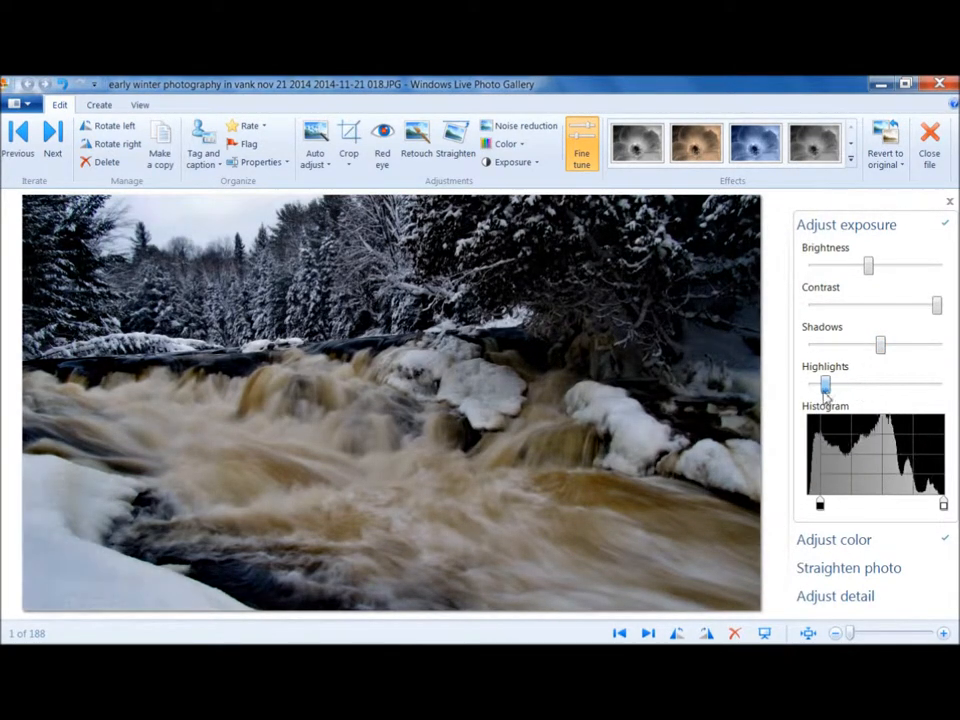
{"action": "left_click_drag", "start_coordinate": [823, 385], "coordinate": [813, 385]}
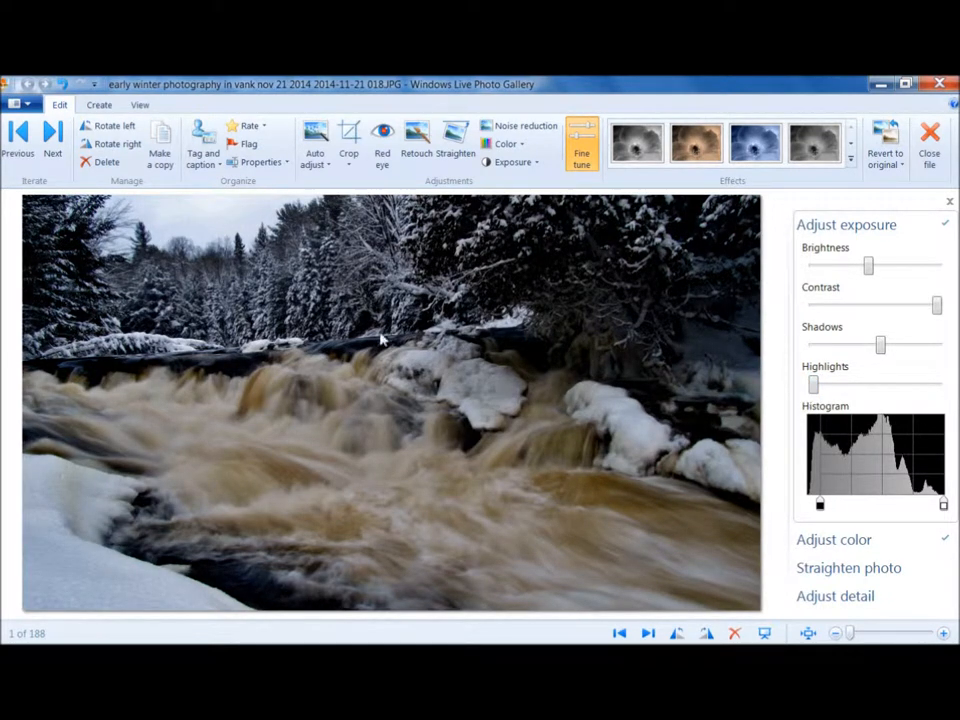
{"action": "mouse_move", "coordinate": [488, 257]}
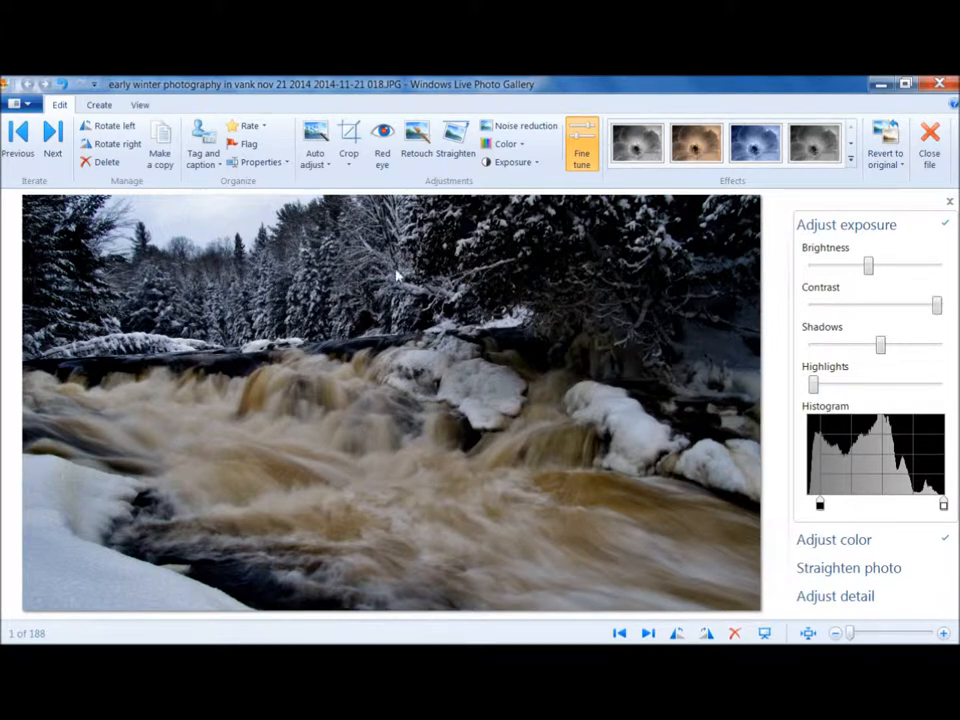
{"action": "mouse_move", "coordinate": [447, 517]}
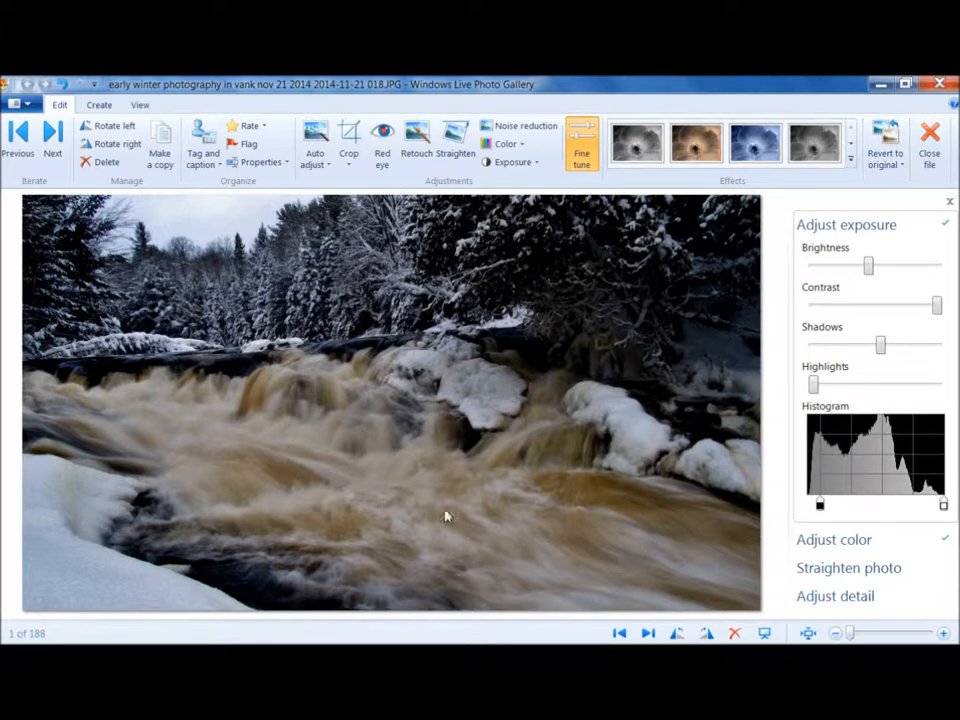
{"action": "mouse_move", "coordinate": [285, 447]}
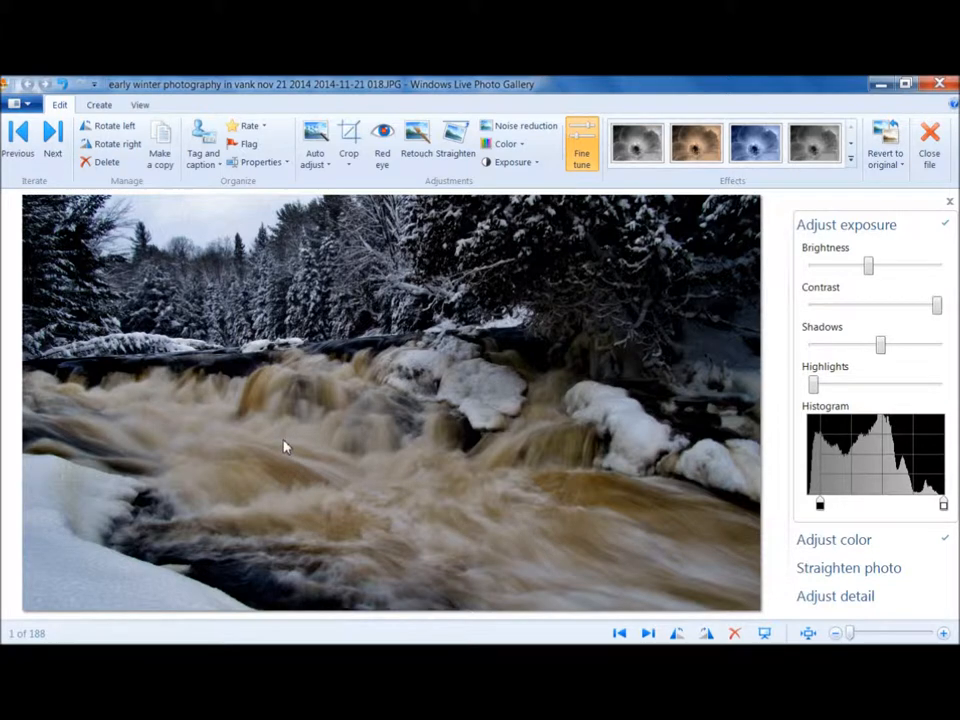
{"action": "mouse_move", "coordinate": [855, 242]}
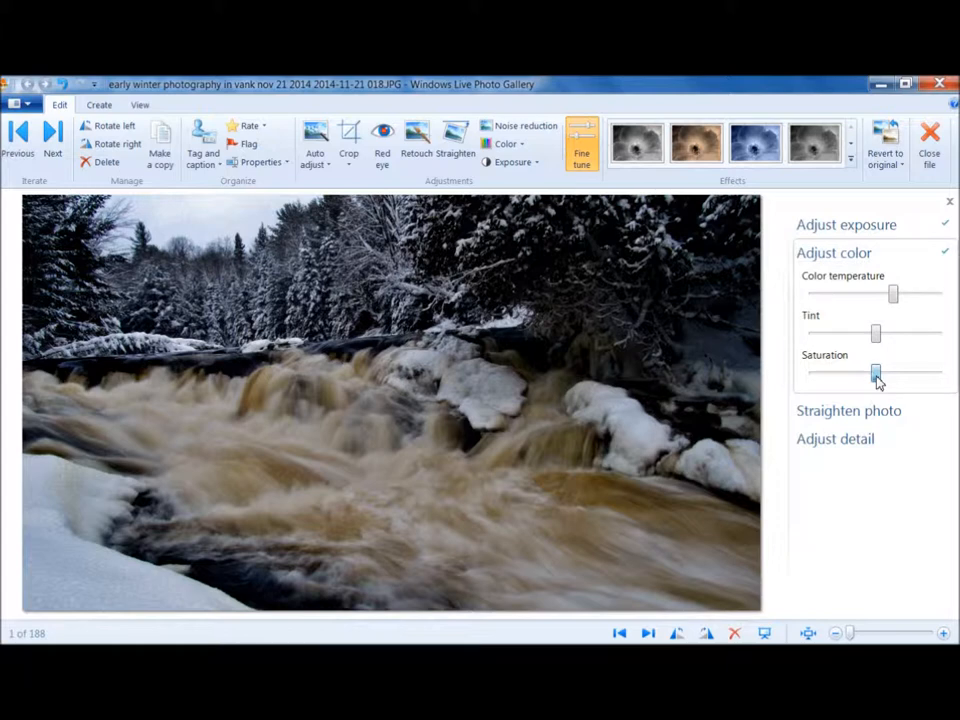
Set the Saturation slider under Adjust color to its maximum.
{"action": "left_click_drag", "start_coordinate": [876, 373], "coordinate": [935, 373]}
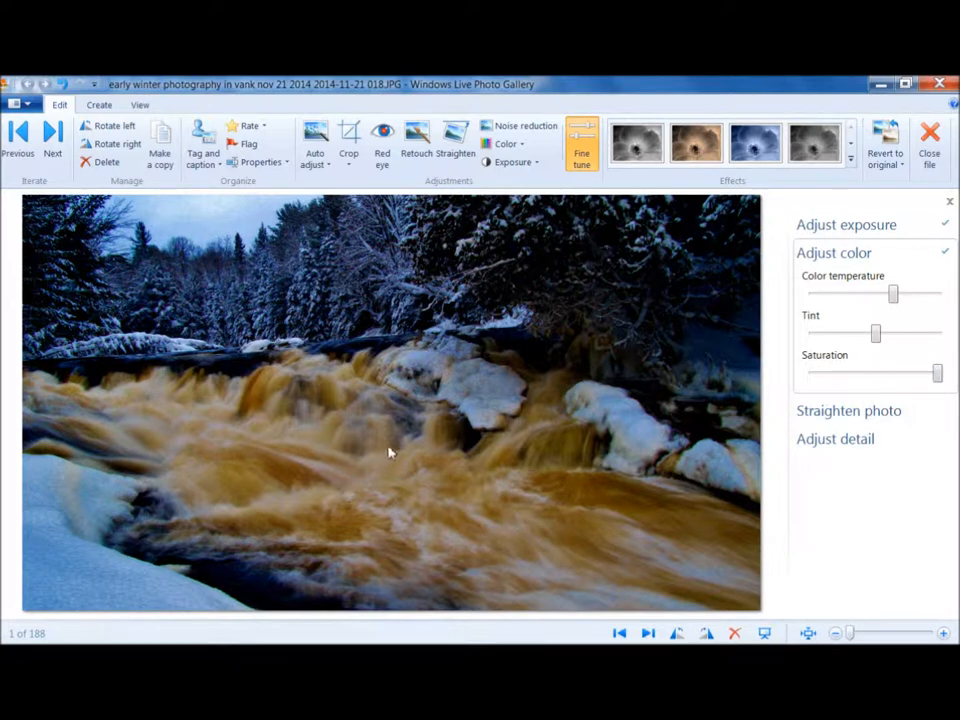
{"action": "mouse_move", "coordinate": [393, 462]}
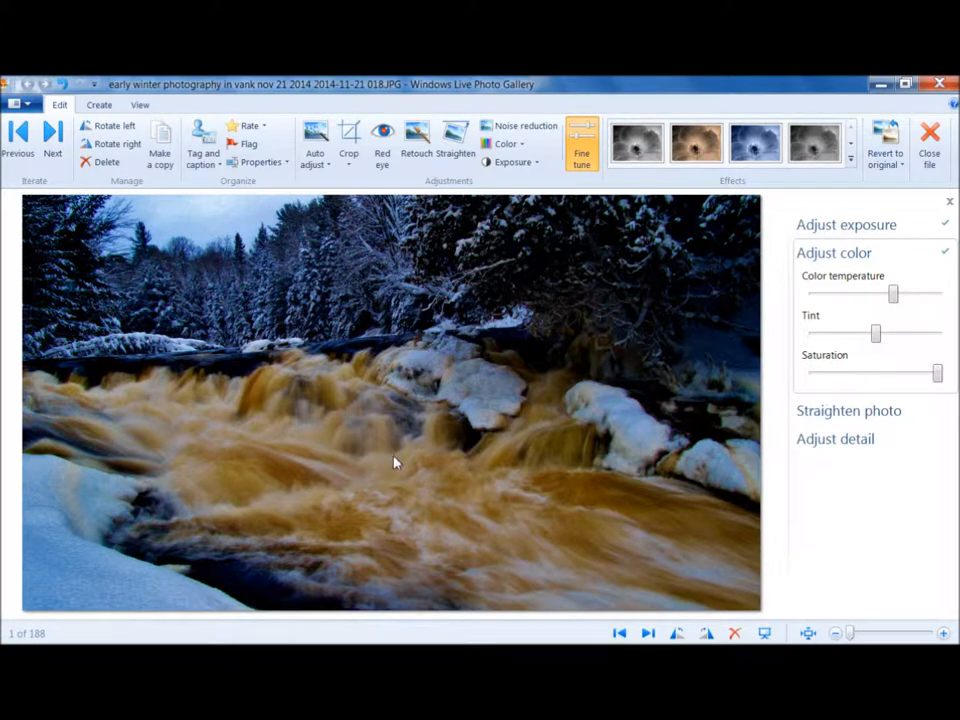
{"action": "mouse_move", "coordinate": [398, 466]}
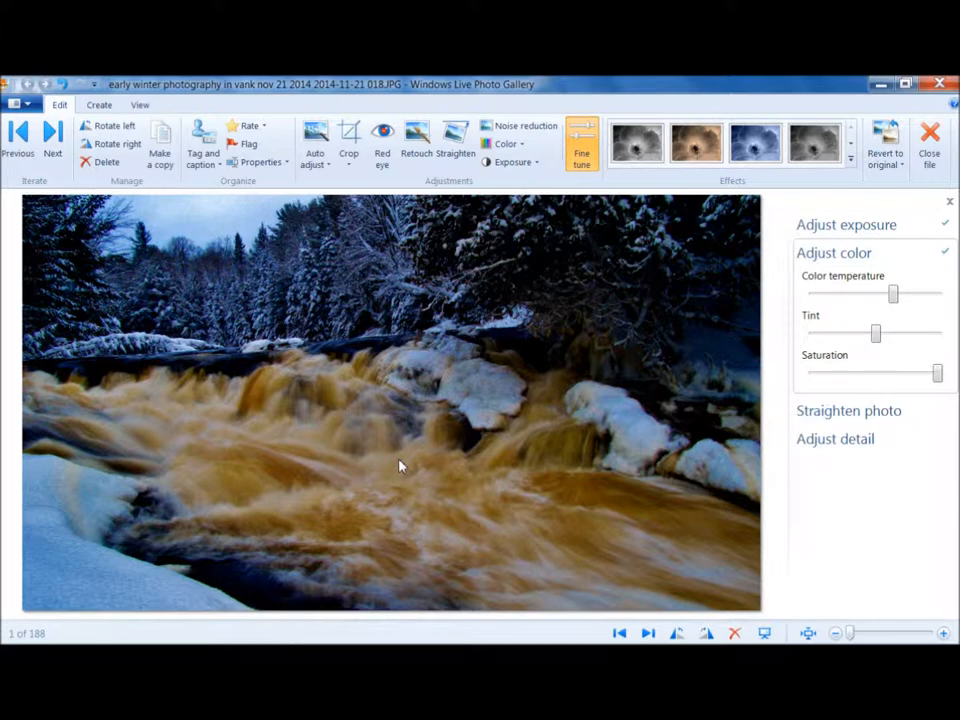
{"action": "mouse_move", "coordinate": [503, 415]}
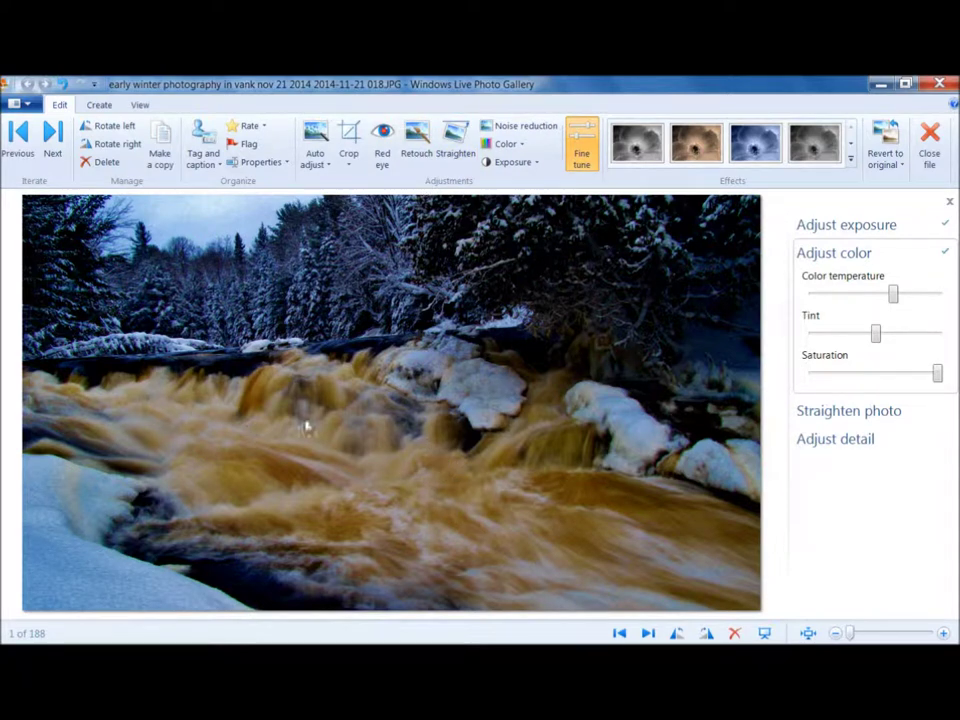
{"action": "mouse_move", "coordinate": [407, 462]}
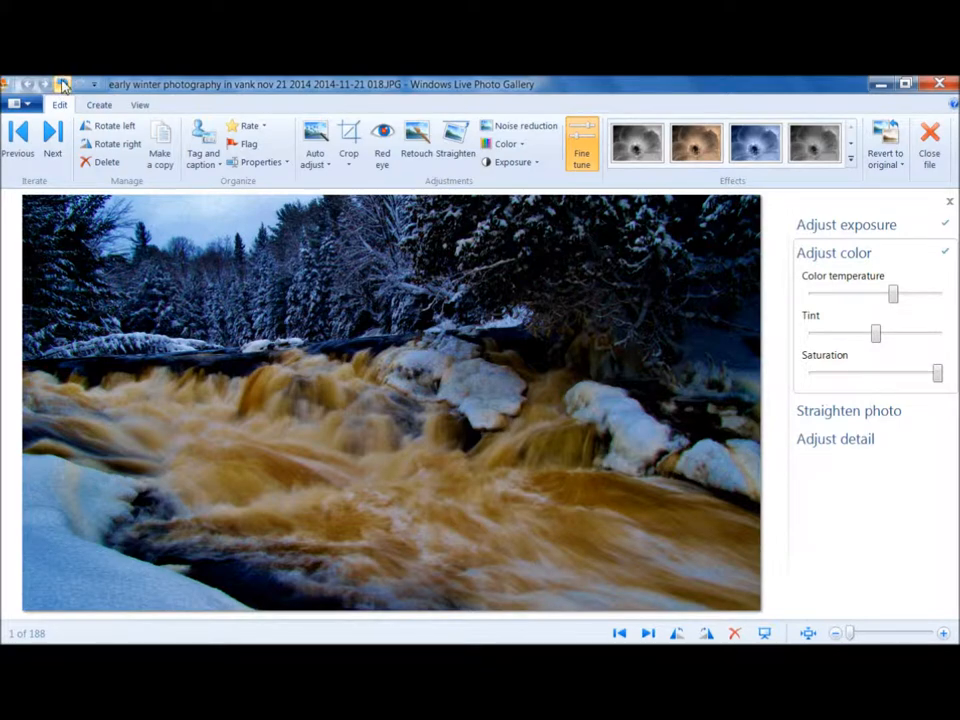
Revert the saturation boost for comparison, then restore the saturated, darkened edits.
{"action": "left_click_drag", "start_coordinate": [935, 372], "coordinate": [875, 372]}
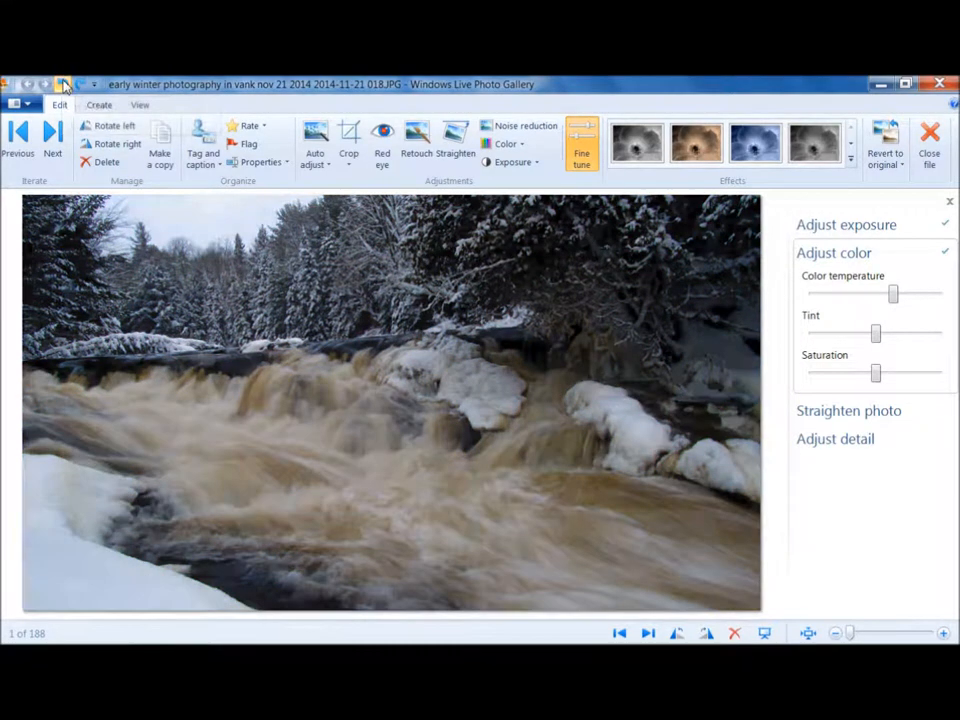
{"action": "left_click_drag", "start_coordinate": [893, 293], "coordinate": [876, 293]}
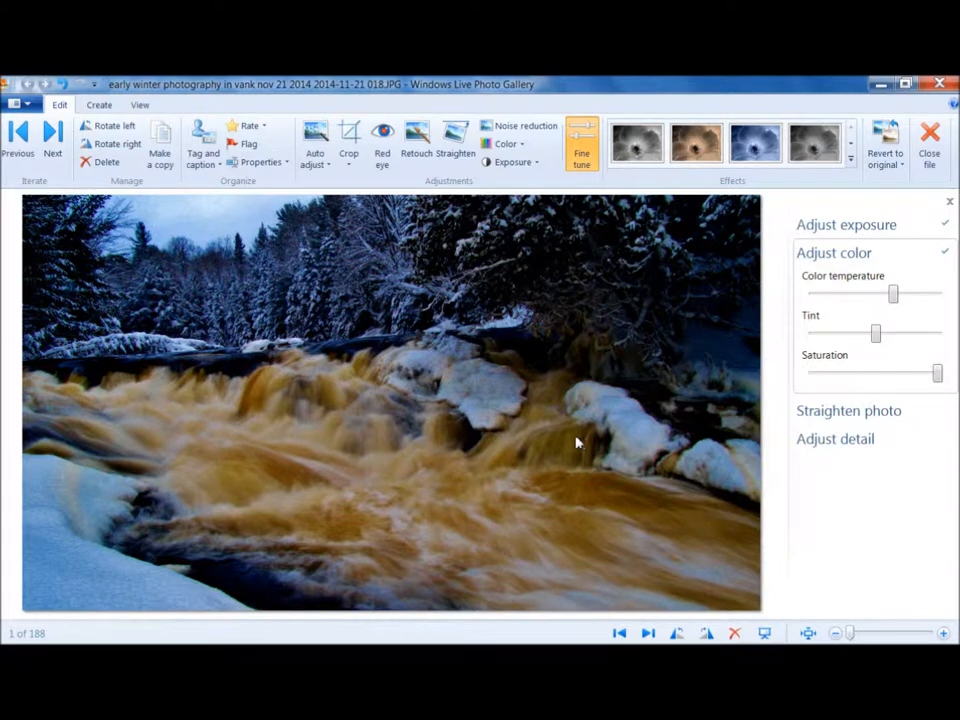
{"action": "mouse_move", "coordinate": [672, 352]}
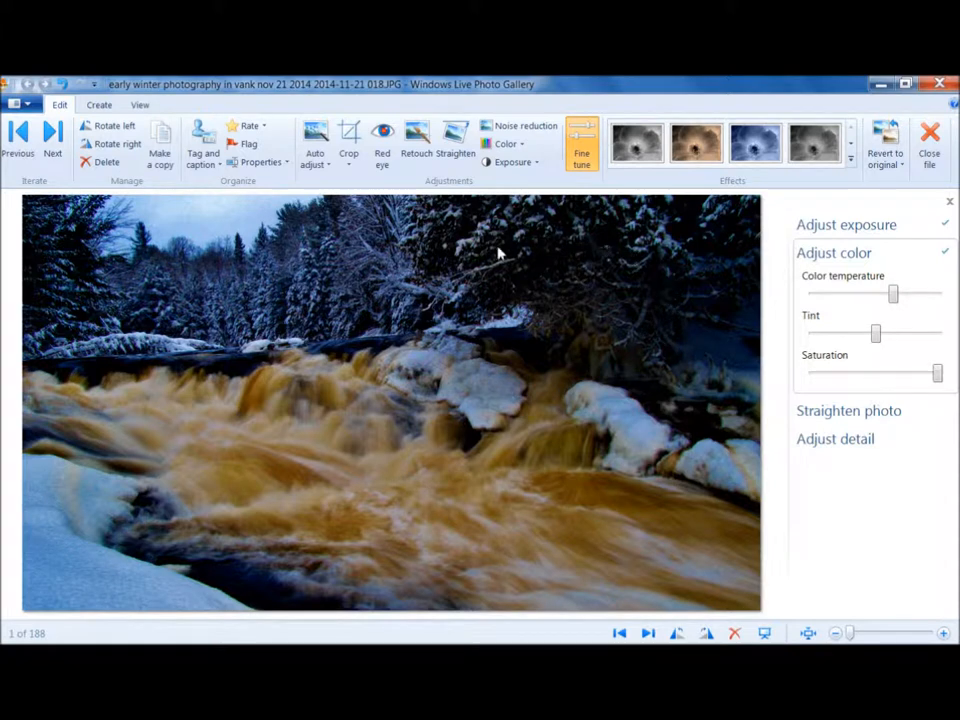
{"action": "mouse_move", "coordinate": [262, 271]}
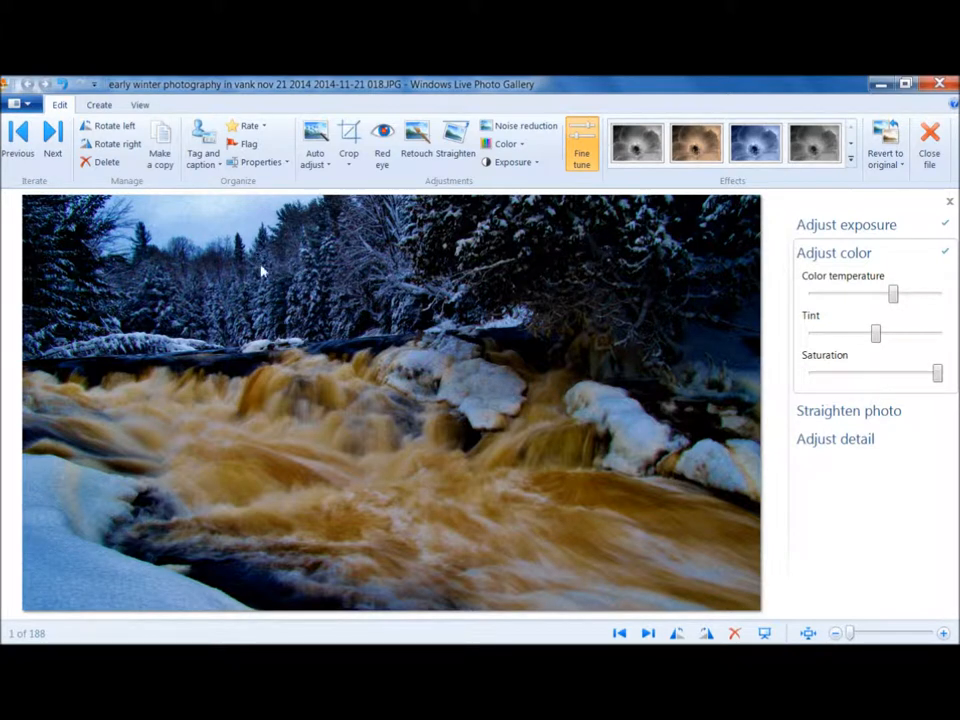
{"action": "mouse_move", "coordinate": [72, 558]}
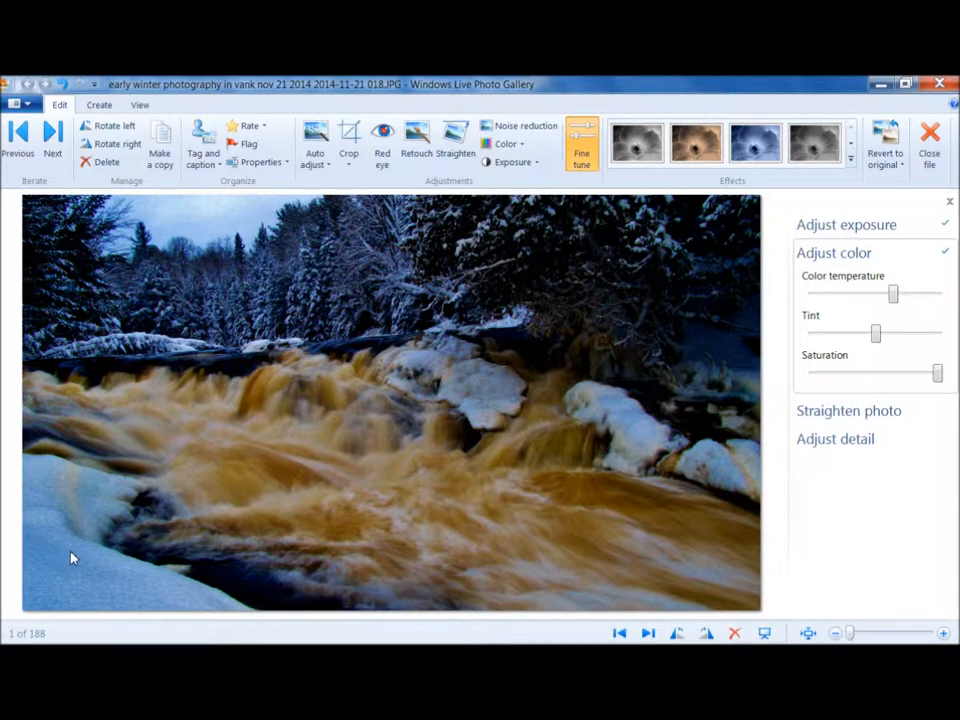
{"action": "mouse_move", "coordinate": [231, 281]}
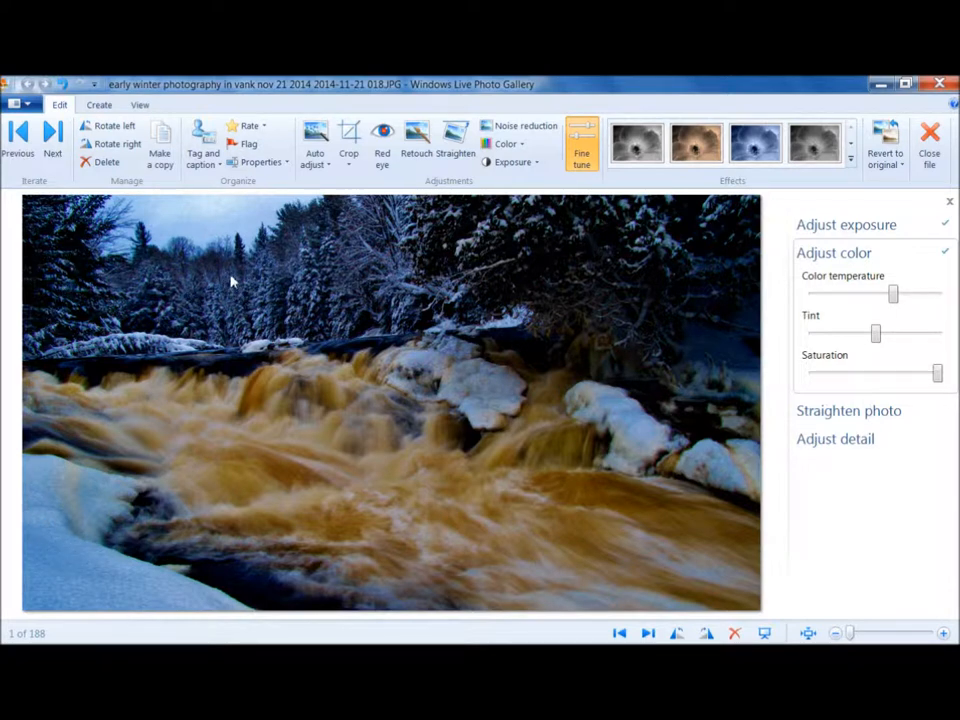
{"action": "mouse_move", "coordinate": [388, 255]}
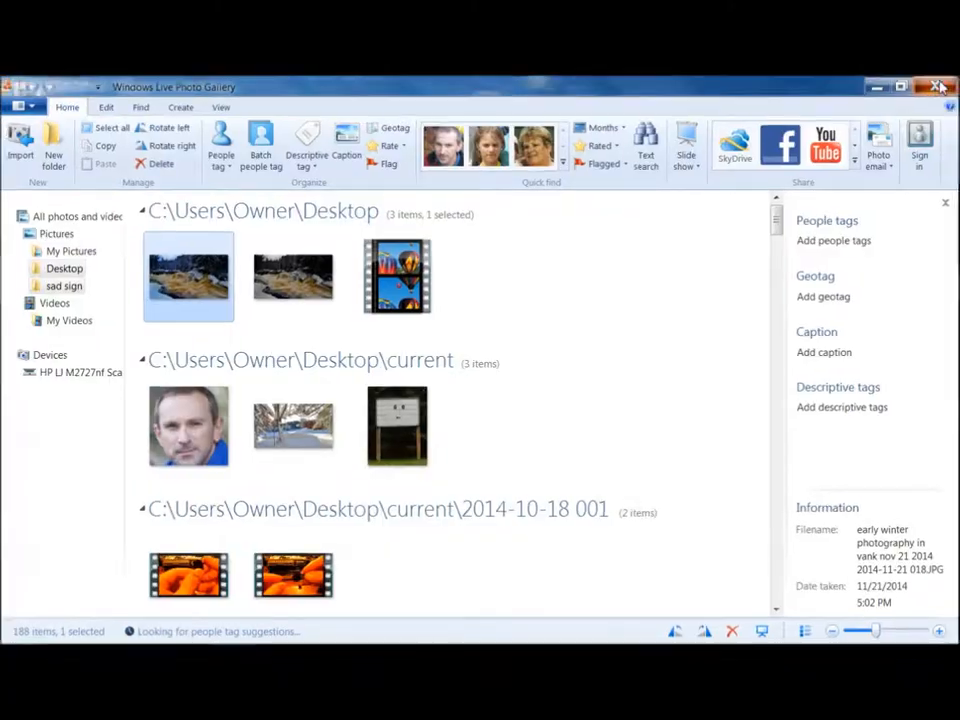
Close Photo Gallery, launch PhotoPlus X6, and open the edited waterfall JPEG from the Desktop.
{"action": "left_click", "coordinate": [938, 86]}
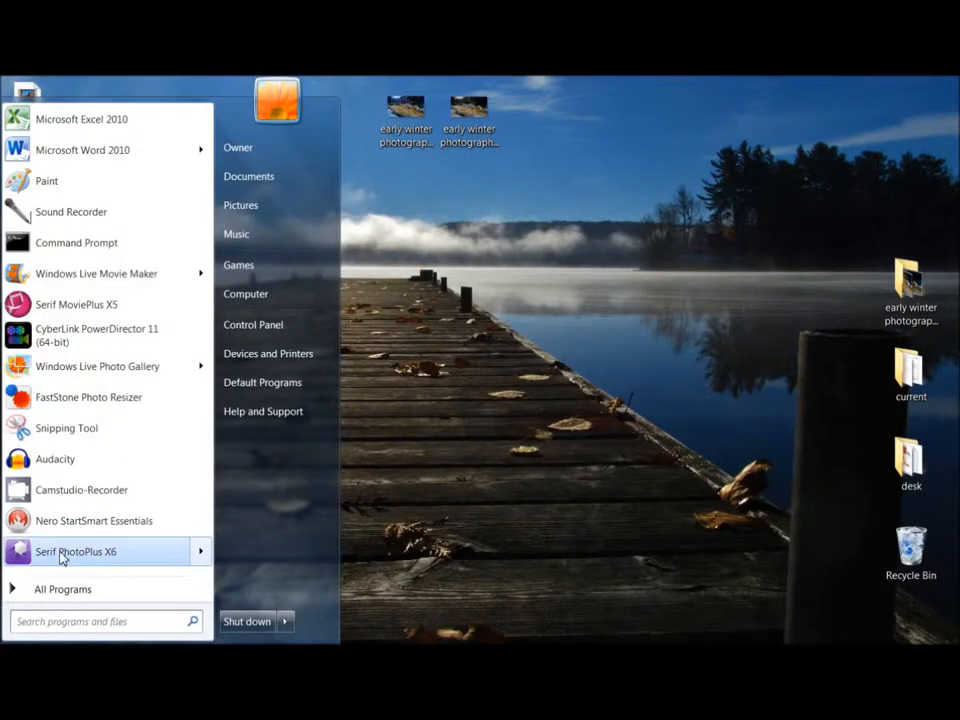
{"action": "left_click", "coordinate": [280, 290]}
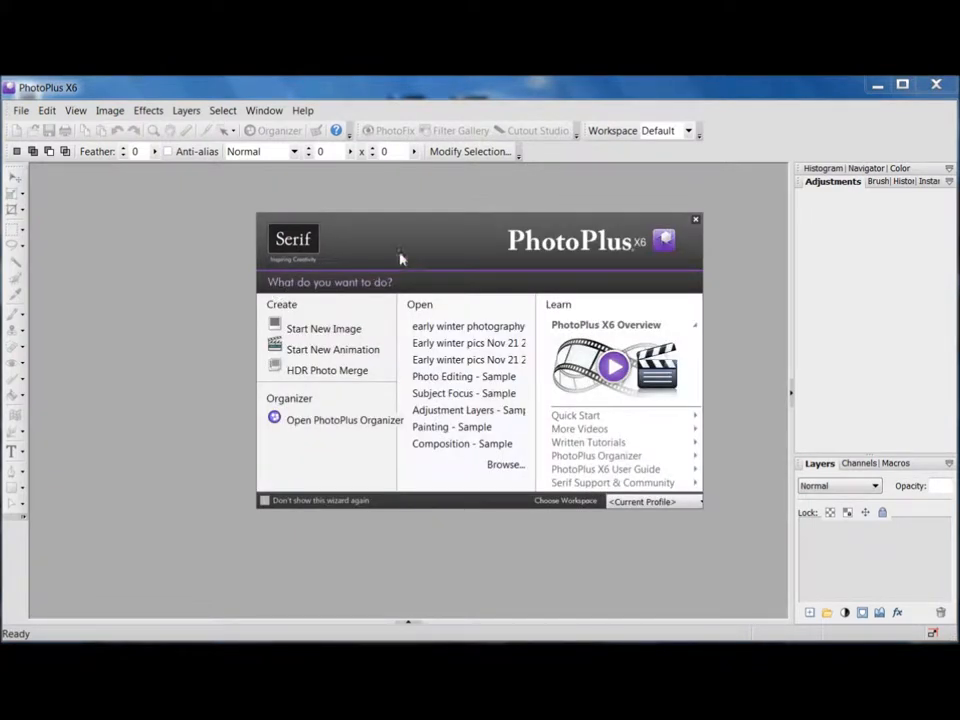
{"action": "mouse_move", "coordinate": [505, 267]}
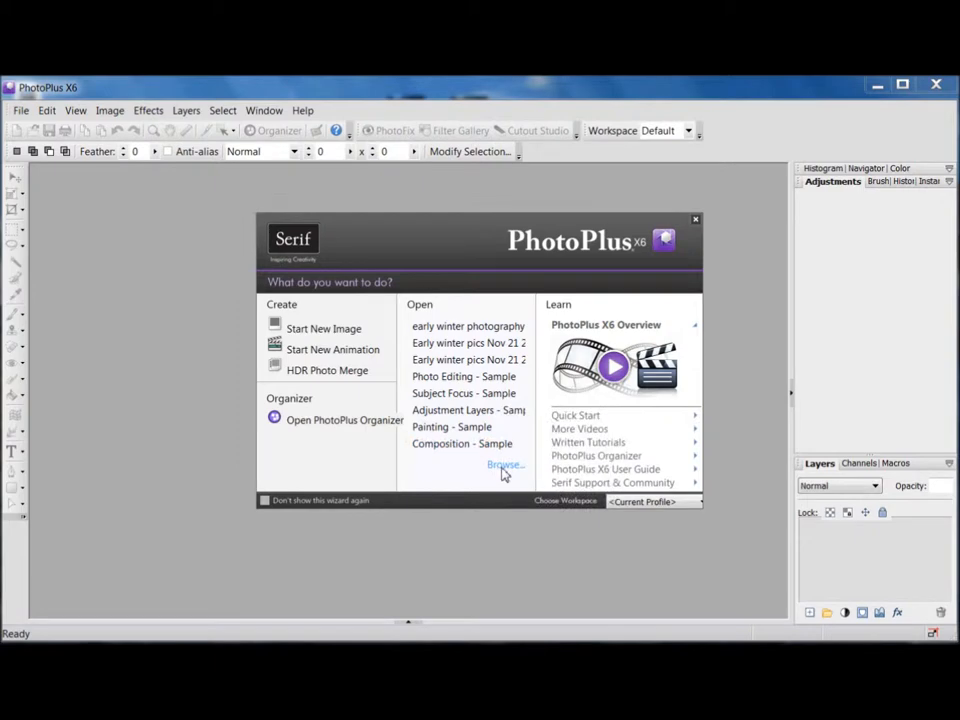
{"action": "left_click", "coordinate": [504, 465]}
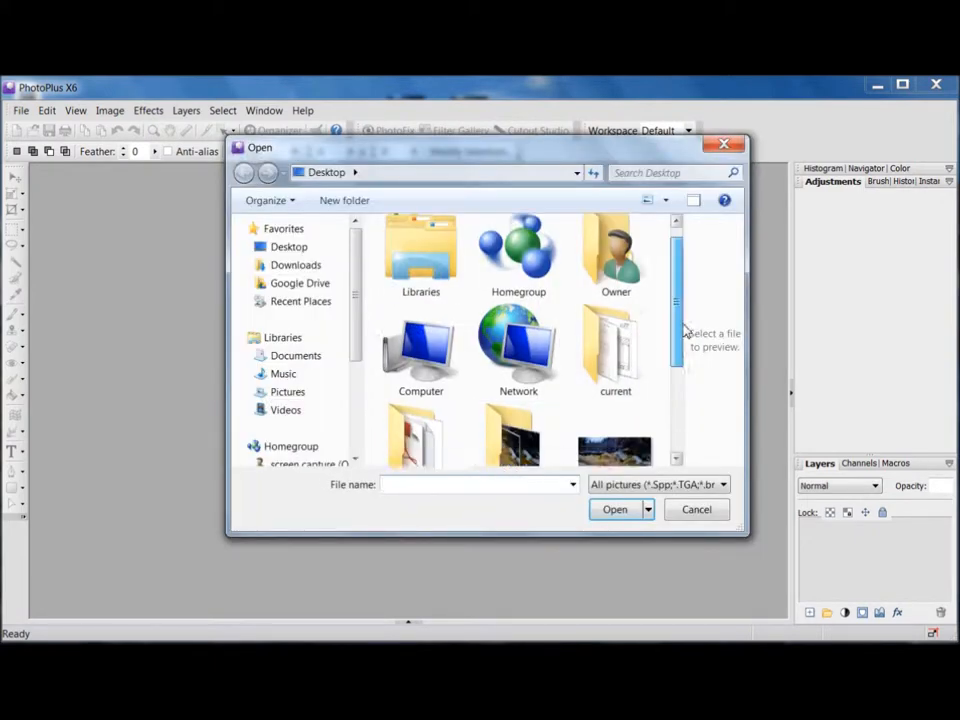
{"action": "scroll", "scroll_direction": "down", "scroll_amount": 3}
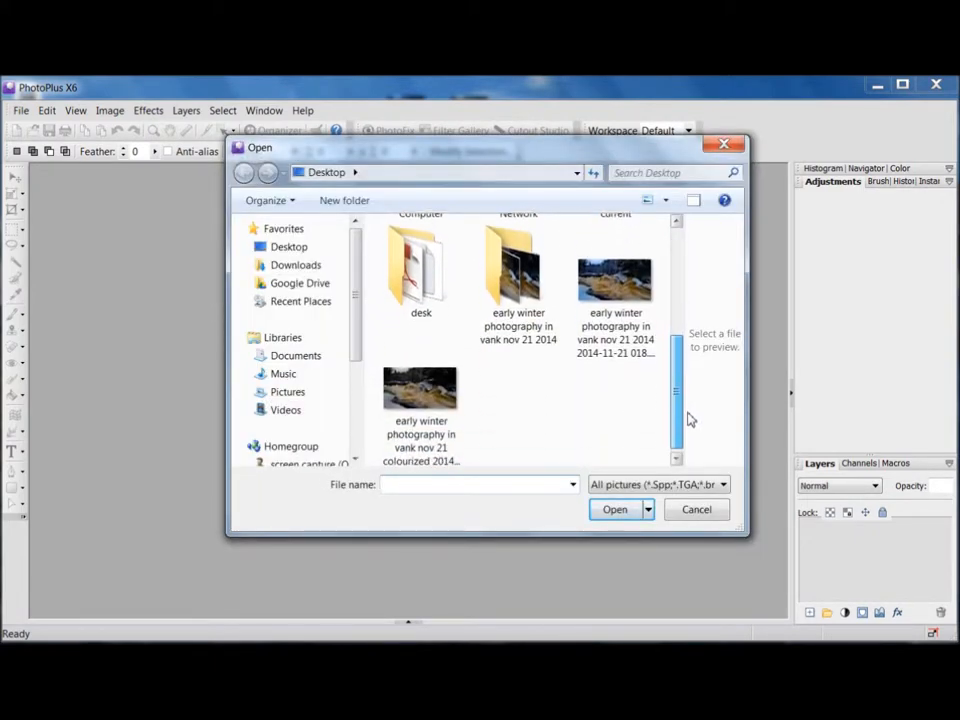
{"action": "scroll", "scroll_direction": "up", "scroll_amount": 3}
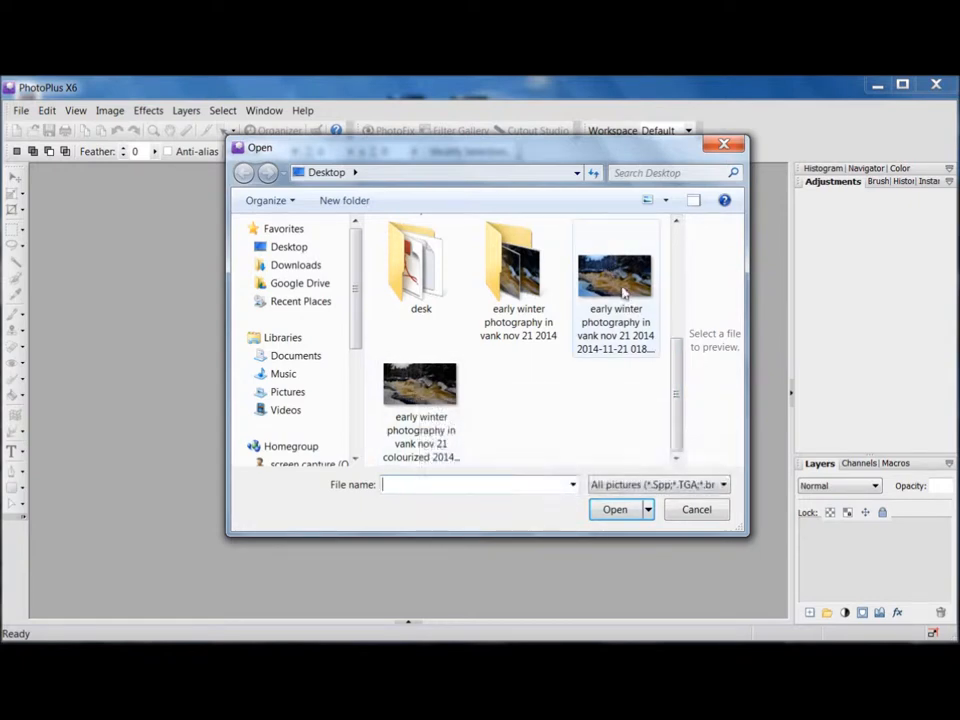
{"action": "left_click", "coordinate": [696, 509]}
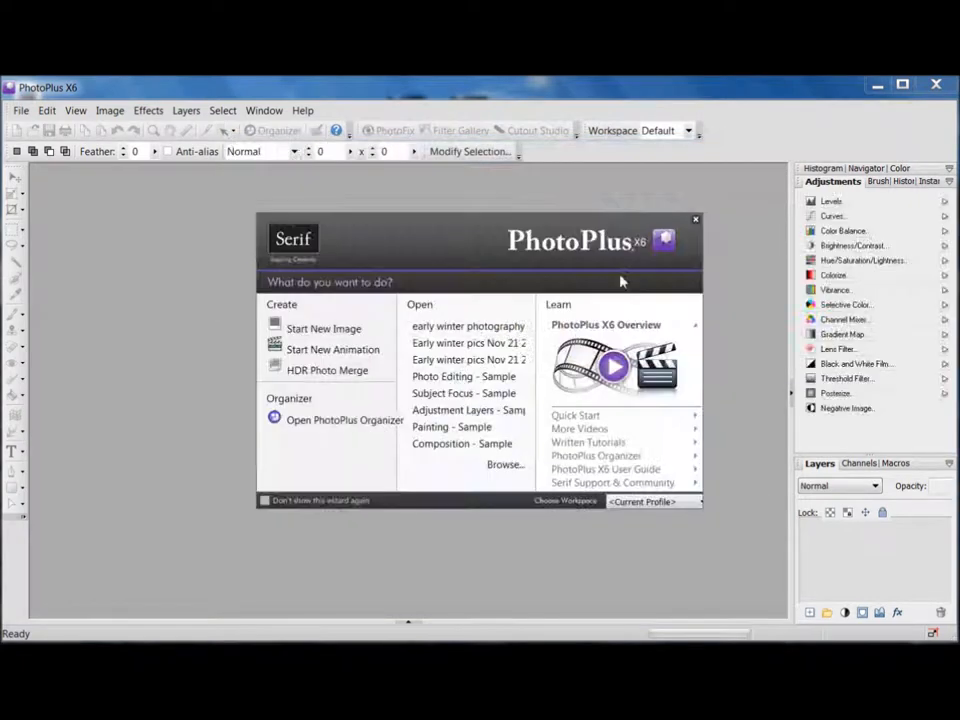
{"action": "left_click", "coordinate": [467, 325]}
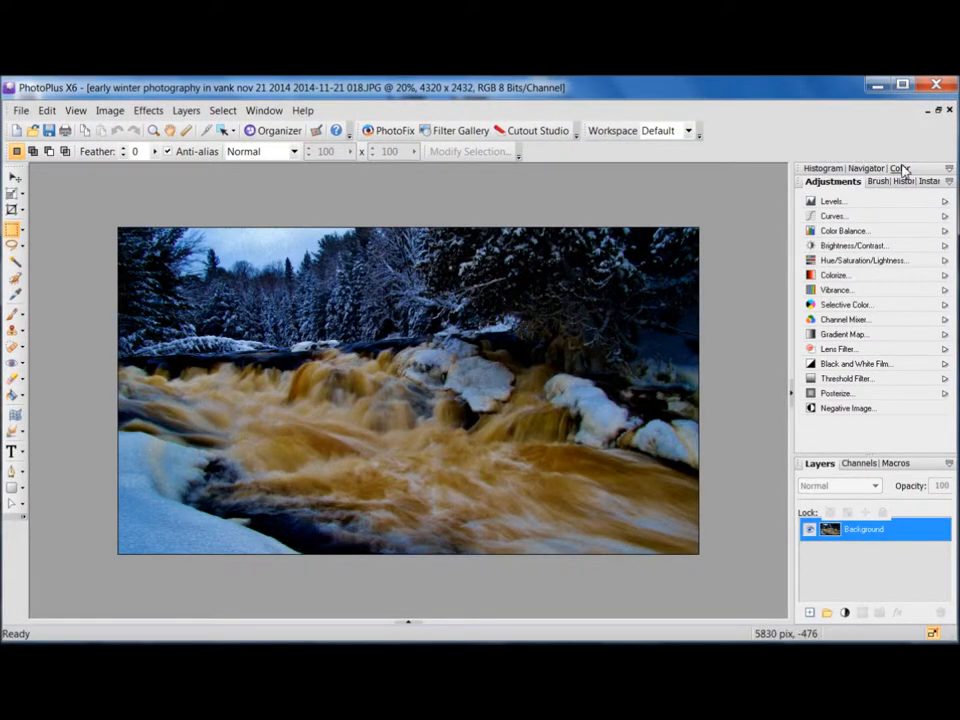
Add a Black and White Film adjustment layer using the Black Maximum preset.
{"action": "left_click", "coordinate": [902, 168]}
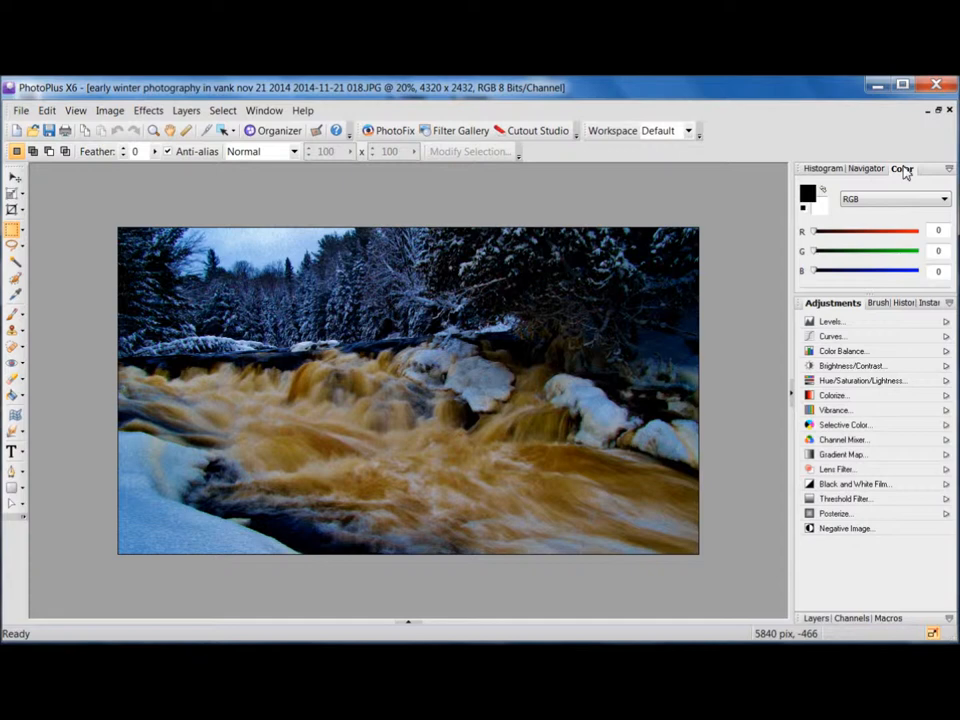
{"action": "mouse_move", "coordinate": [810, 195]}
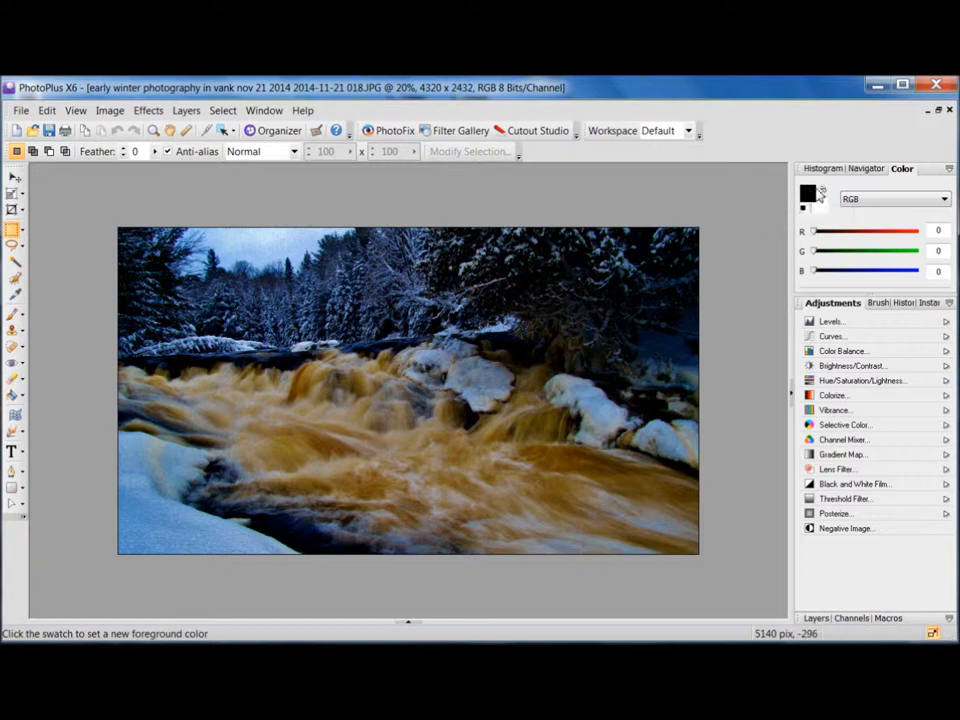
{"action": "left_click", "coordinate": [869, 168]}
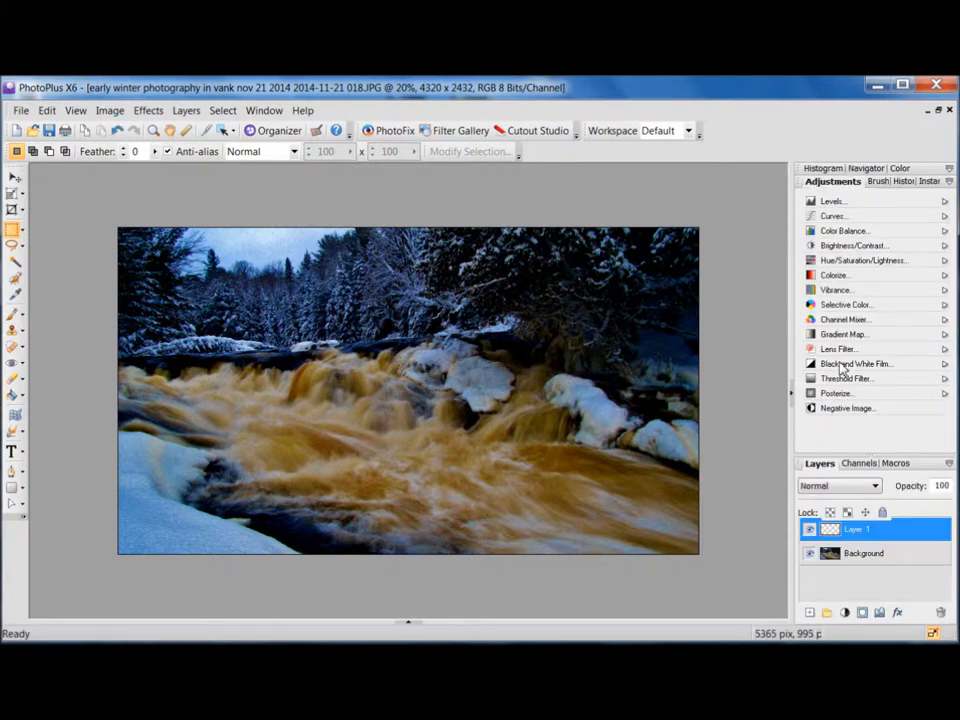
{"action": "left_click", "coordinate": [856, 363]}
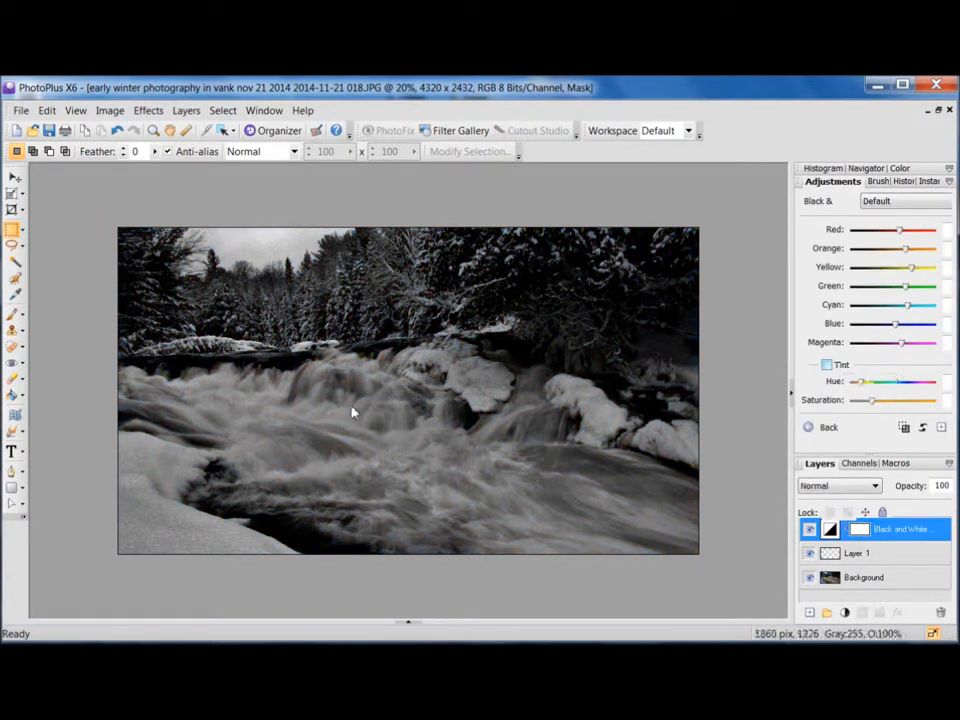
{"action": "left_click", "coordinate": [903, 201]}
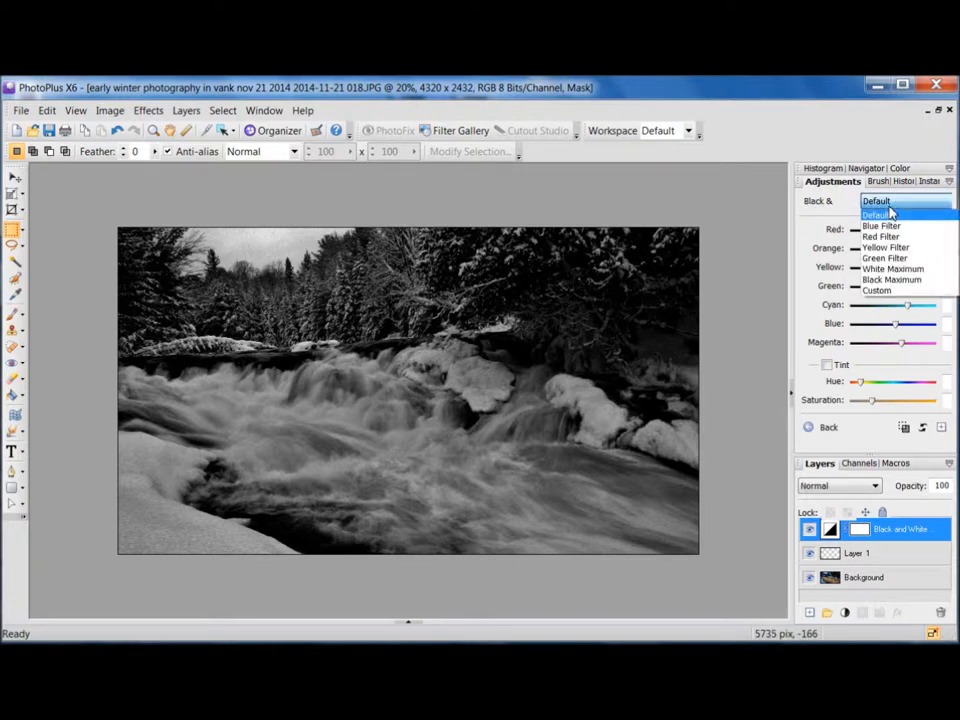
{"action": "mouse_move", "coordinate": [890, 280]}
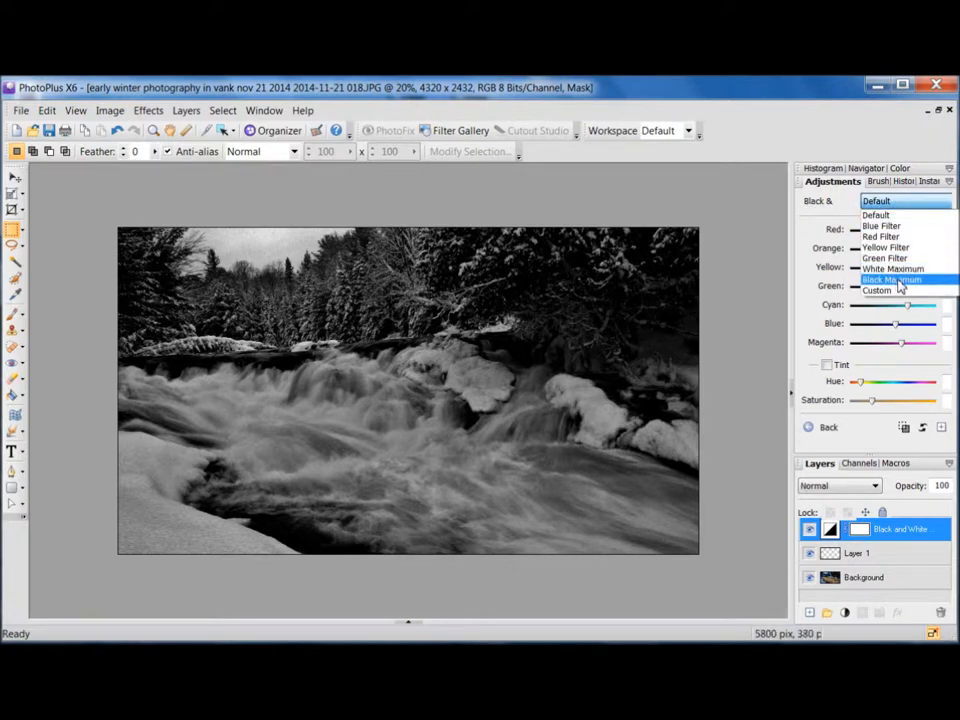
{"action": "left_click", "coordinate": [890, 280]}
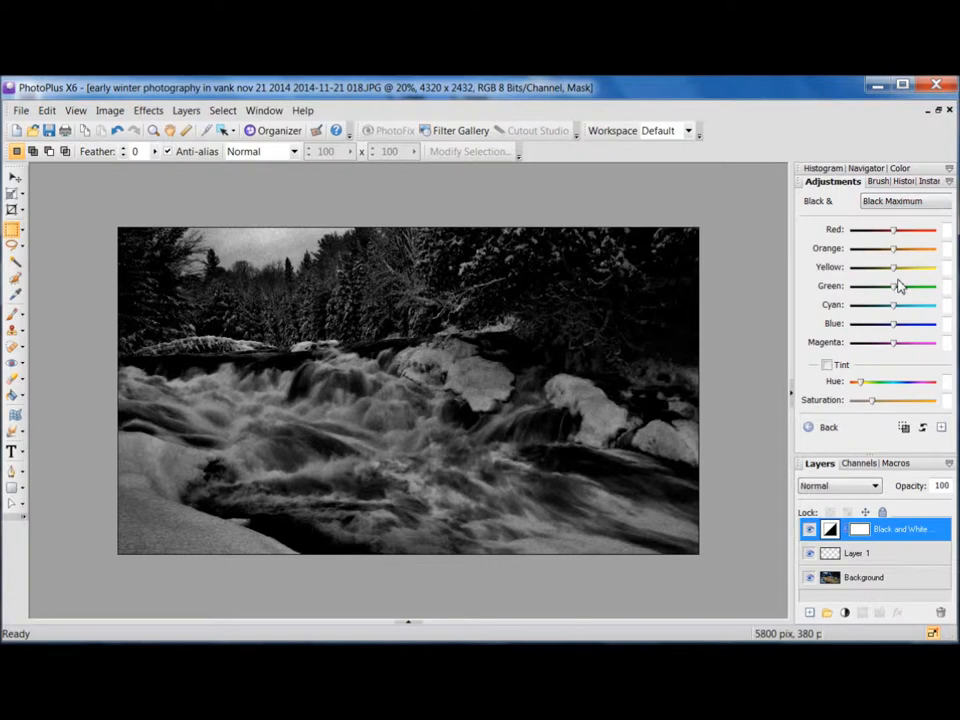
{"action": "mouse_move", "coordinate": [807, 386]}
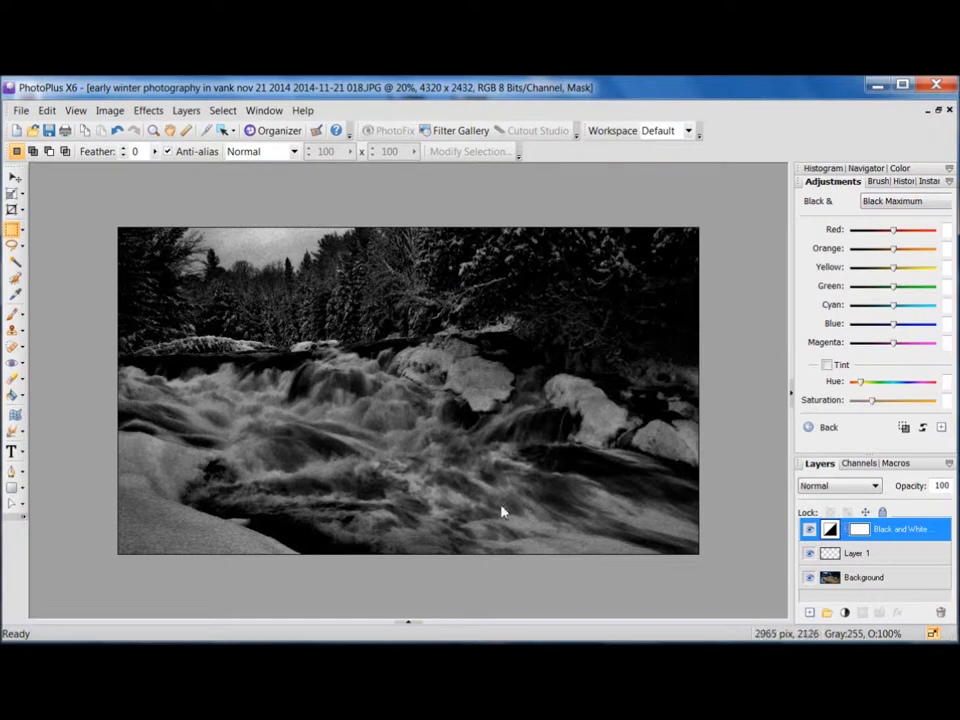
{"action": "mouse_move", "coordinate": [296, 421]}
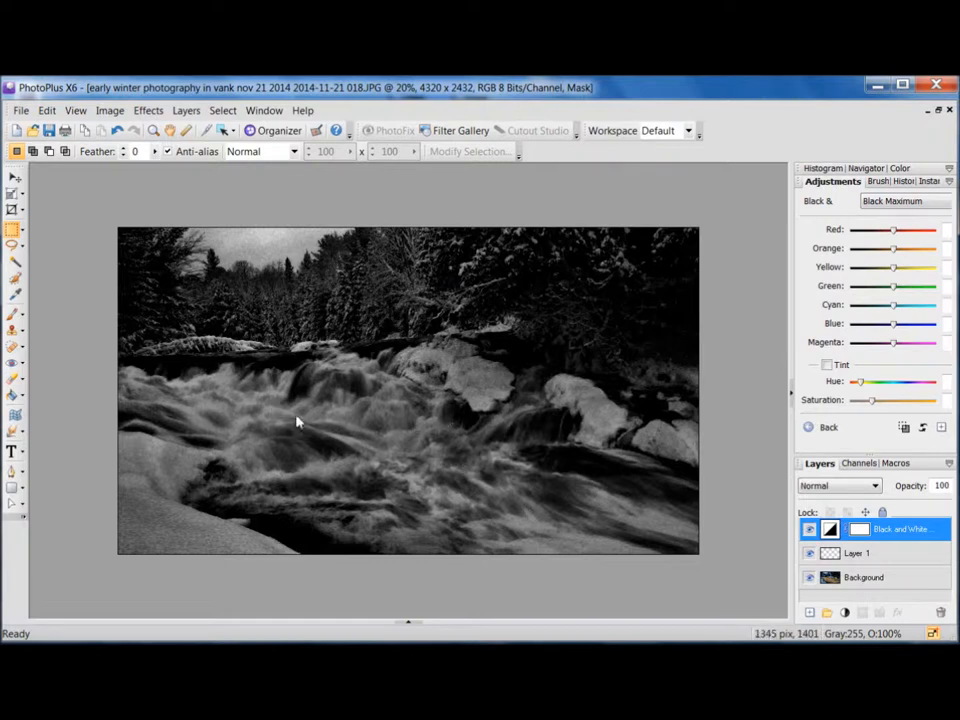
{"action": "mouse_move", "coordinate": [583, 483]}
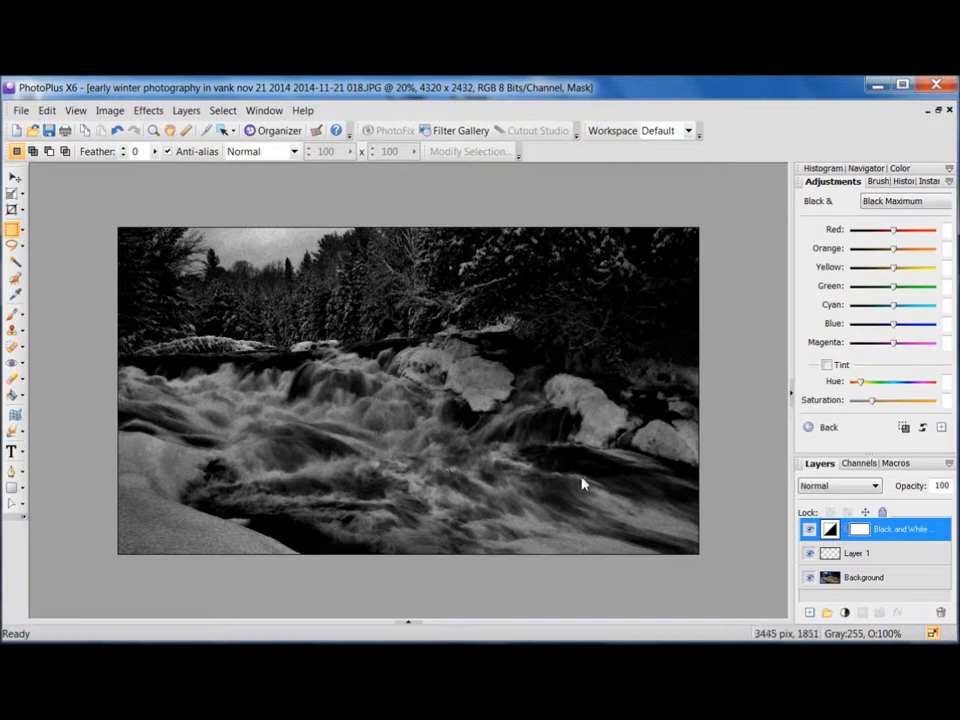
{"action": "mouse_move", "coordinate": [585, 490]}
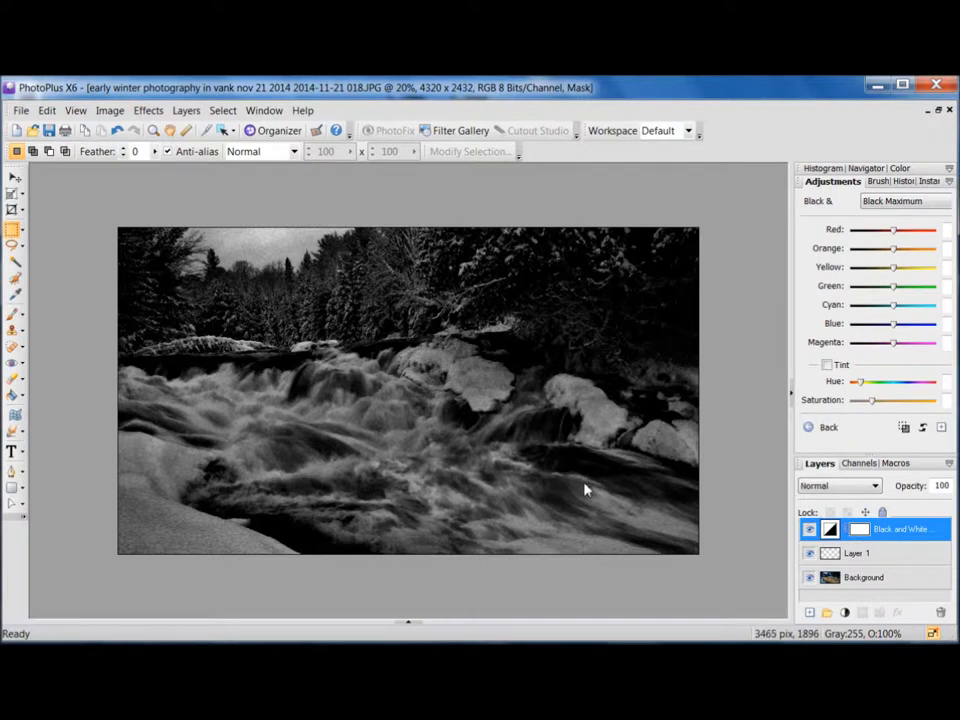
{"action": "mouse_move", "coordinate": [190, 362]}
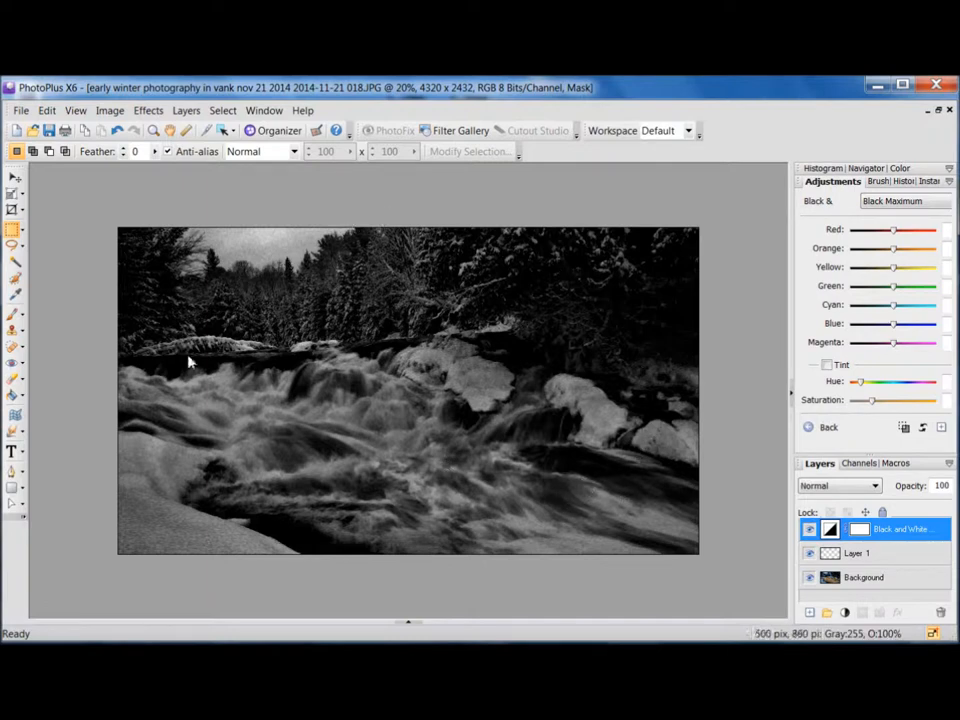
{"action": "mouse_move", "coordinate": [15, 313]}
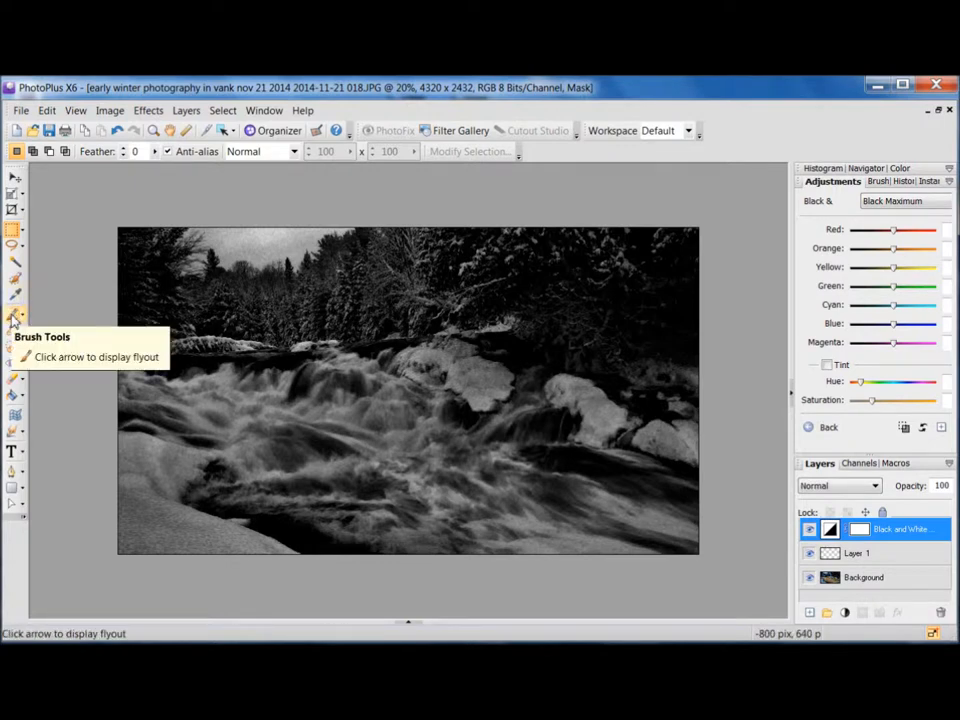
Select the Paintbrush tool from the Brush Tools flyout.
{"action": "left_click", "coordinate": [15, 315]}
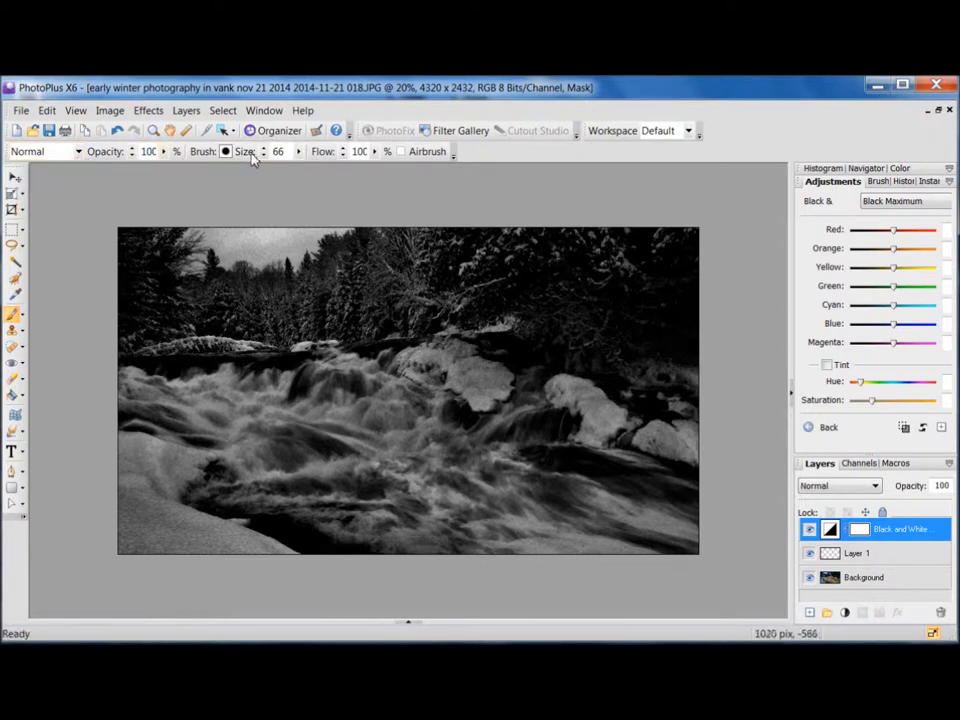
{"action": "mouse_move", "coordinate": [297, 151]}
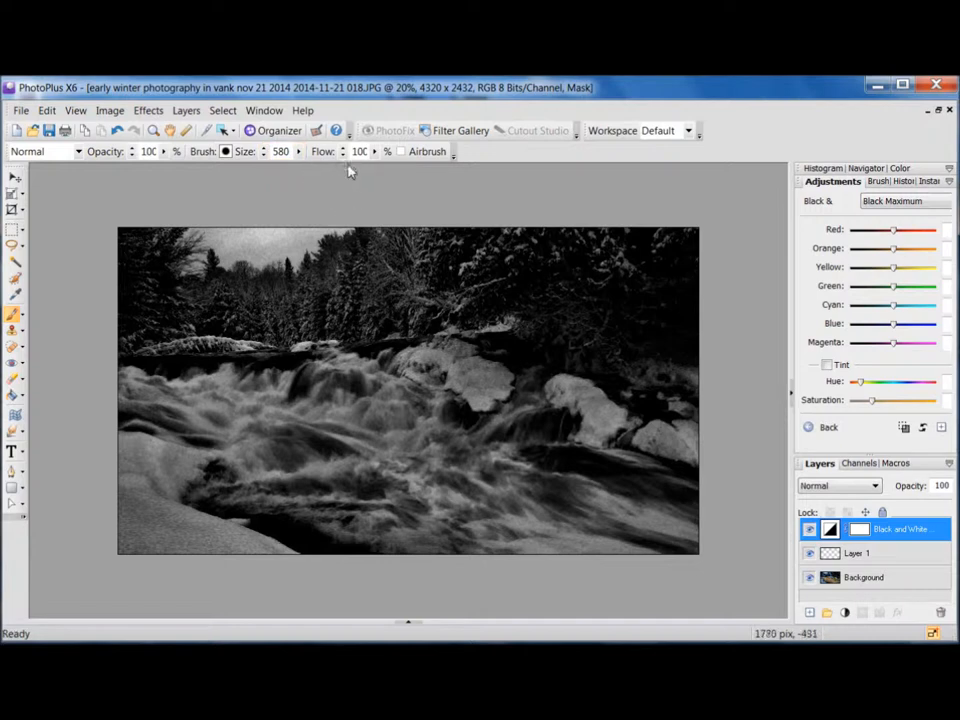
{"action": "mouse_move", "coordinate": [348, 188]}
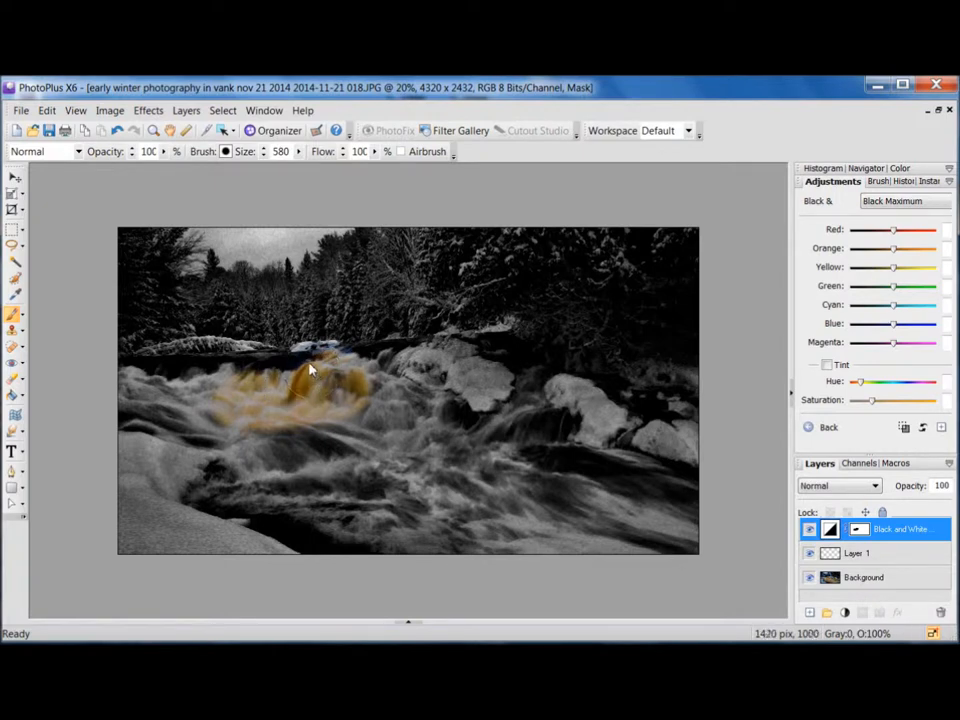
{"action": "mouse_move", "coordinate": [318, 348]}
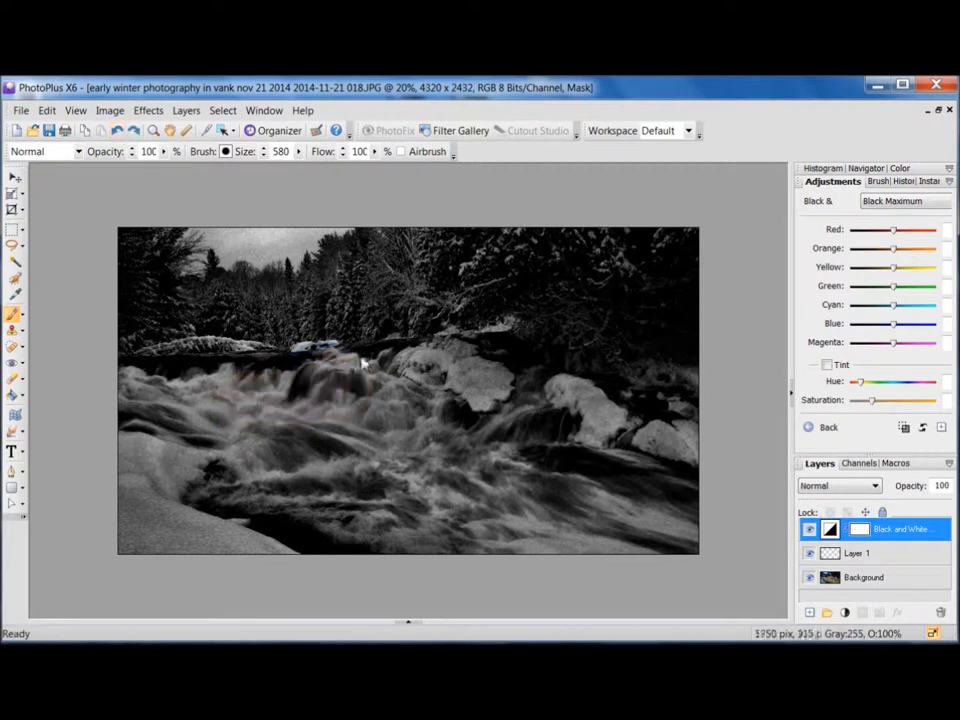
{"action": "left_click", "coordinate": [355, 385]}
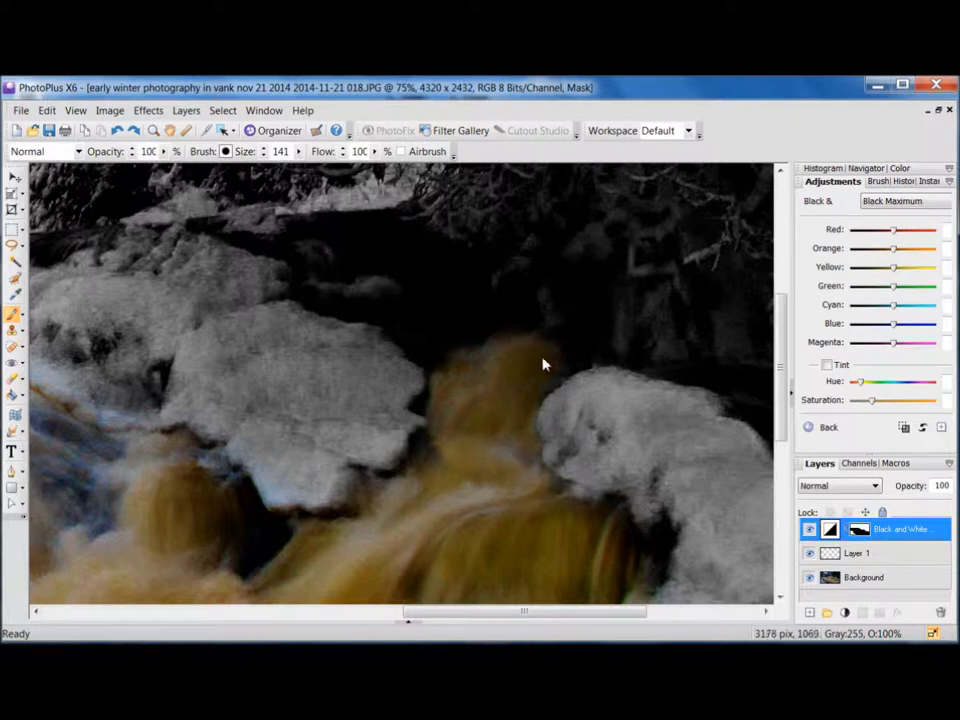
{"action": "mouse_move", "coordinate": [535, 305]}
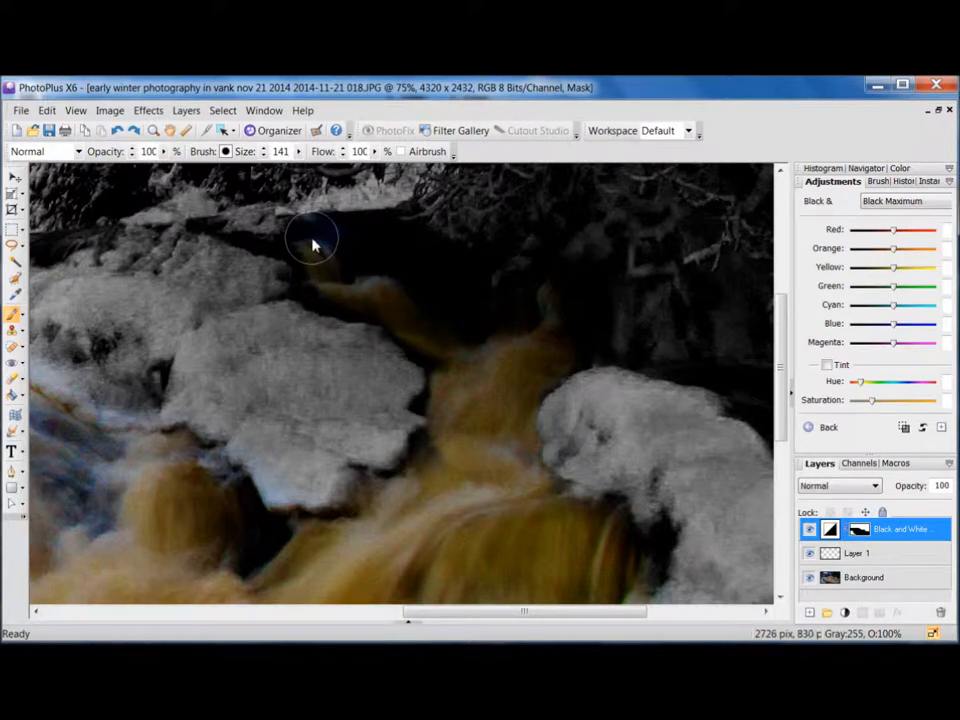
Paint brown colour back into the water above the rocks, undoing the stroke that spilled over.
{"action": "left_click_drag", "start_coordinate": [313, 245], "coordinate": [378, 210]}
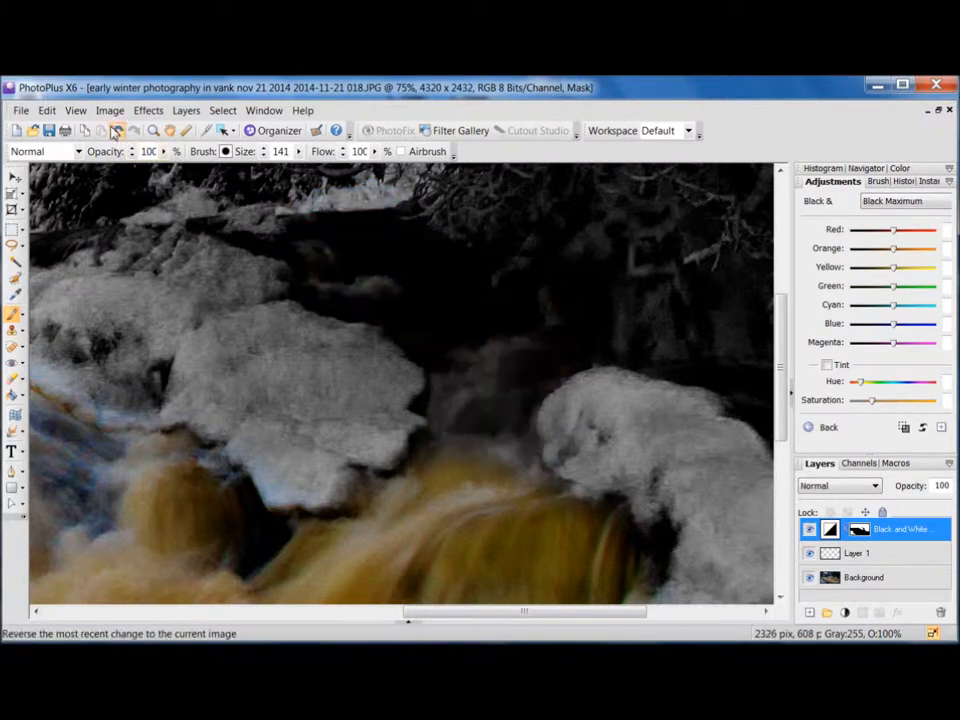
{"action": "left_click", "coordinate": [513, 429]}
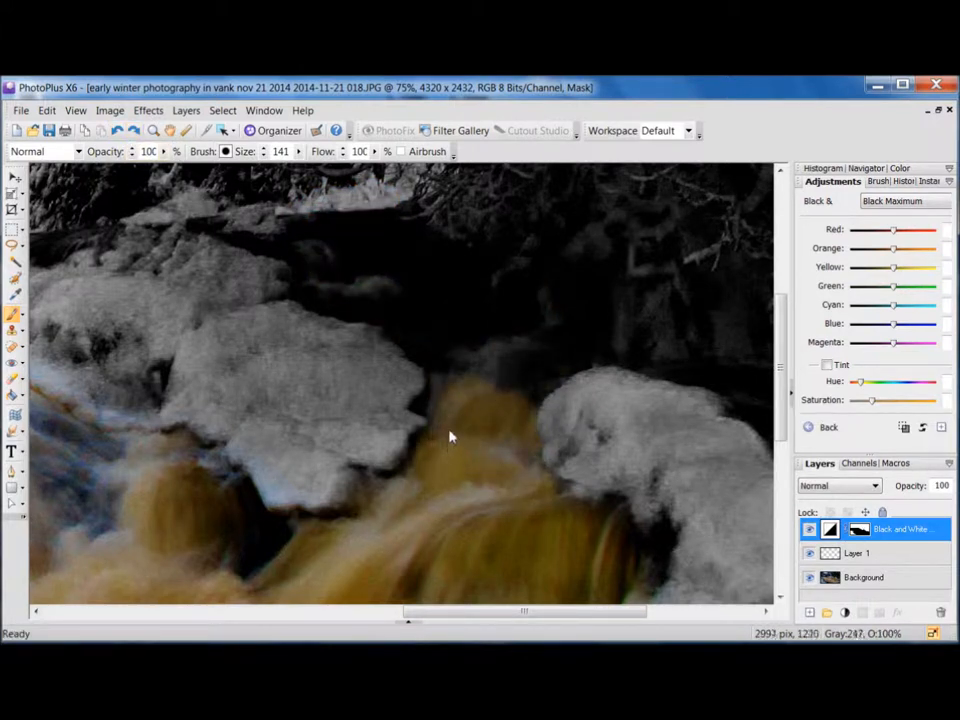
{"action": "mouse_move", "coordinate": [477, 359]}
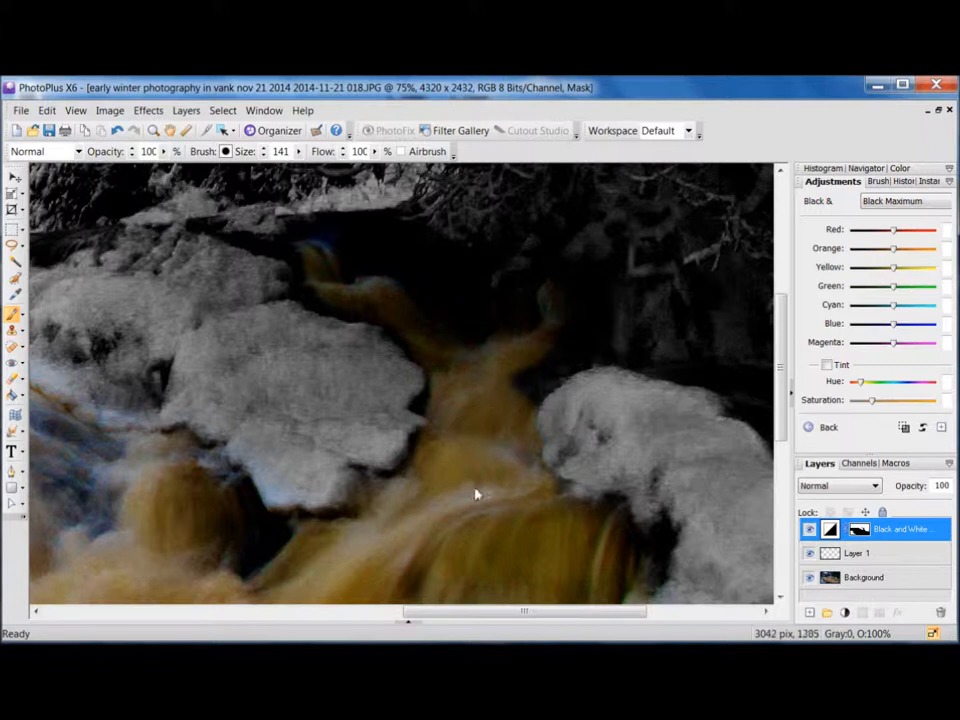
{"action": "mouse_move", "coordinate": [565, 305]}
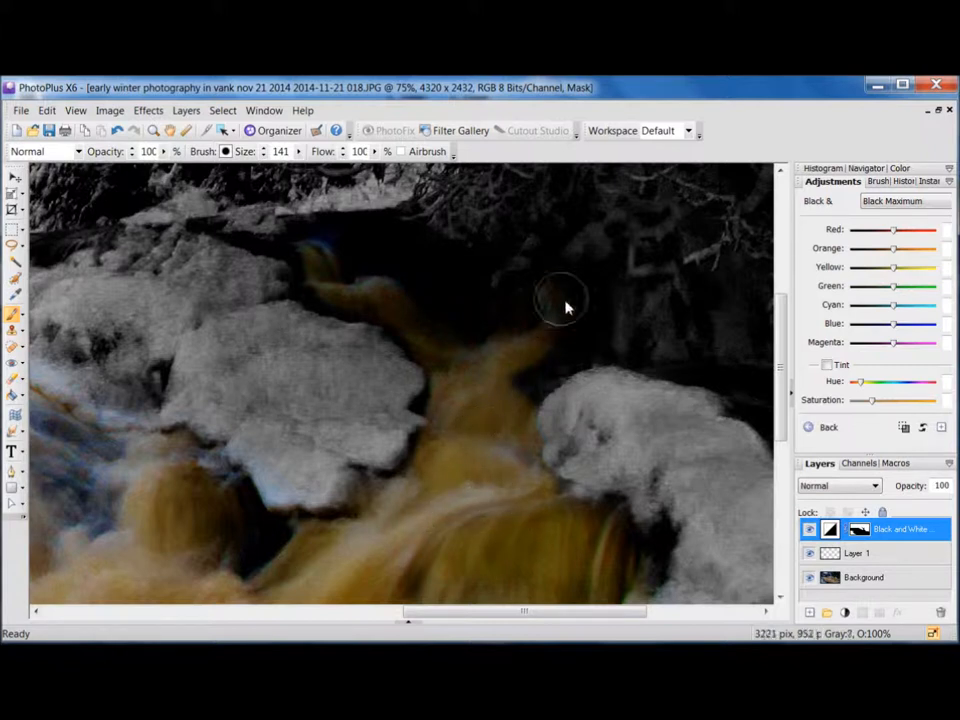
{"action": "mouse_move", "coordinate": [715, 337]}
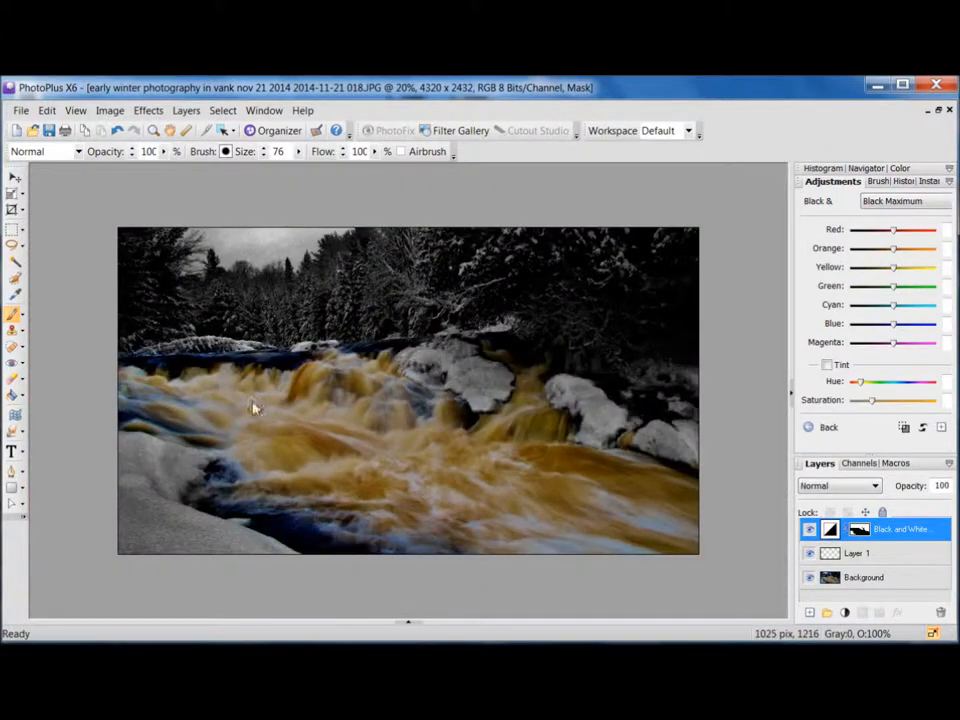
{"action": "mouse_move", "coordinate": [330, 399]}
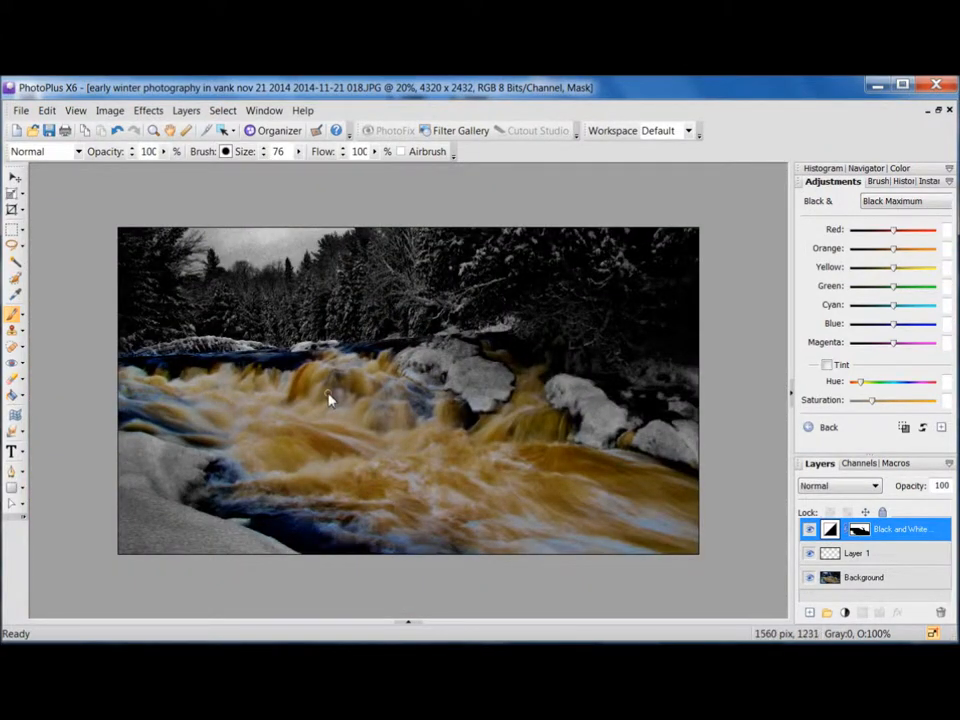
{"action": "mouse_move", "coordinate": [530, 440]}
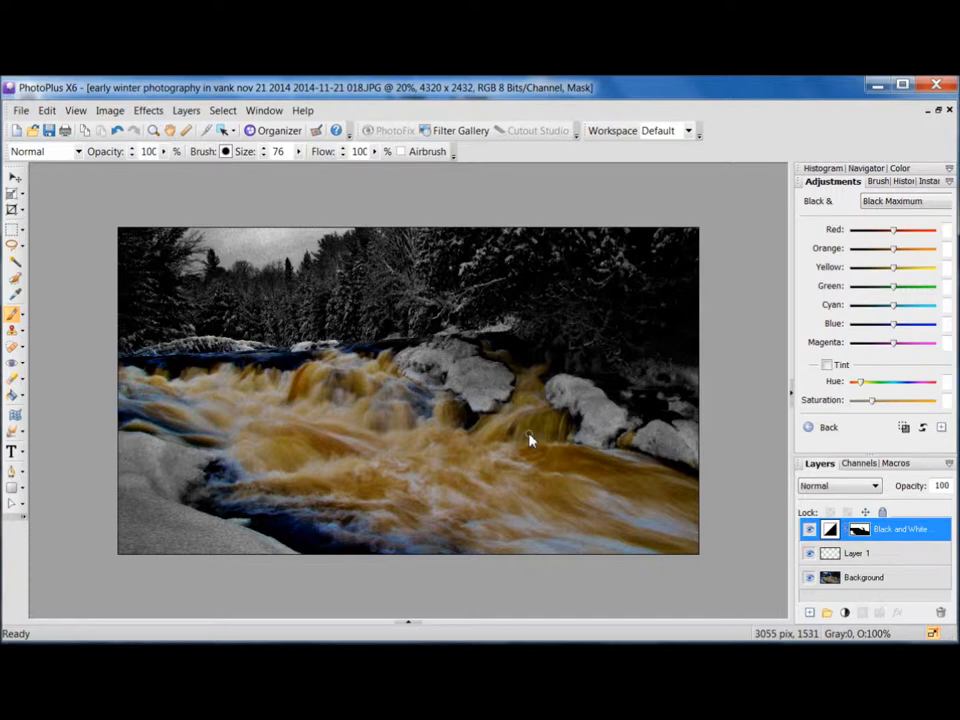
{"action": "mouse_move", "coordinate": [545, 452]}
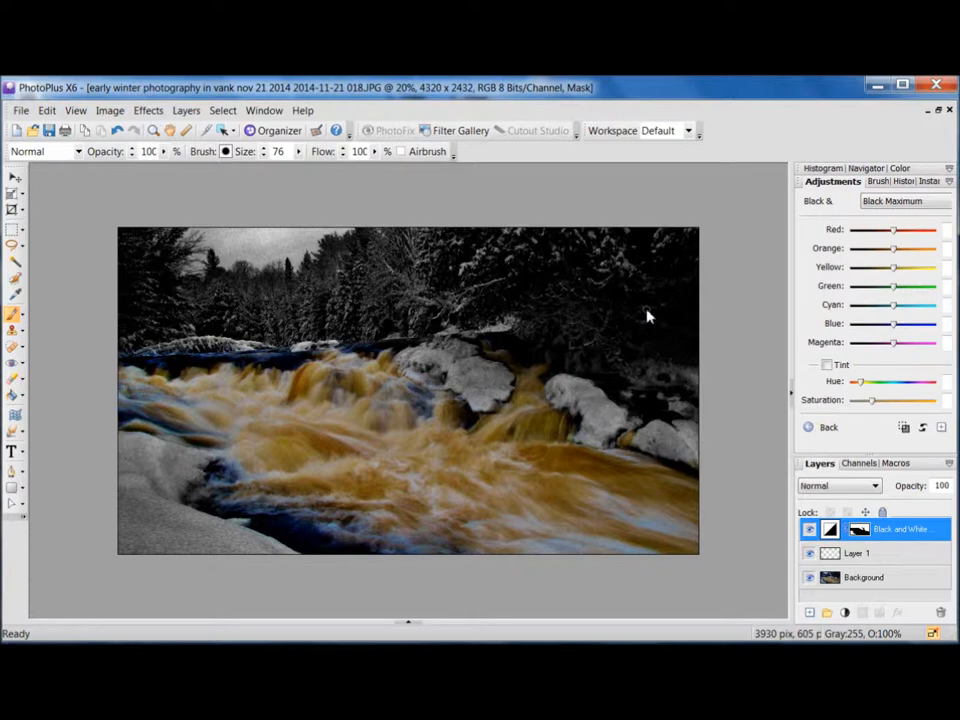
{"action": "mouse_move", "coordinate": [220, 300]}
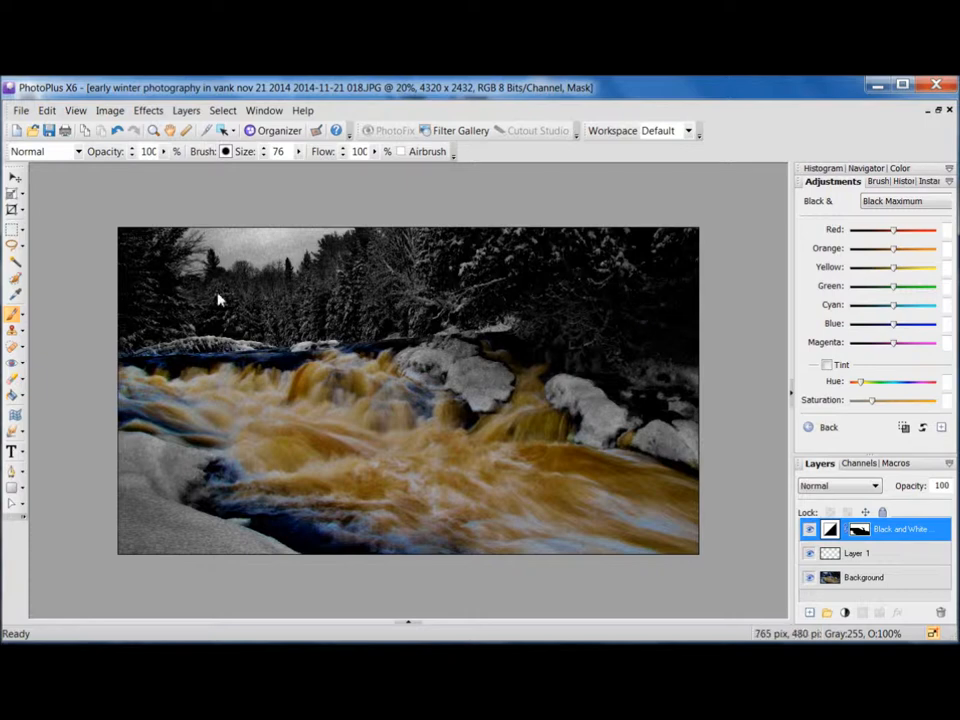
{"action": "mouse_move", "coordinate": [495, 515]}
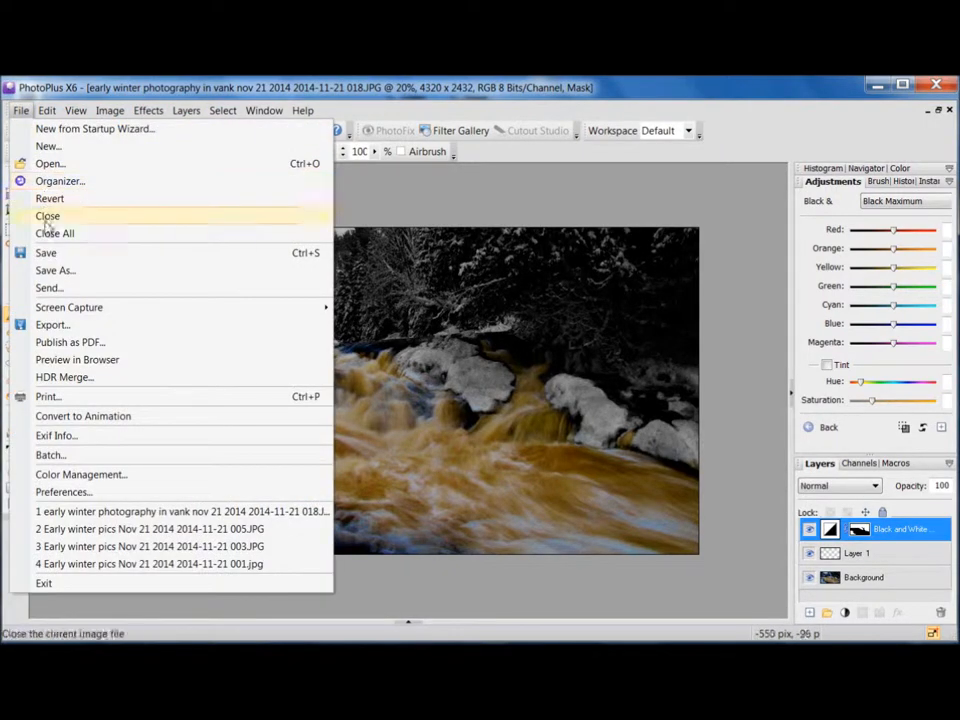
Export a 100% quality JPEG to the Desktop, overwriting the existing colourised waterfall file.
{"action": "left_click", "coordinate": [52, 324]}
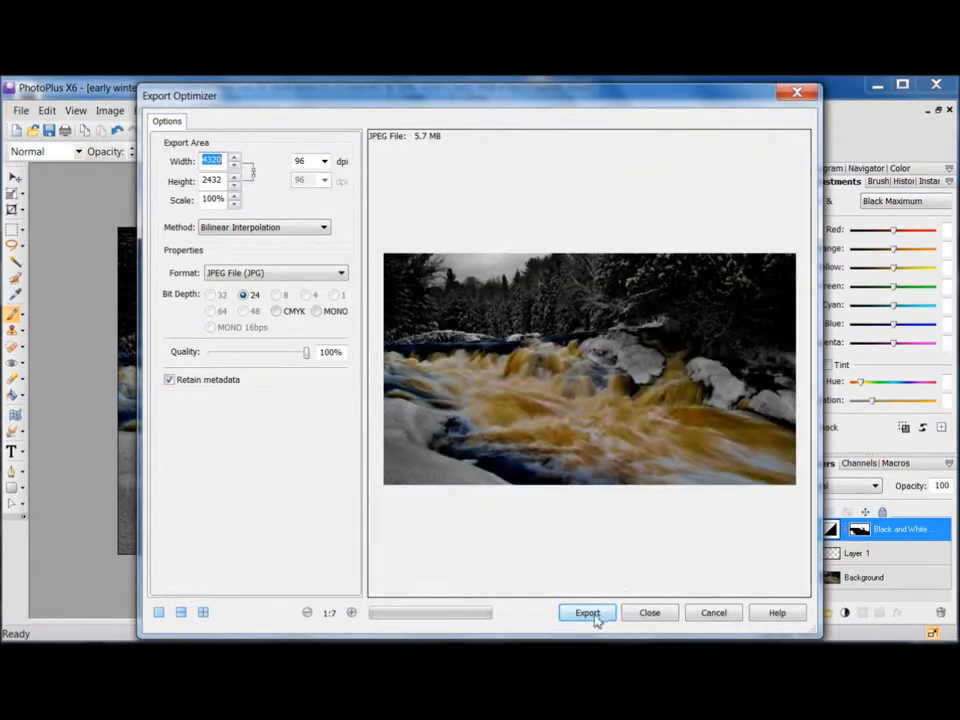
{"action": "left_click", "coordinate": [587, 612]}
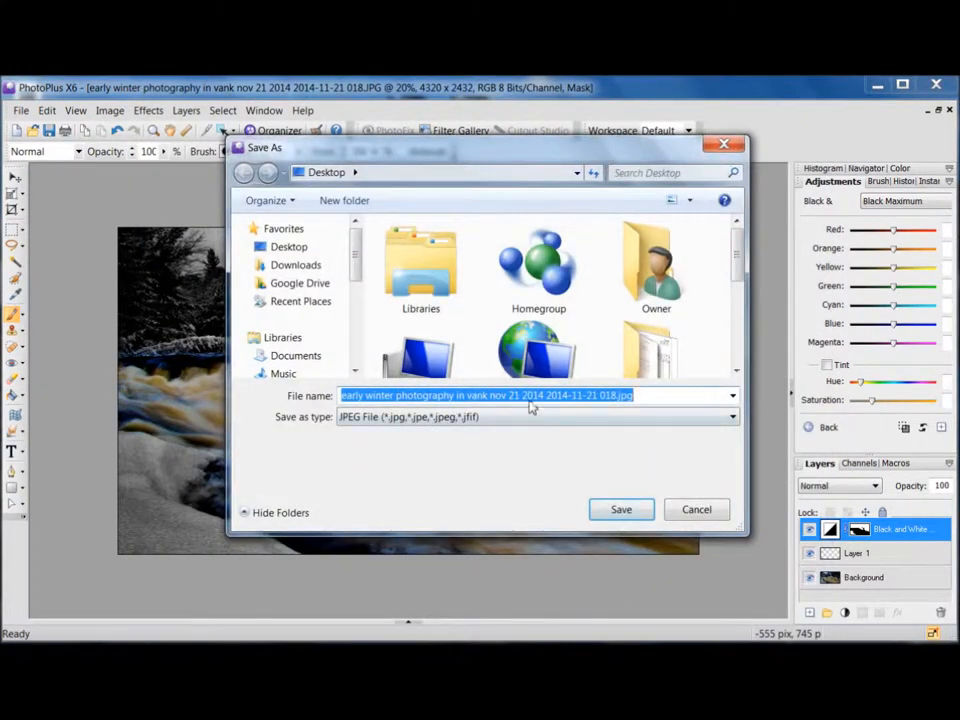
{"action": "scroll", "scroll_direction": "down", "scroll_amount": 3}
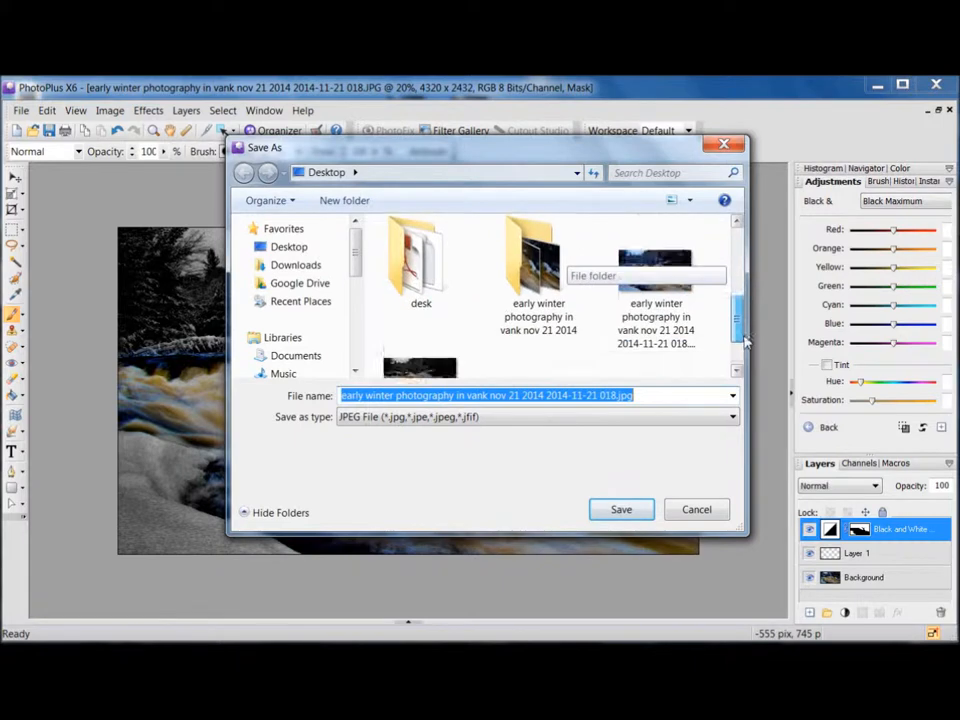
{"action": "scroll", "scroll_direction": "down", "scroll_amount": 3}
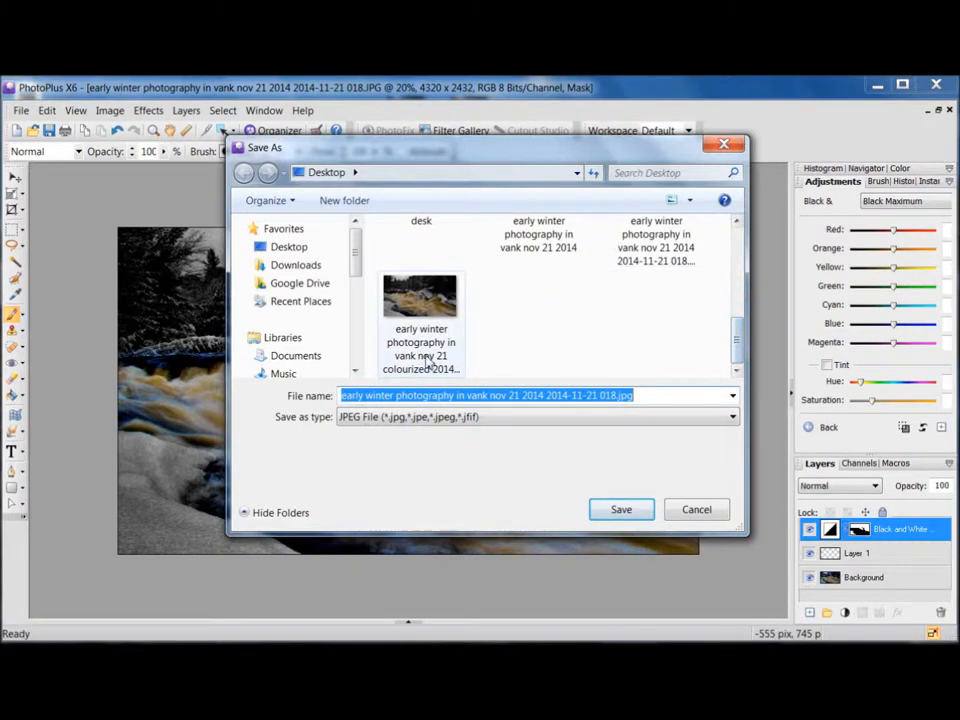
{"action": "left_click", "coordinate": [420, 320]}
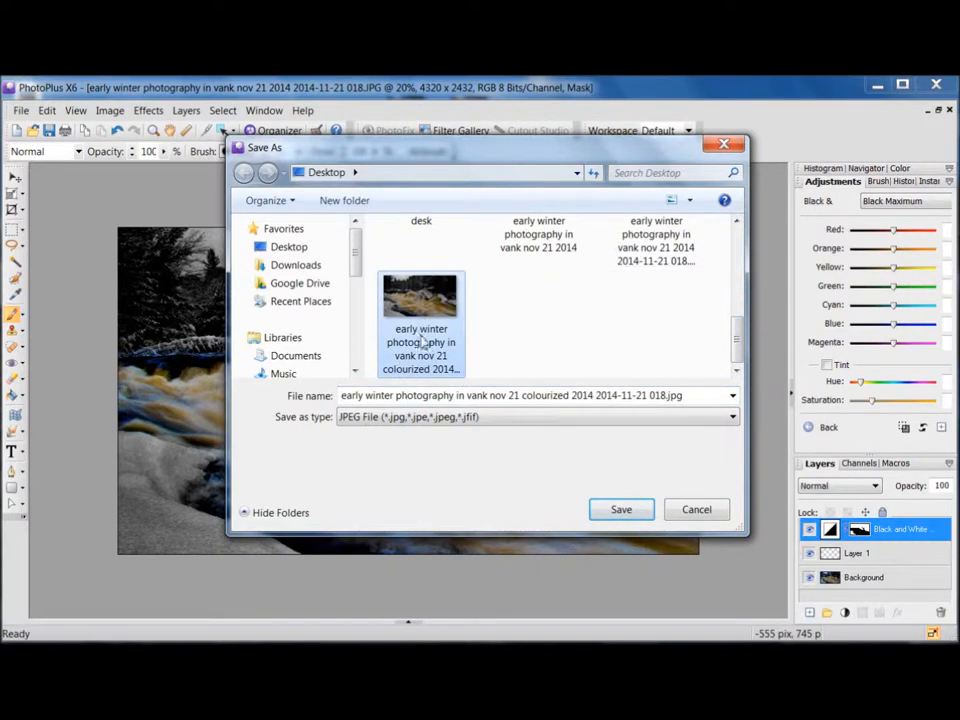
{"action": "mouse_move", "coordinate": [420, 295]}
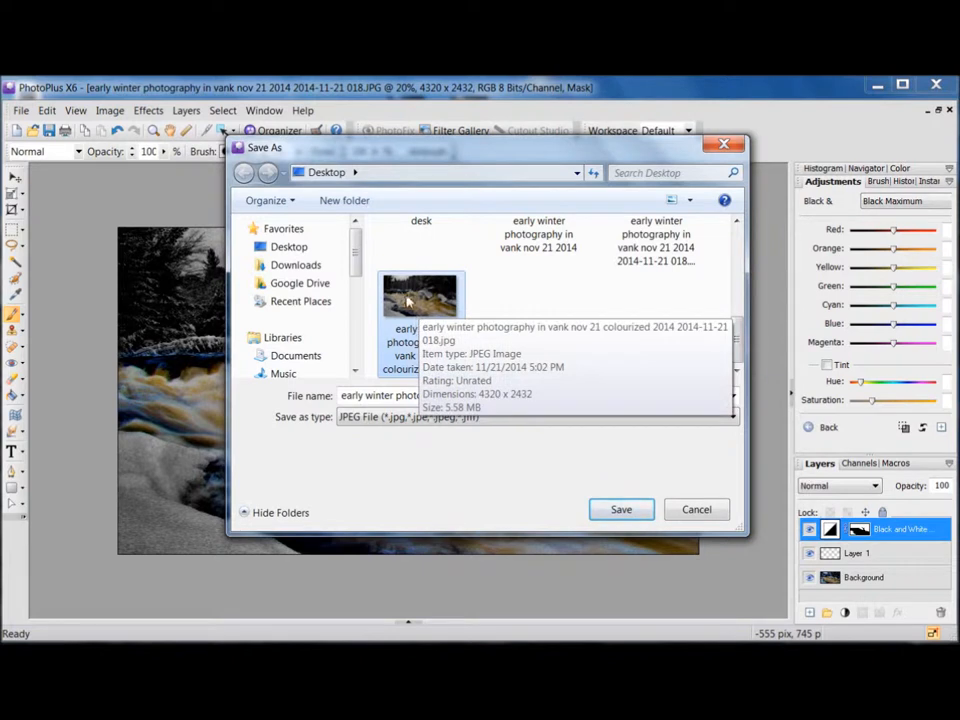
{"action": "left_click", "coordinate": [420, 295]}
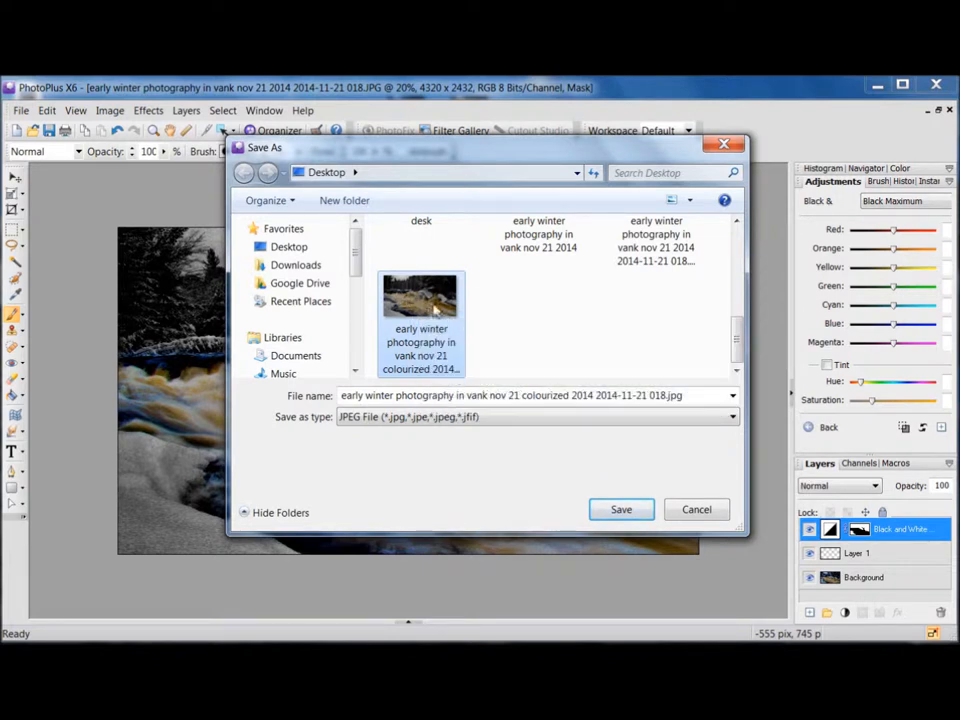
{"action": "mouse_move", "coordinate": [420, 300]}
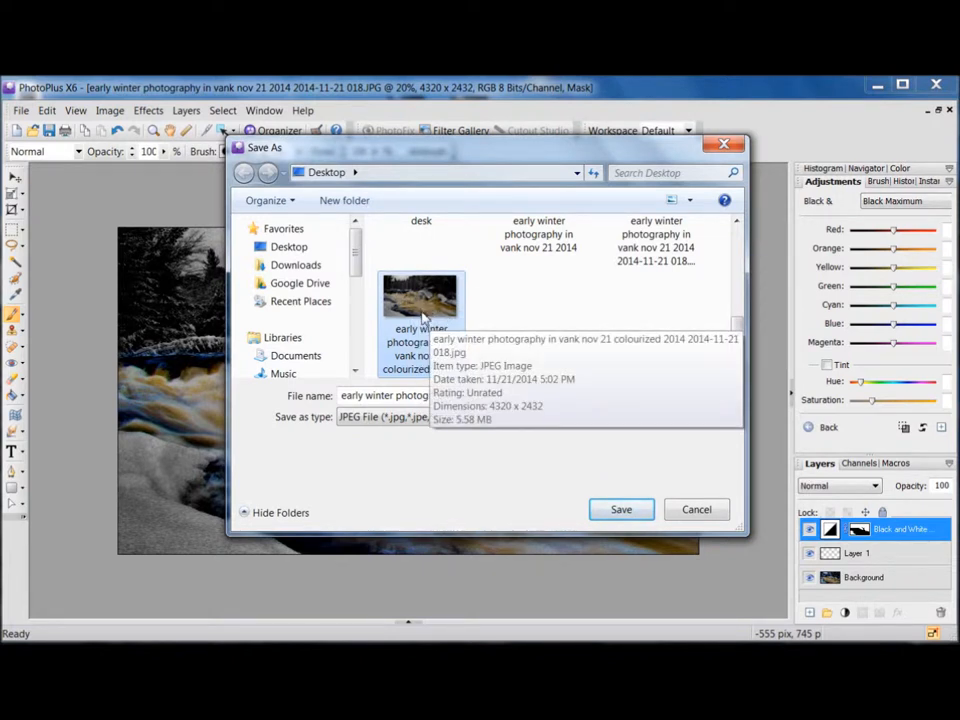
{"action": "left_click", "coordinate": [420, 295]}
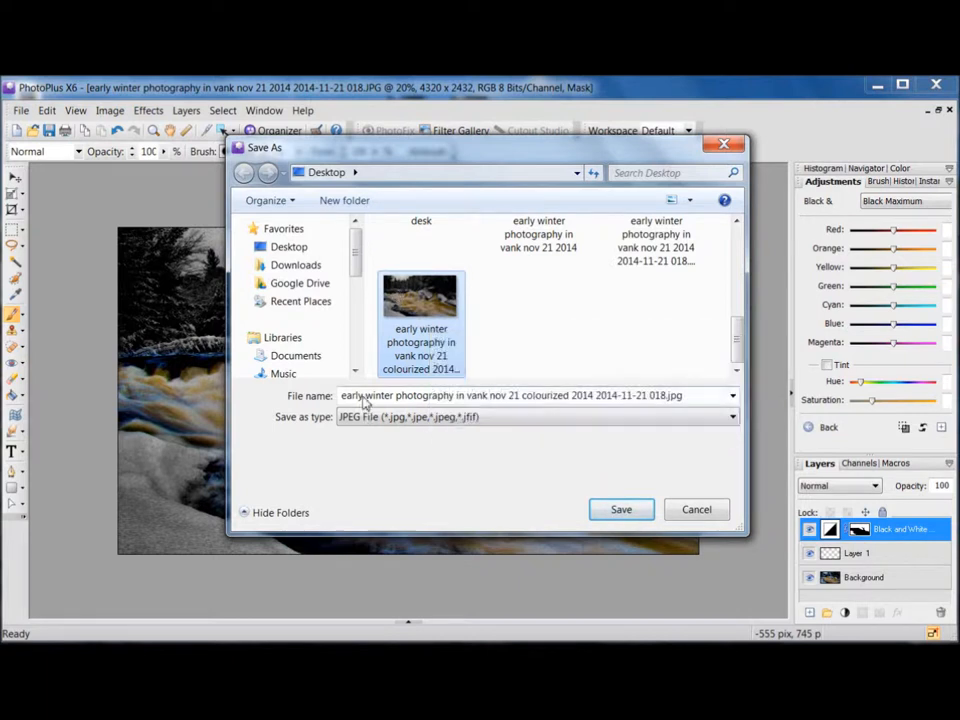
{"action": "mouse_move", "coordinate": [537, 385]}
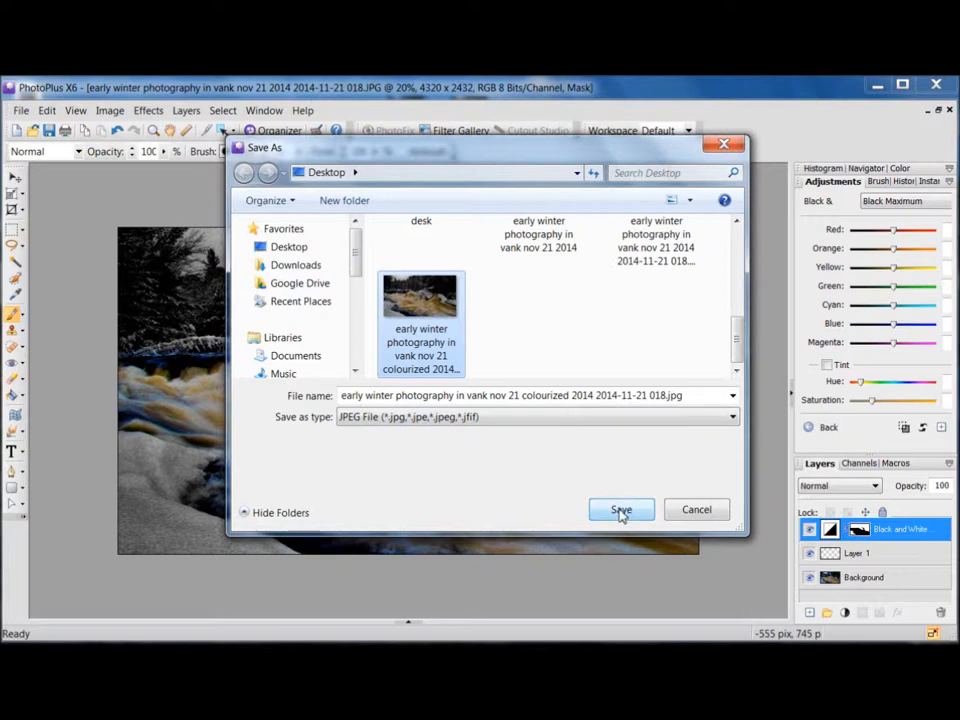
{"action": "left_click", "coordinate": [621, 510]}
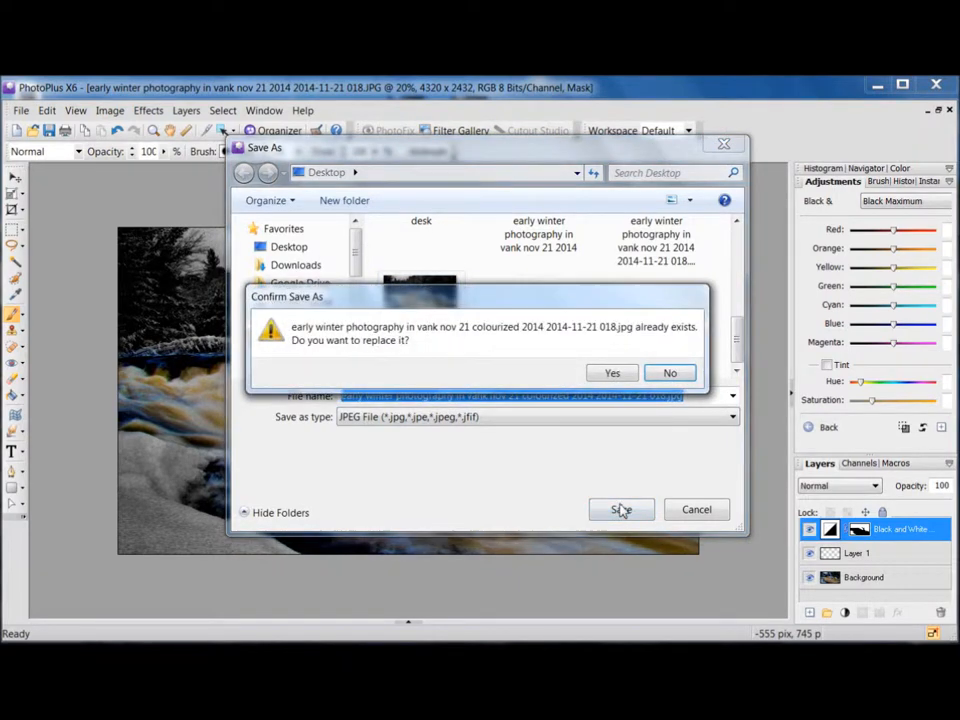
{"action": "left_click", "coordinate": [611, 372]}
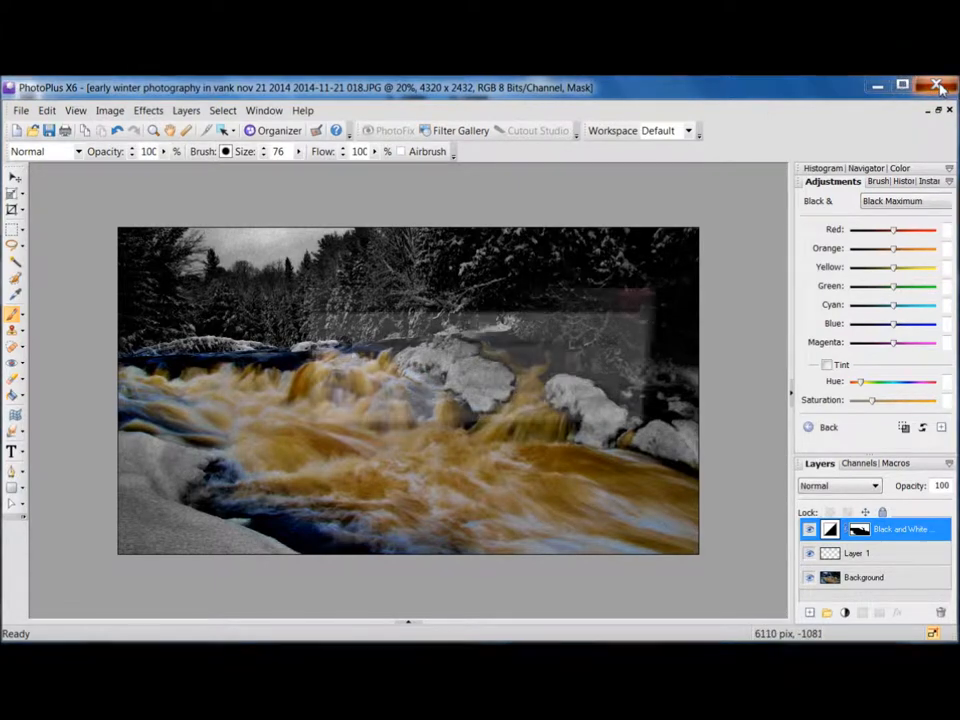
Exit PhotoPlus, discarding the unsaved changes to the original waterfall JPG.
{"action": "left_click", "coordinate": [938, 86]}
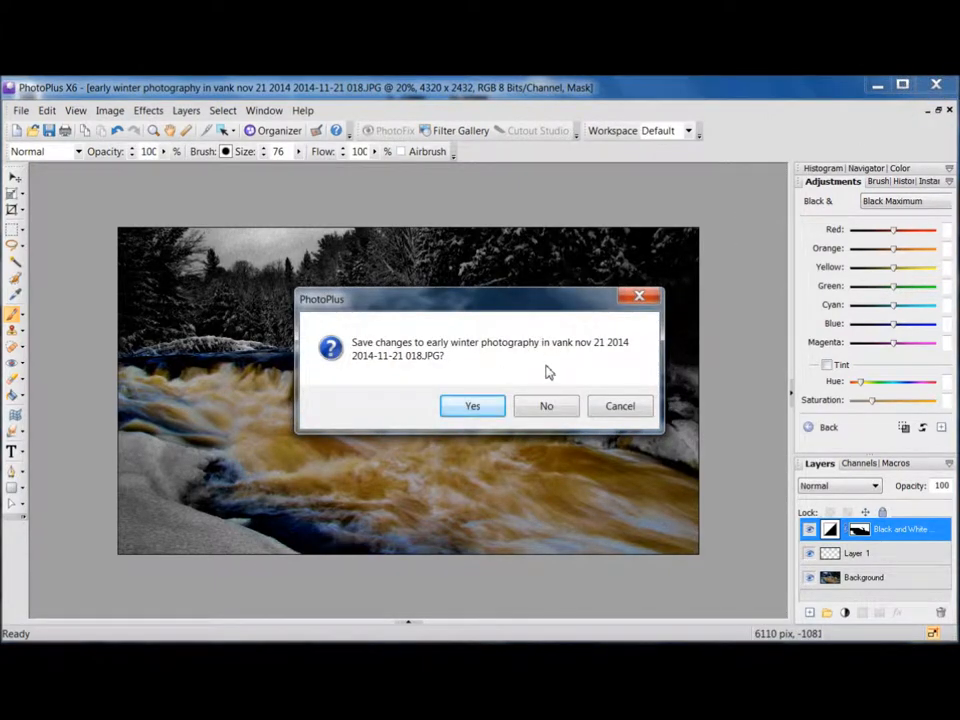
{"action": "mouse_move", "coordinate": [535, 367]}
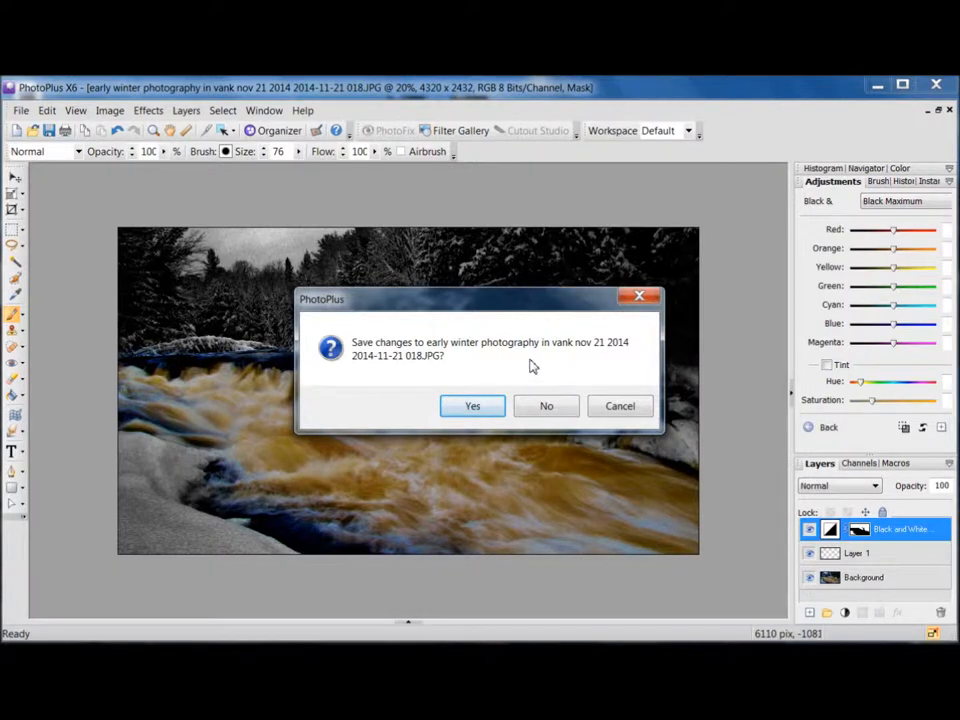
{"action": "mouse_move", "coordinate": [491, 503]}
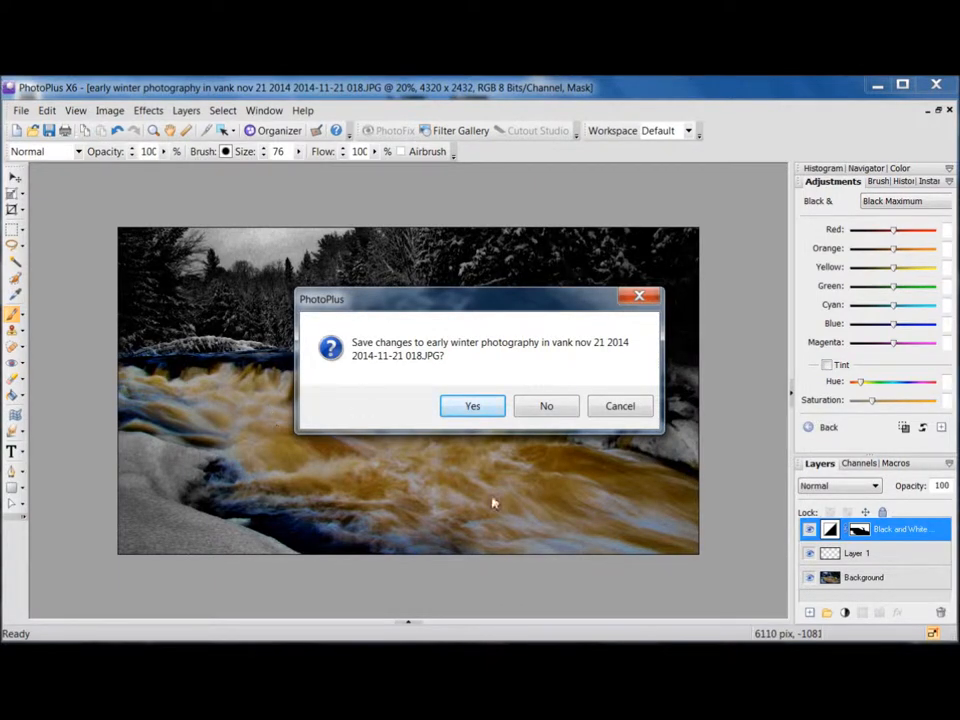
{"action": "mouse_move", "coordinate": [318, 395]}
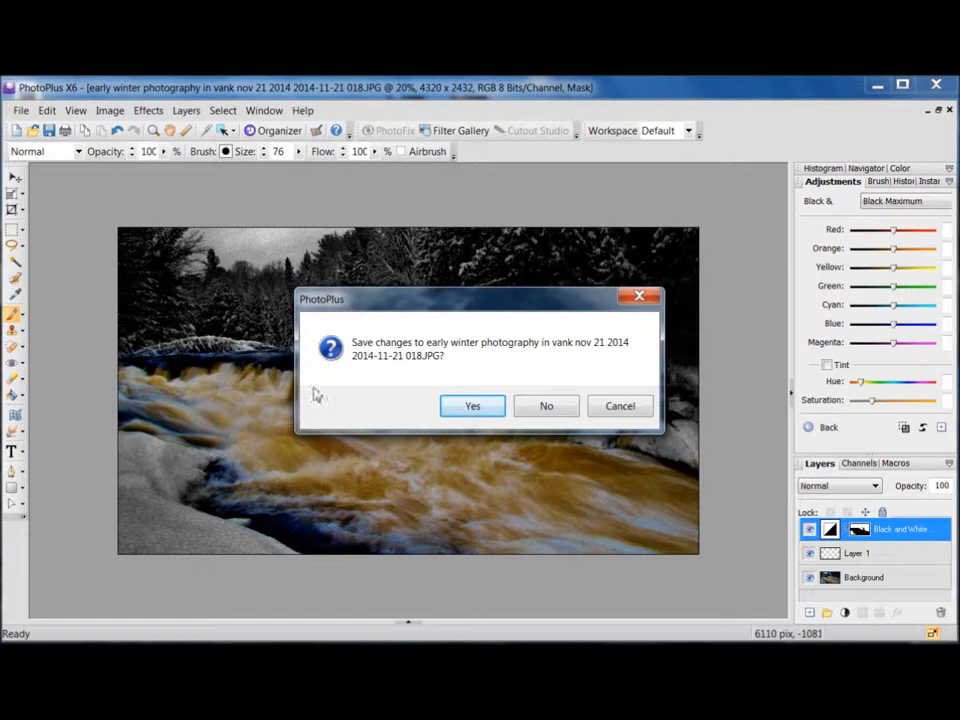
{"action": "mouse_move", "coordinate": [255, 328]}
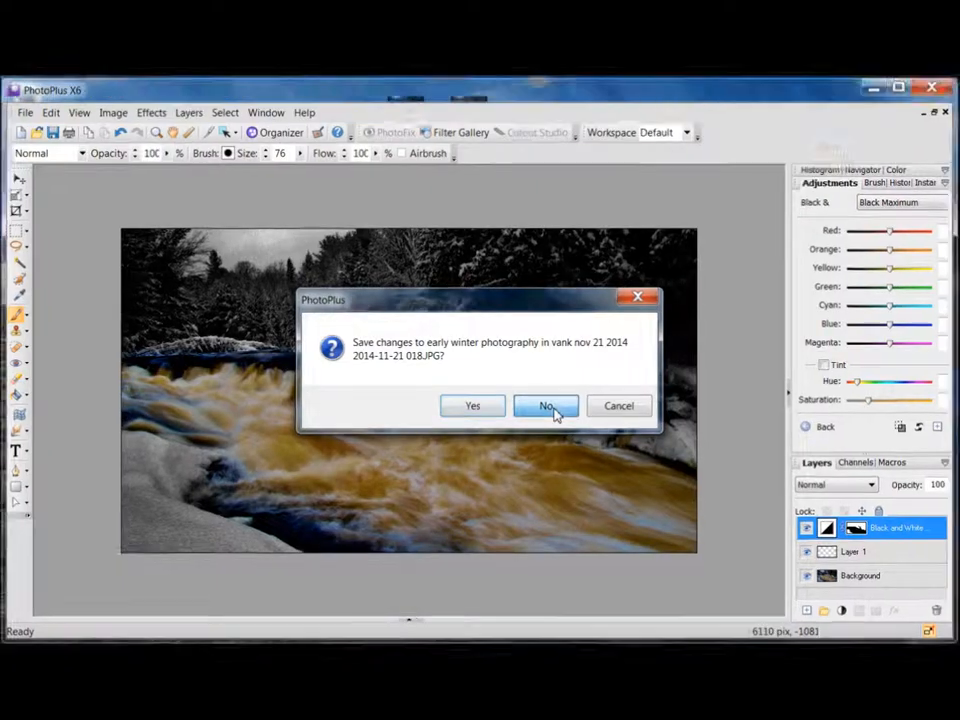
{"action": "left_click", "coordinate": [546, 405]}
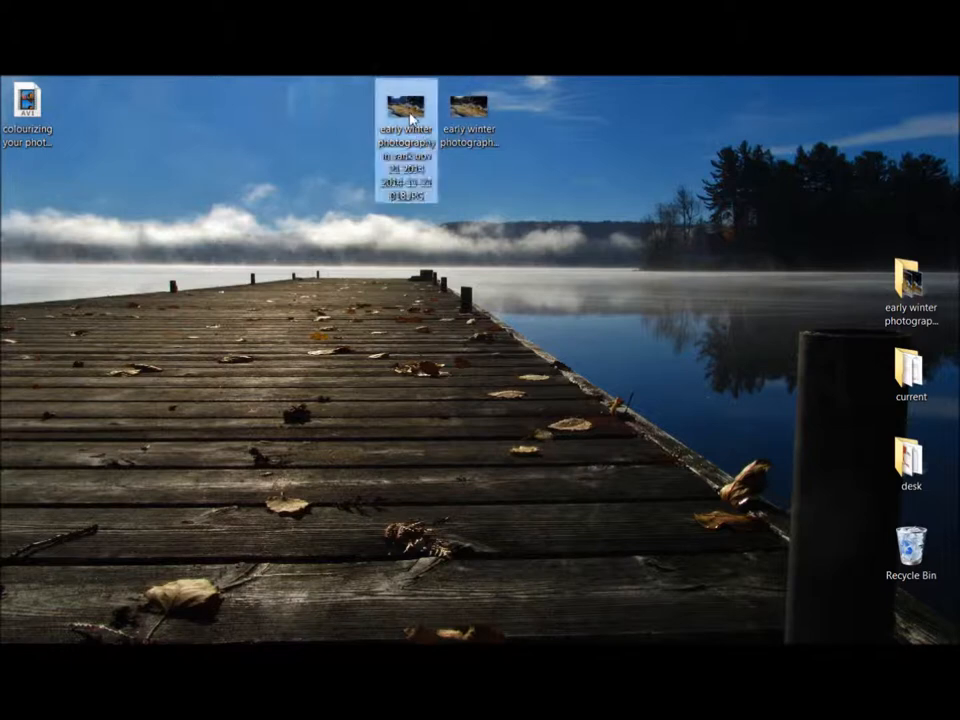
View the original waterfall photo in Photo Gallery, then the colourized JPEG.
{"action": "double_click", "coordinate": [406, 105]}
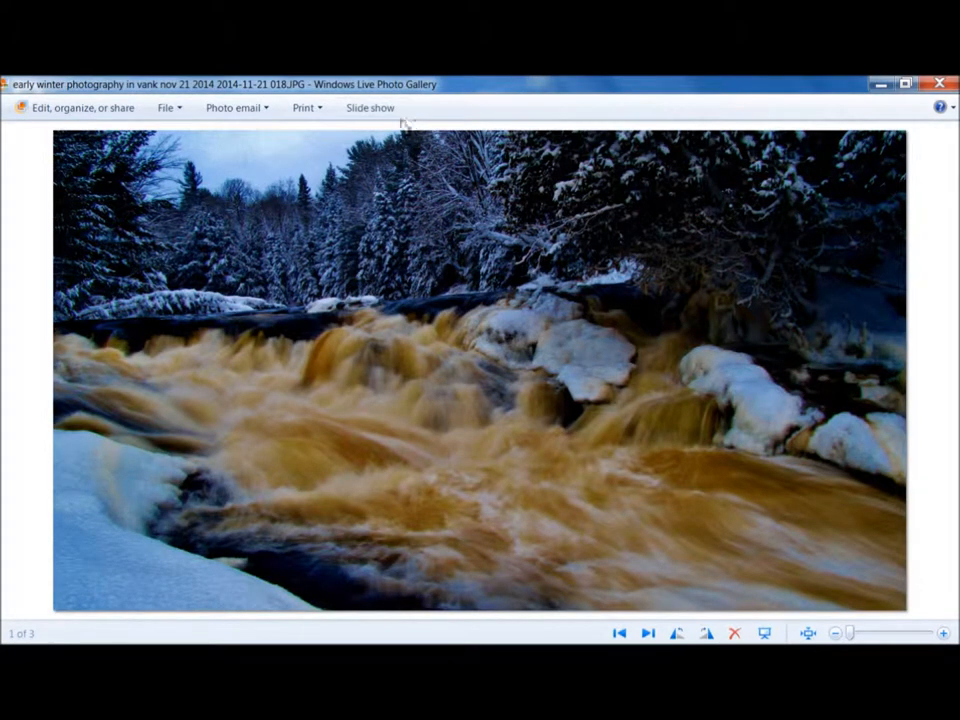
{"action": "mouse_move", "coordinate": [500, 470]}
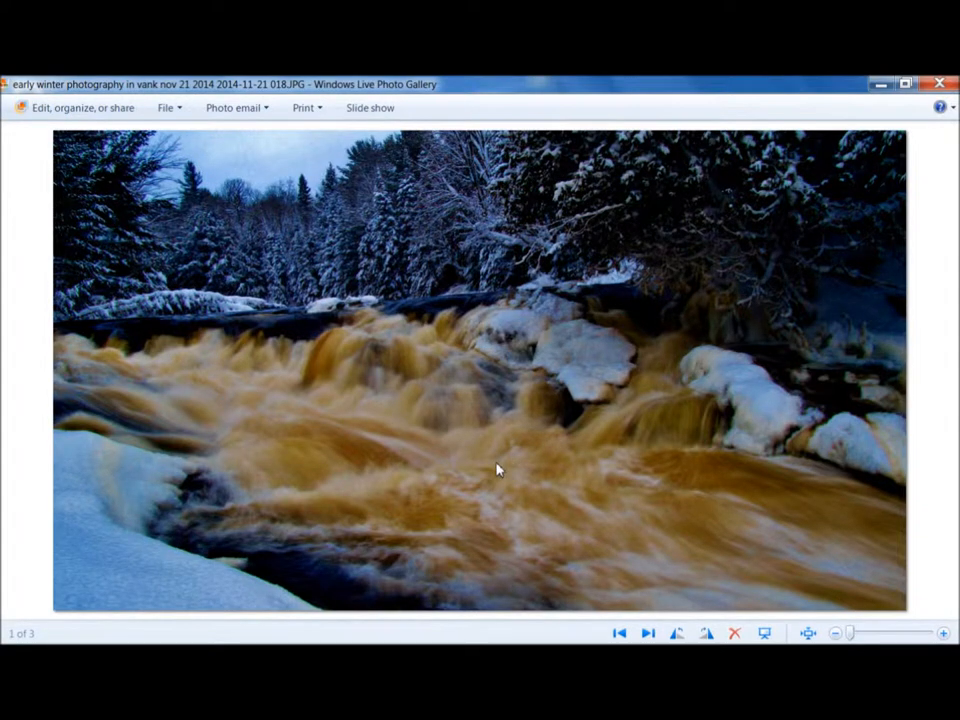
{"action": "mouse_move", "coordinate": [511, 446]}
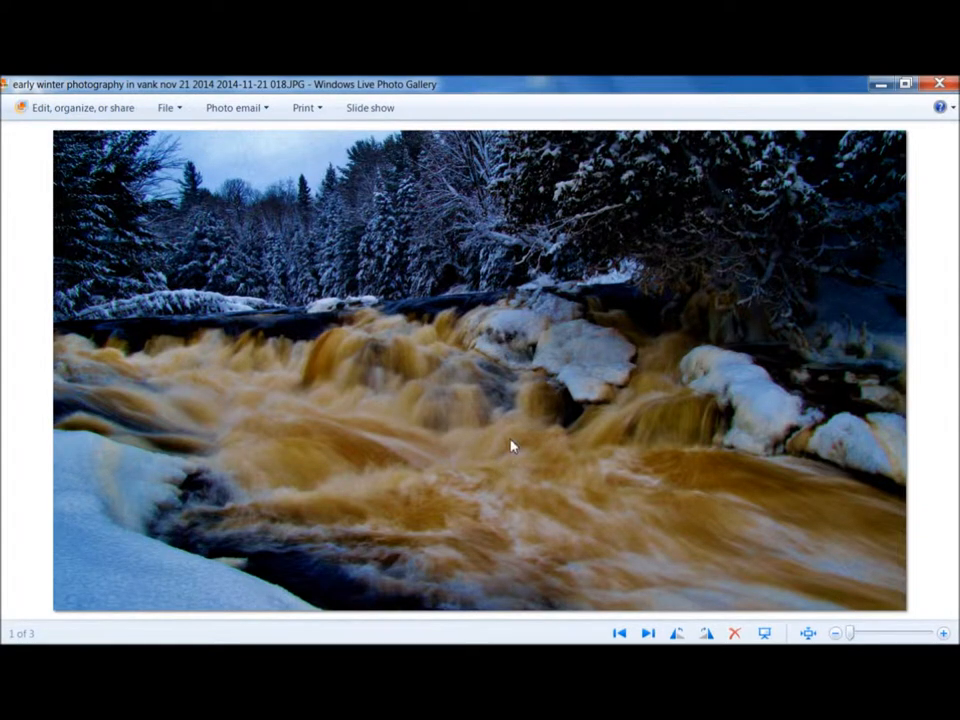
{"action": "mouse_move", "coordinate": [517, 463]}
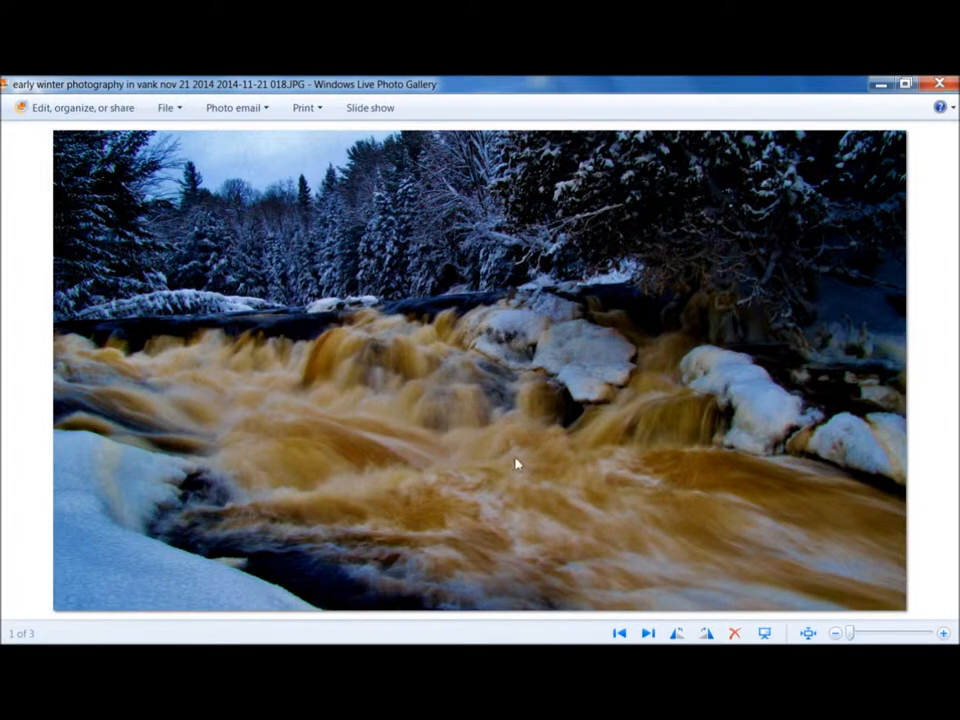
{"action": "mouse_move", "coordinate": [557, 518]}
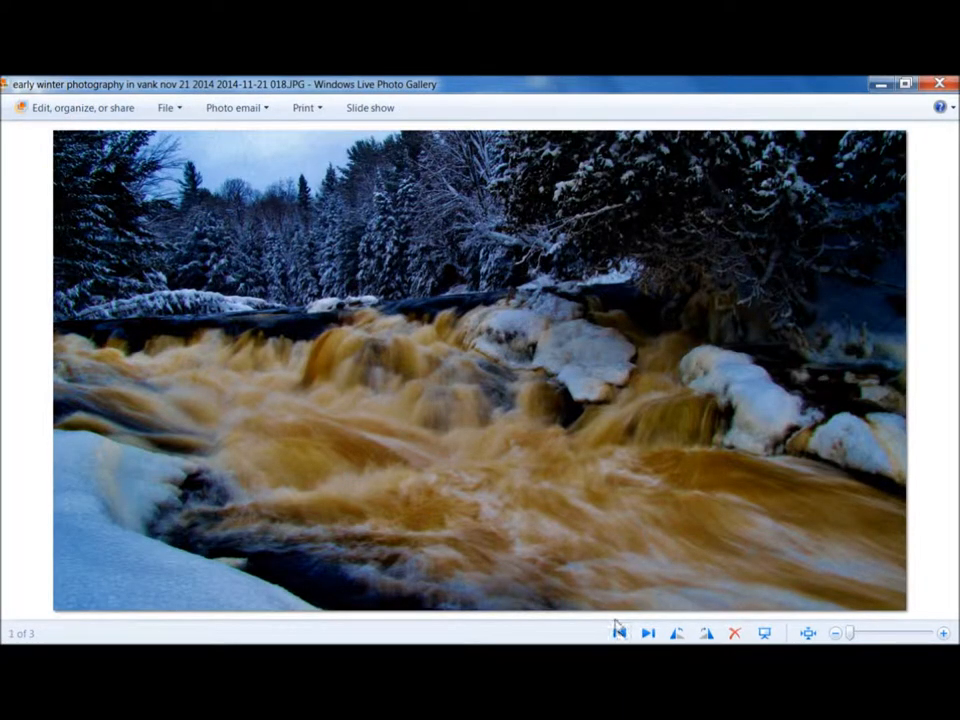
{"action": "left_click", "coordinate": [647, 632]}
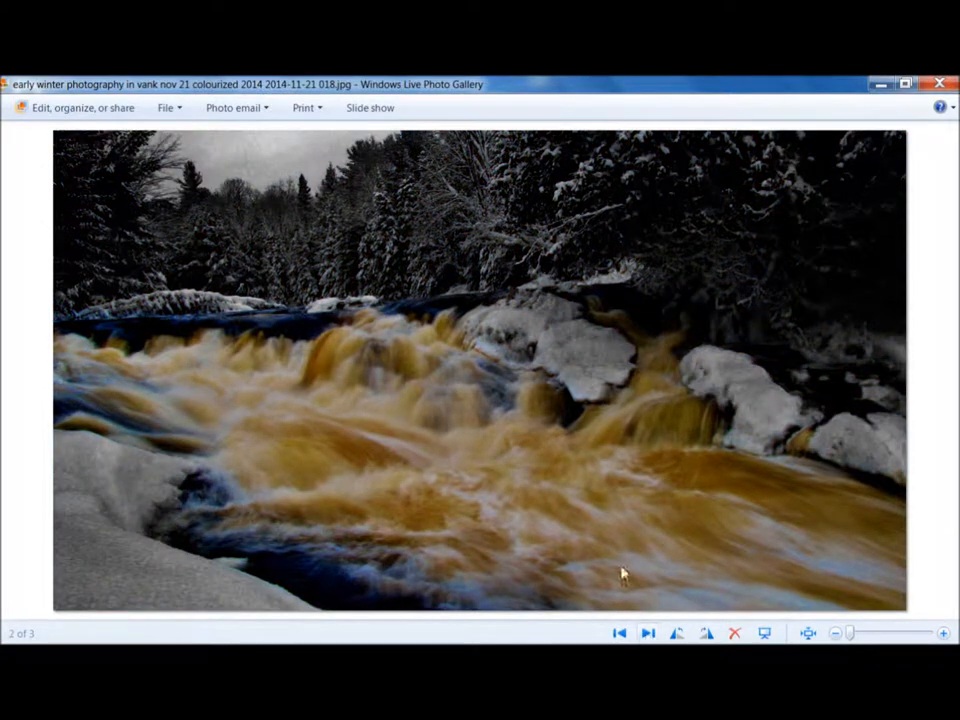
{"action": "mouse_move", "coordinate": [650, 420]}
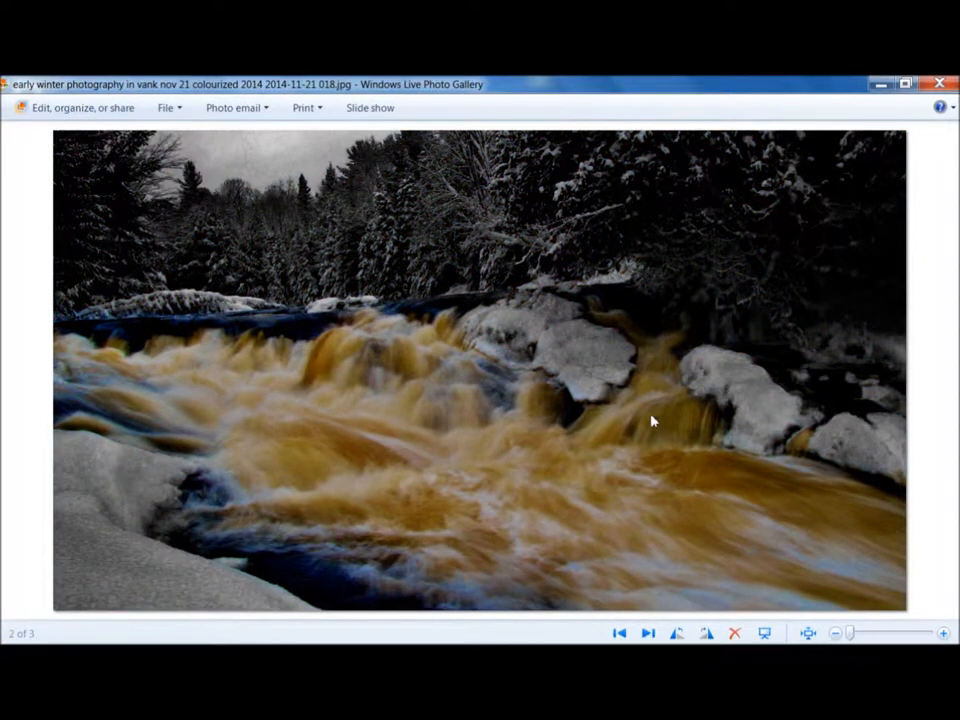